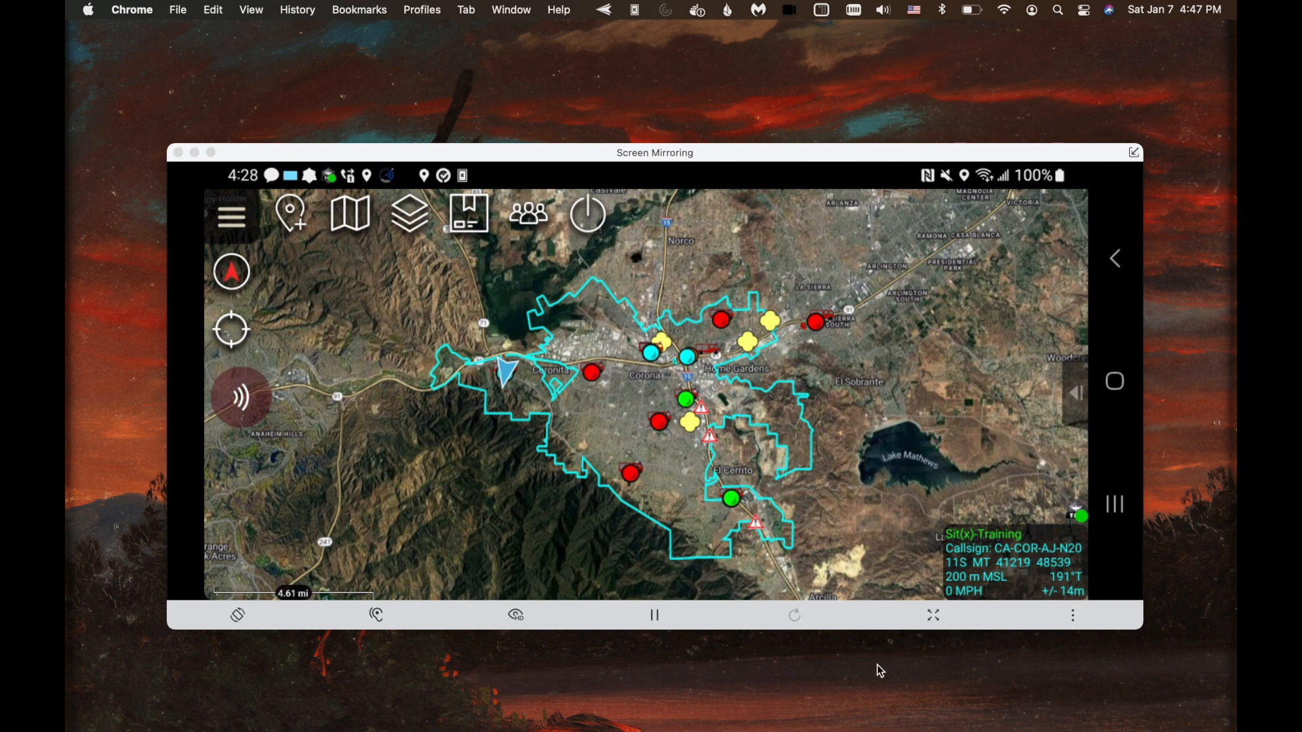
mouse_move(988, 675)
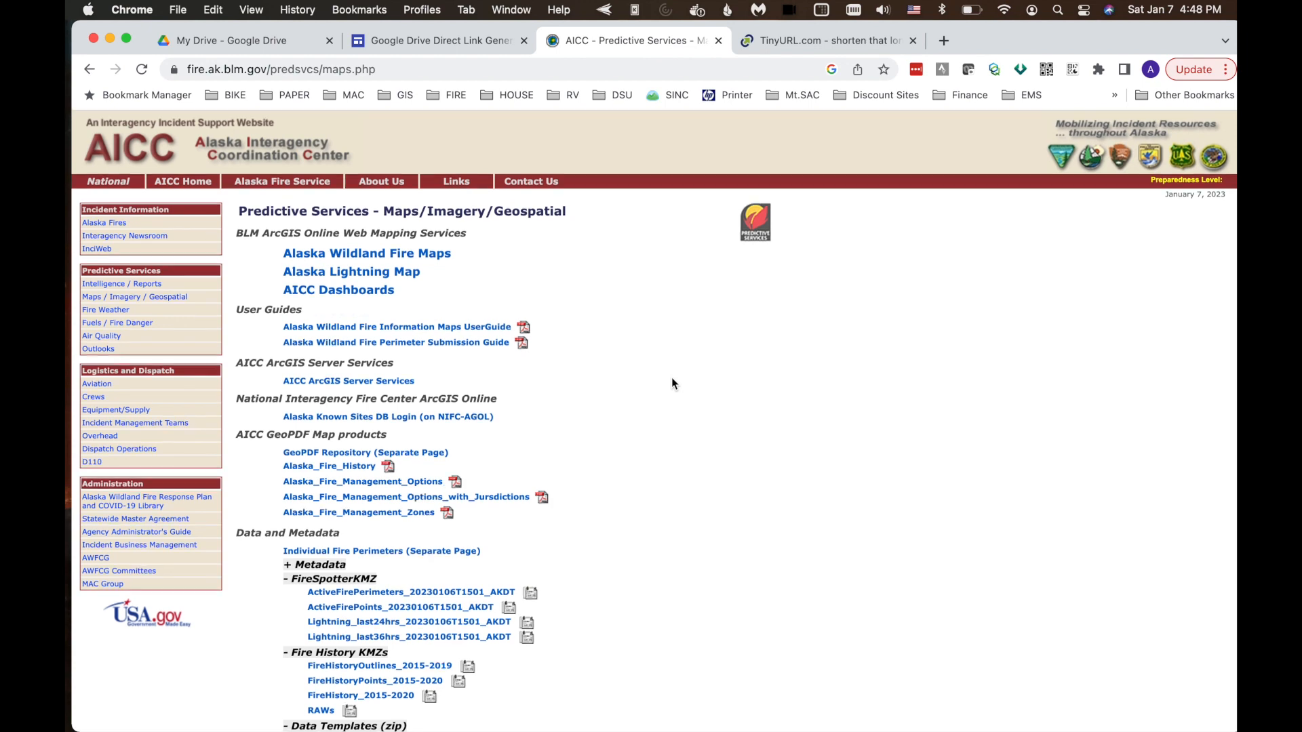
Step: Download the Lightning_last24hrs KMZ from the AICC FireSpotterKMZ data section
scroll("down", 3)
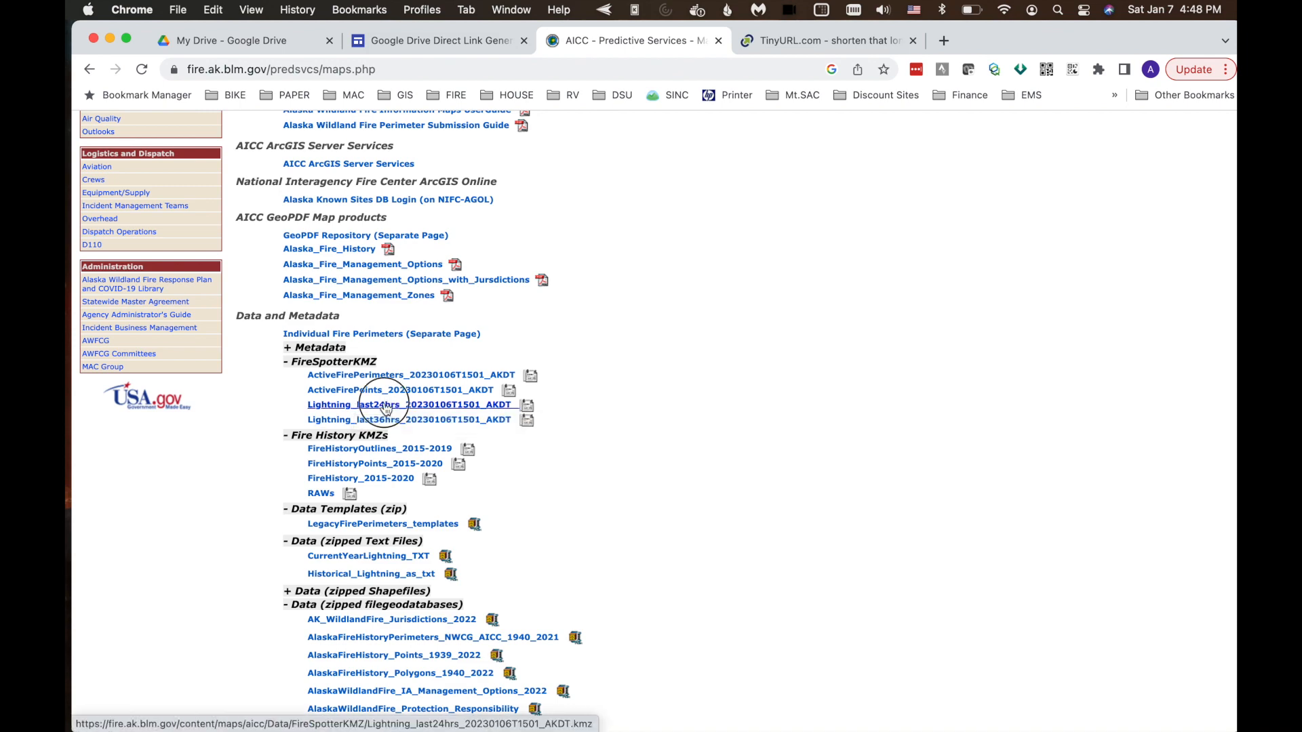
left_click(408, 404)
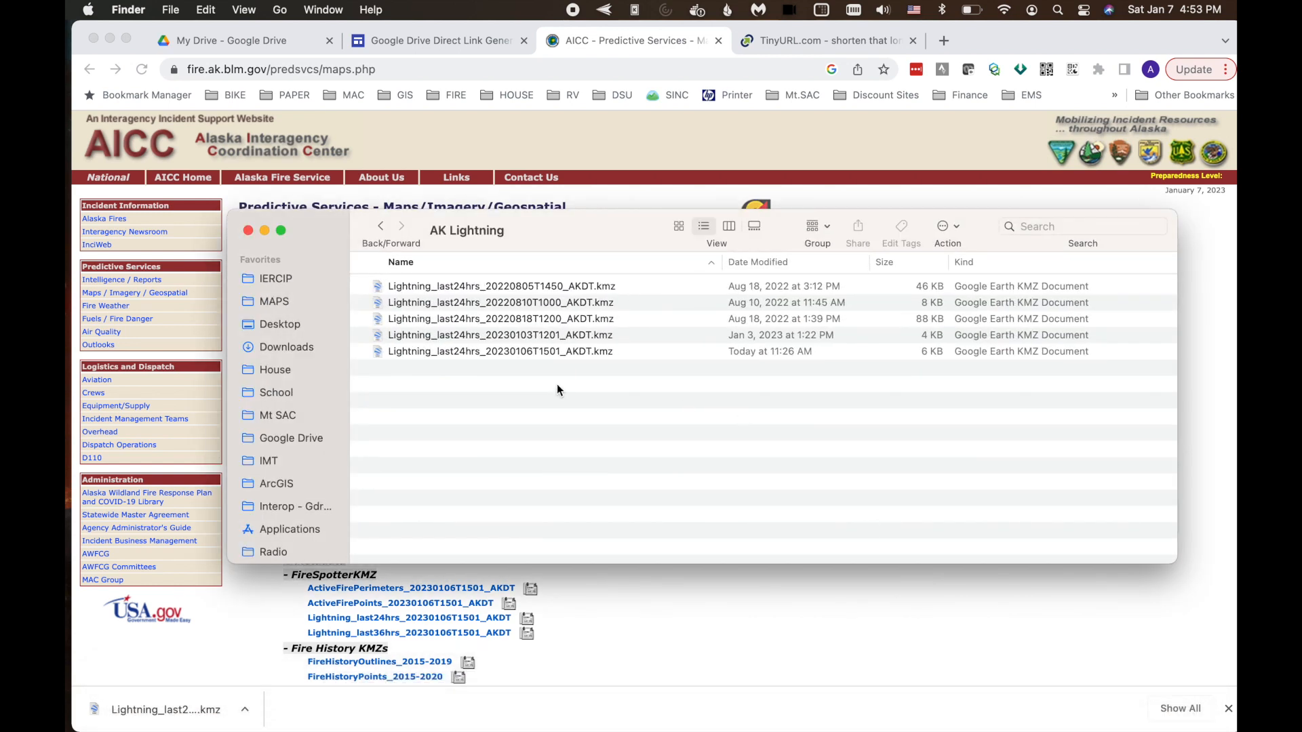
mouse_move(556, 322)
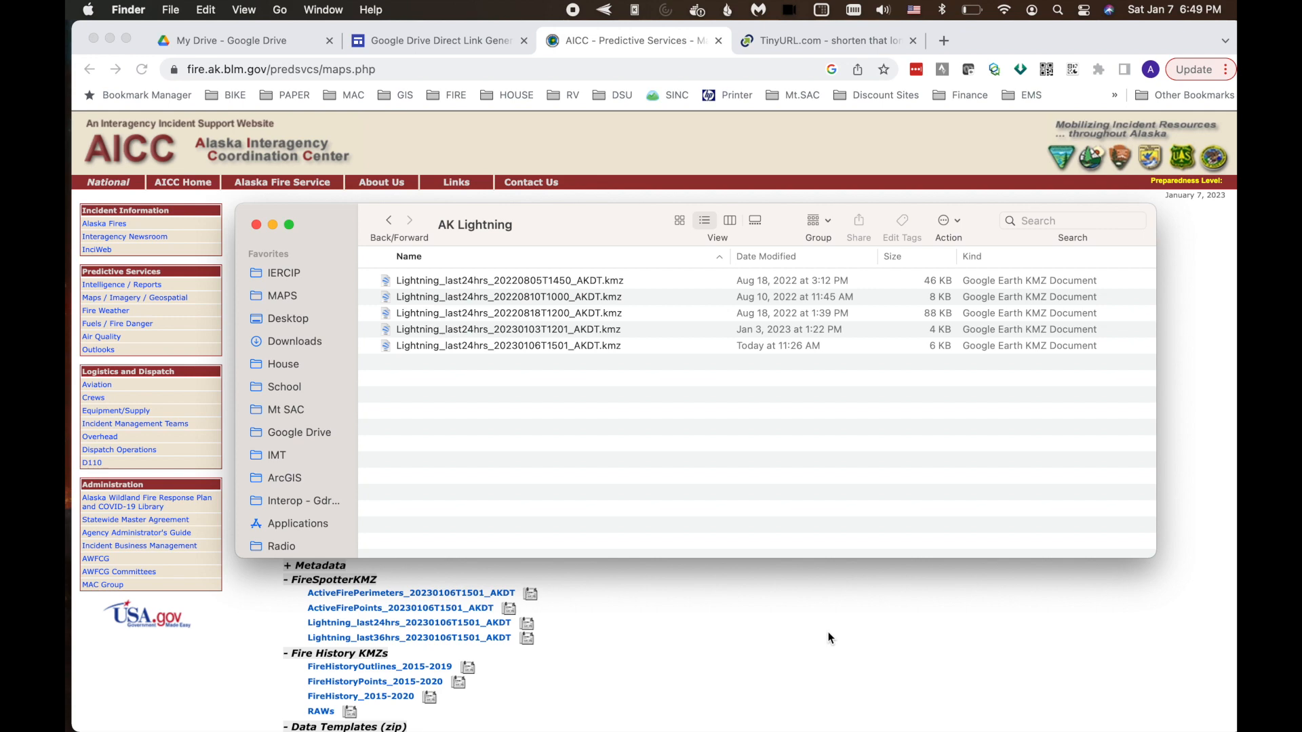
mouse_move(239, 40)
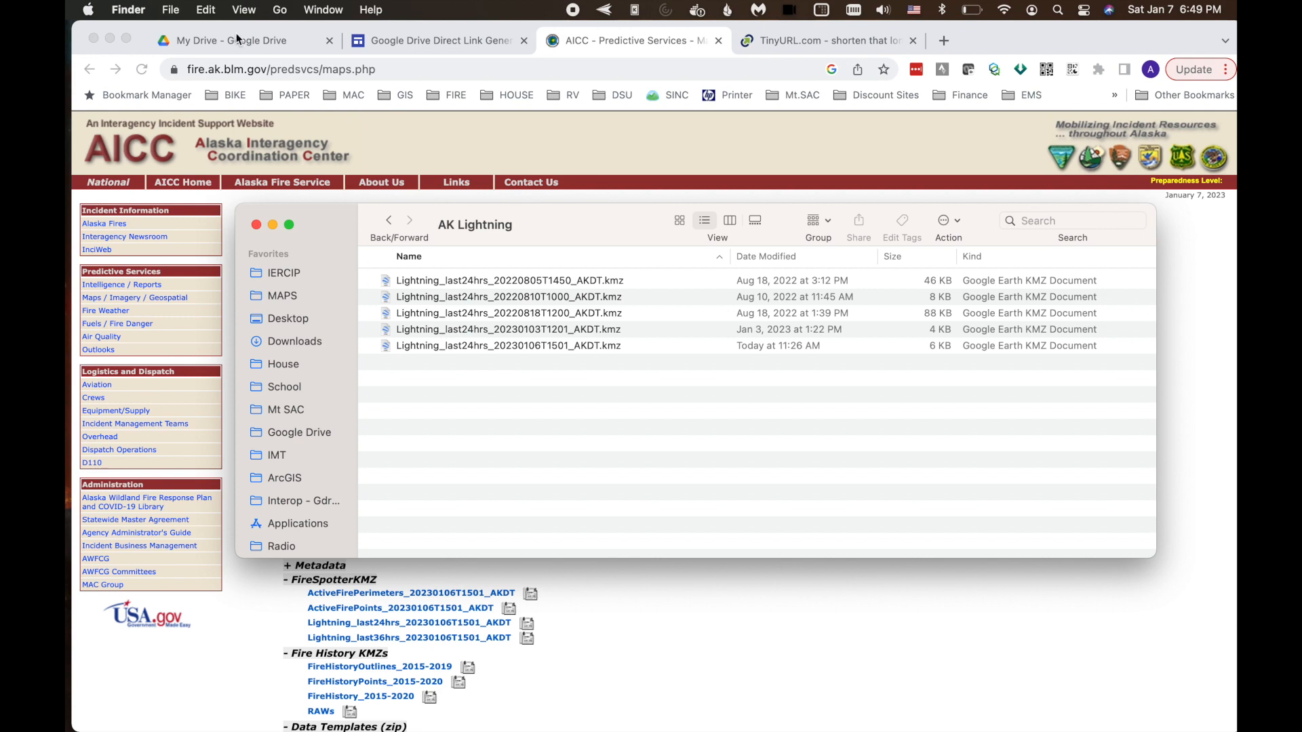
Step: Return to the My Drive - Google Drive tab in Chrome
left_click(224, 40)
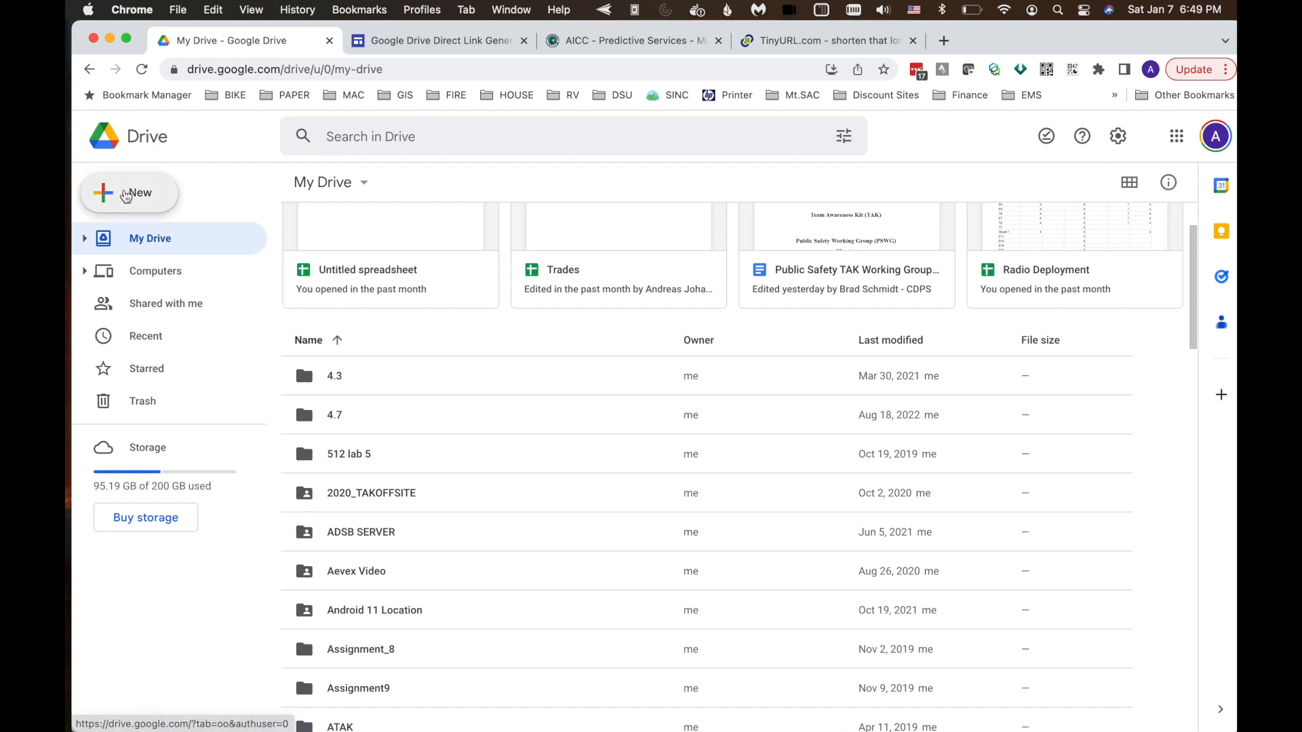
Step: Create a new AK_Lightning folder in My Drive and open the empty folder
left_click(129, 192)
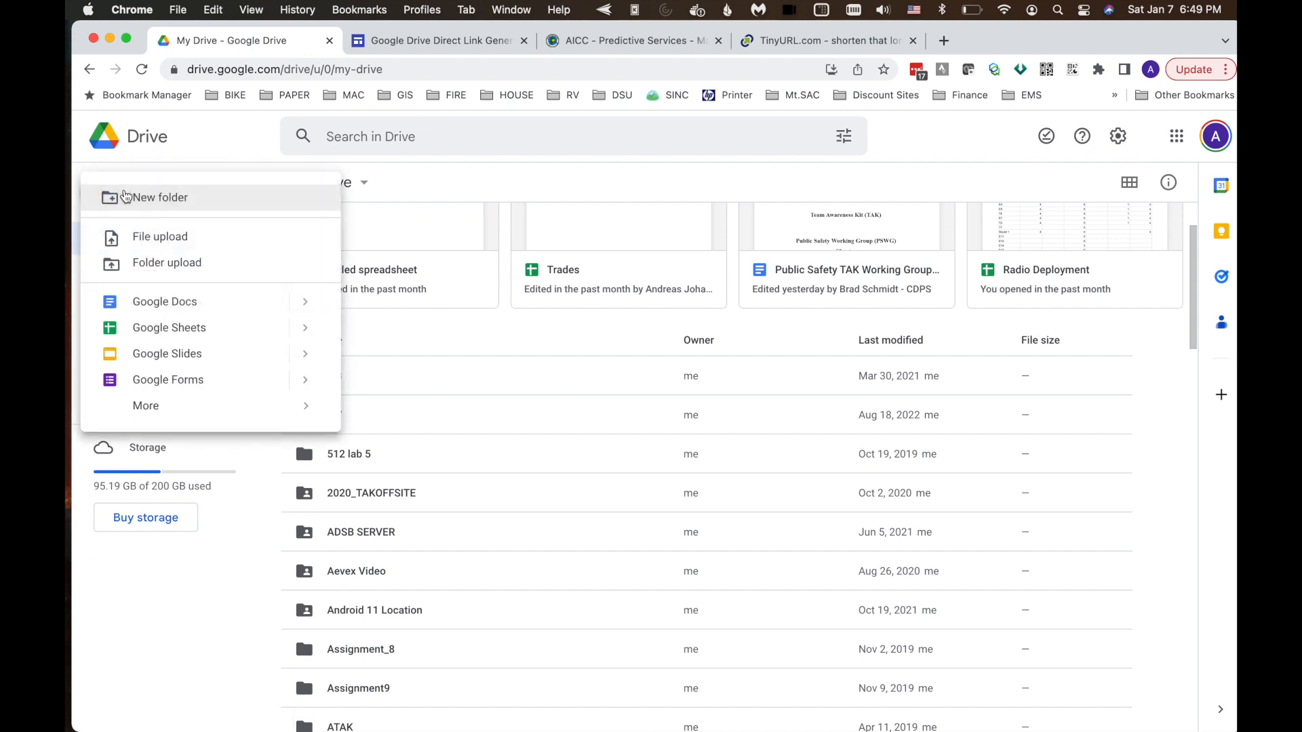
left_click(158, 197)
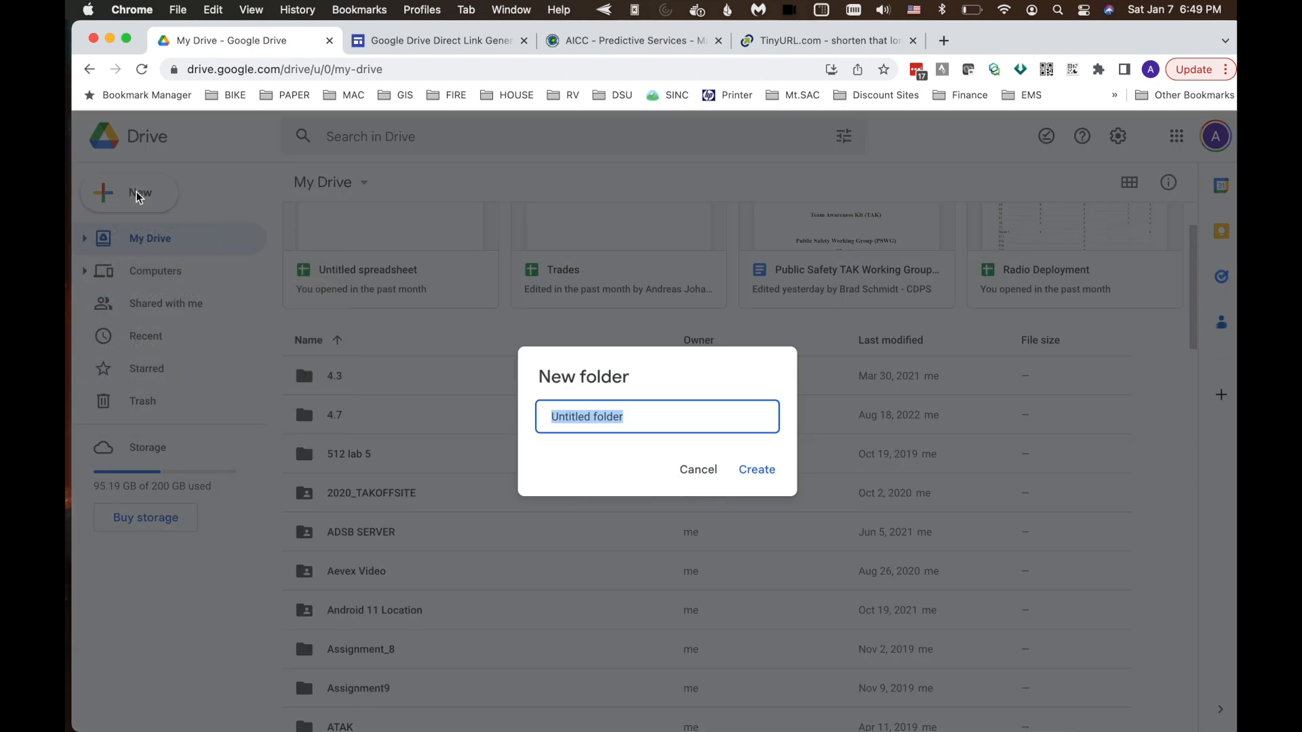
type("AK_Lightni")
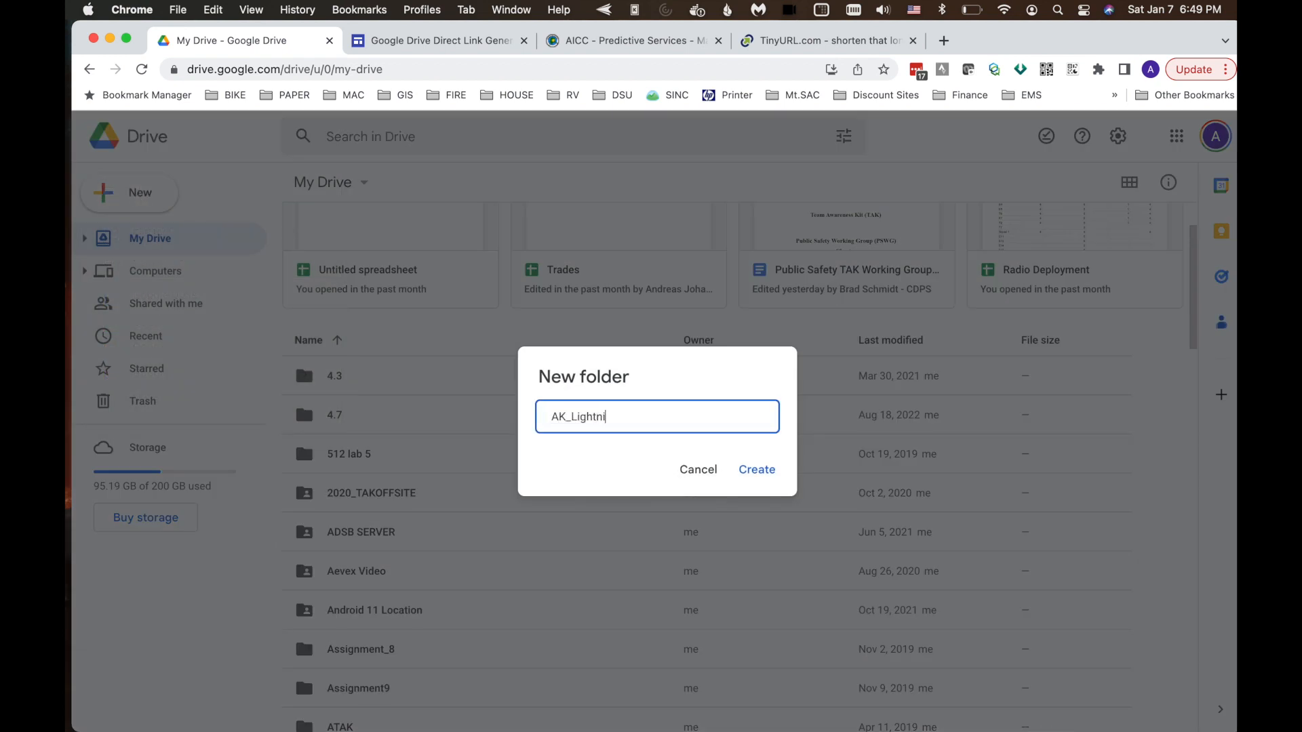
type("ng")
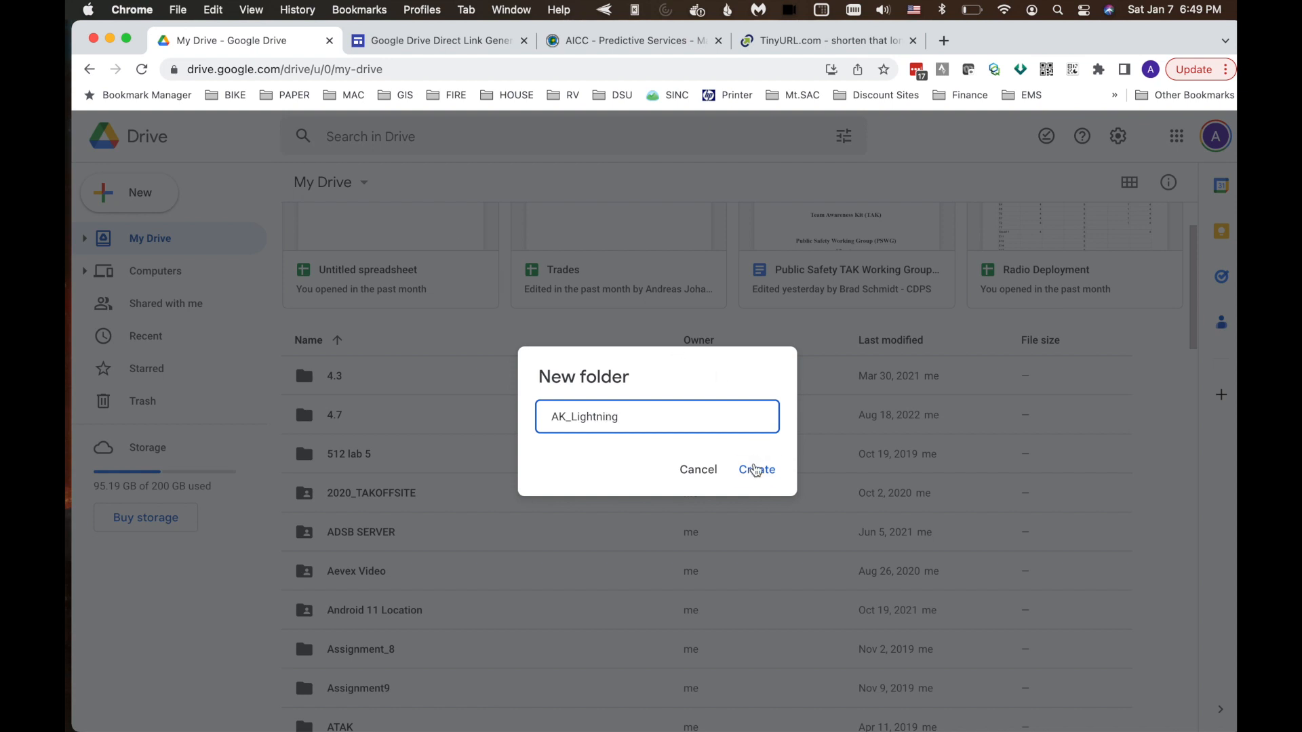
left_click(754, 469)
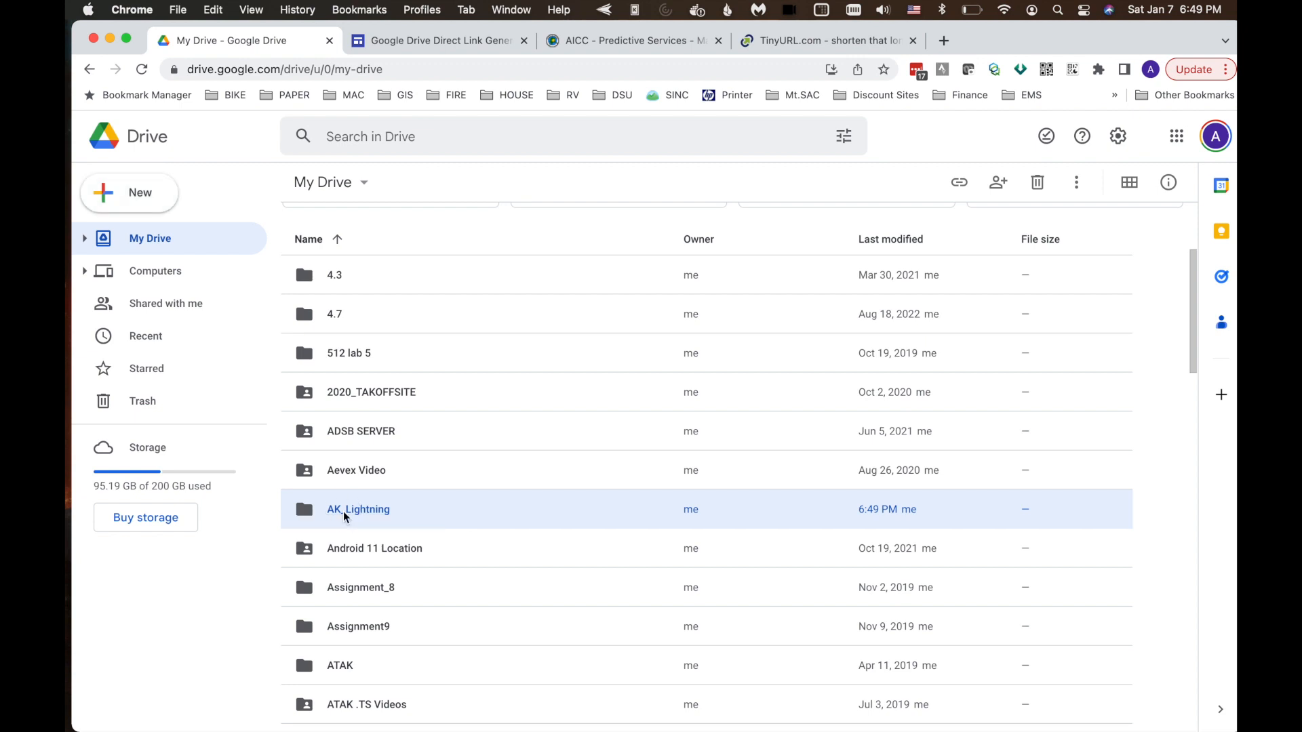
double_click(358, 509)
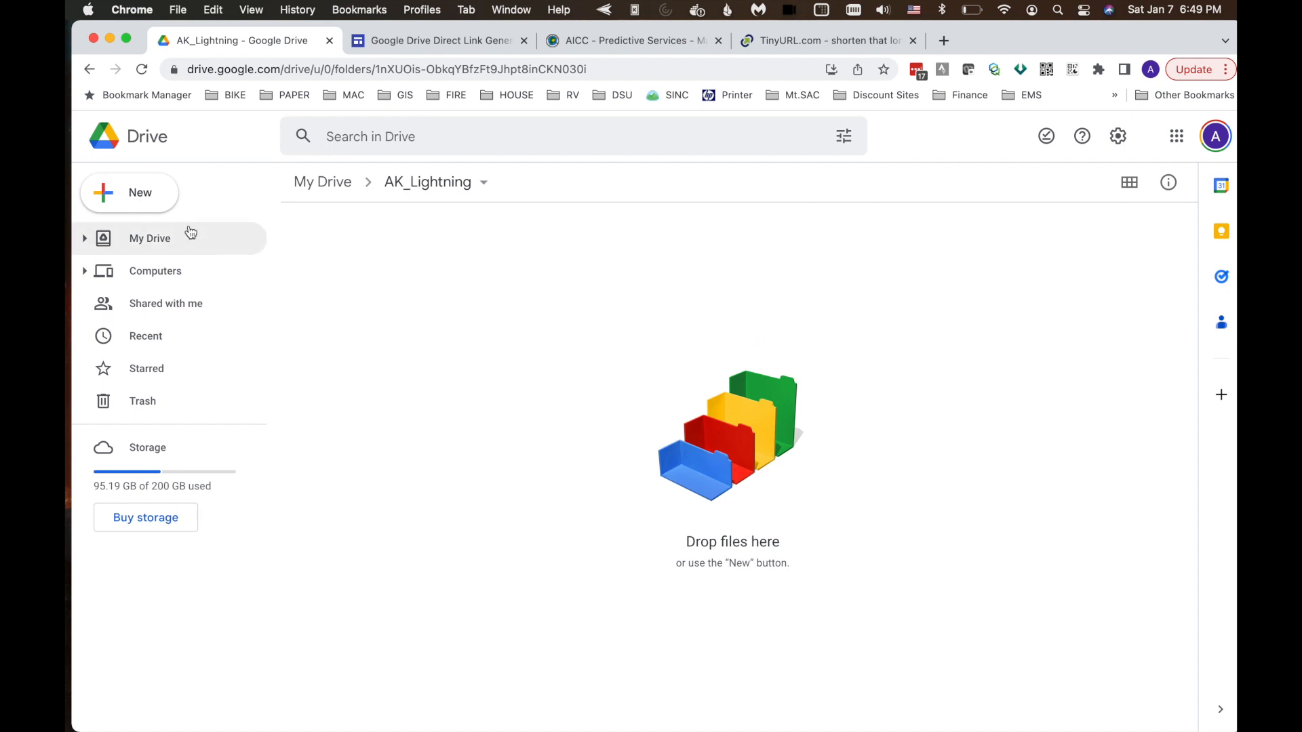
Step: Begin a file upload into AK_Lightning to choose a Lightning_last24hrs KMZ
left_click(129, 191)
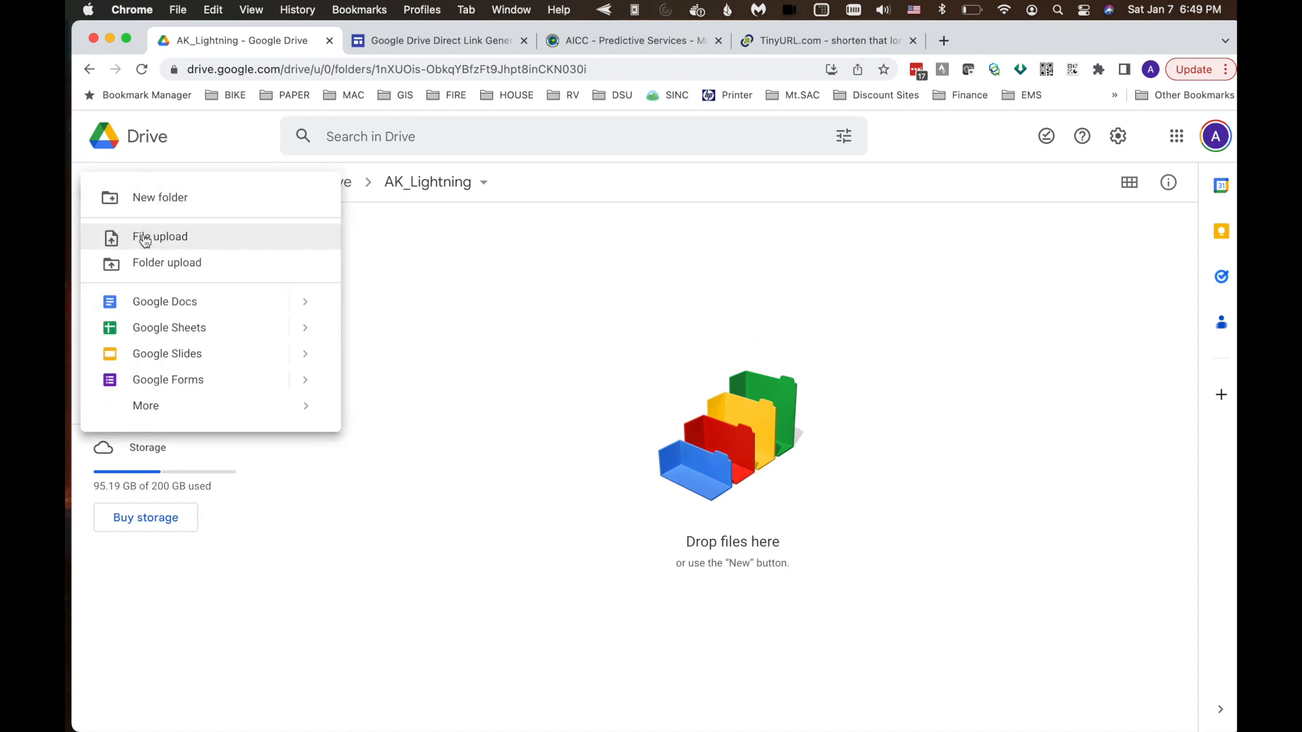
left_click(160, 236)
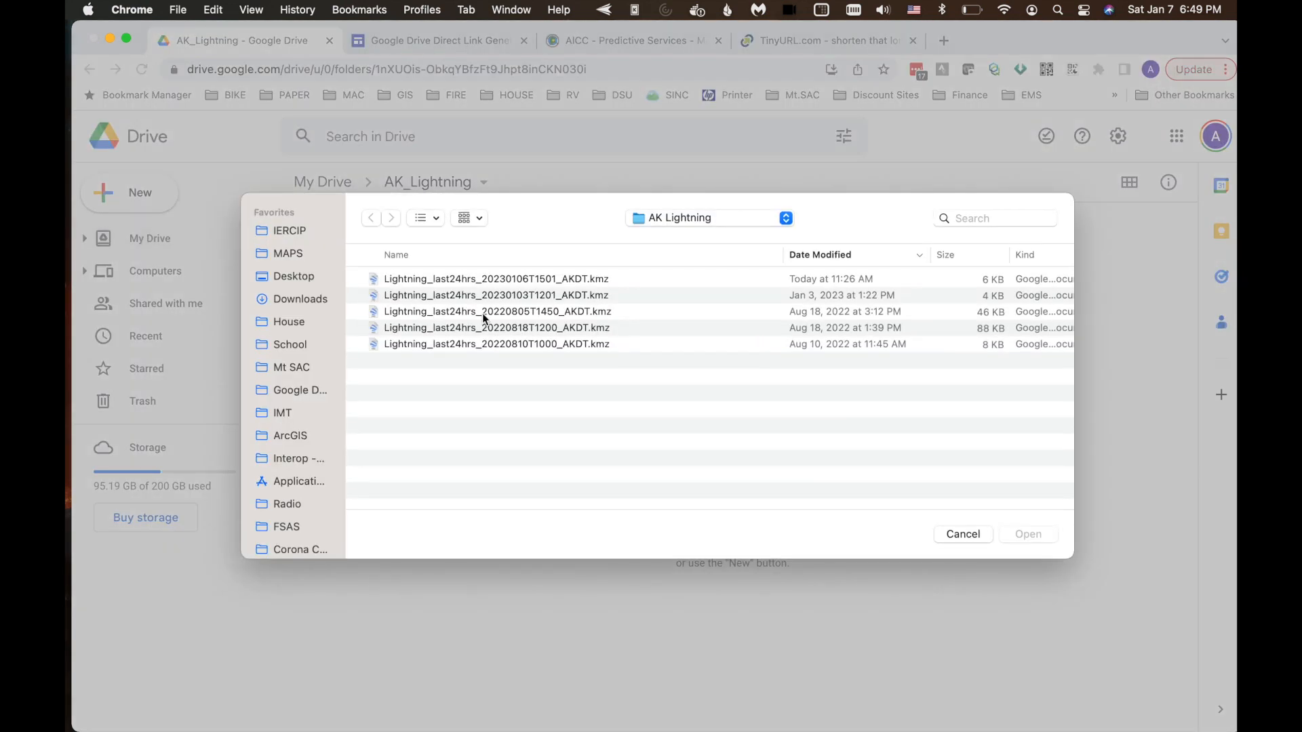
mouse_move(523, 319)
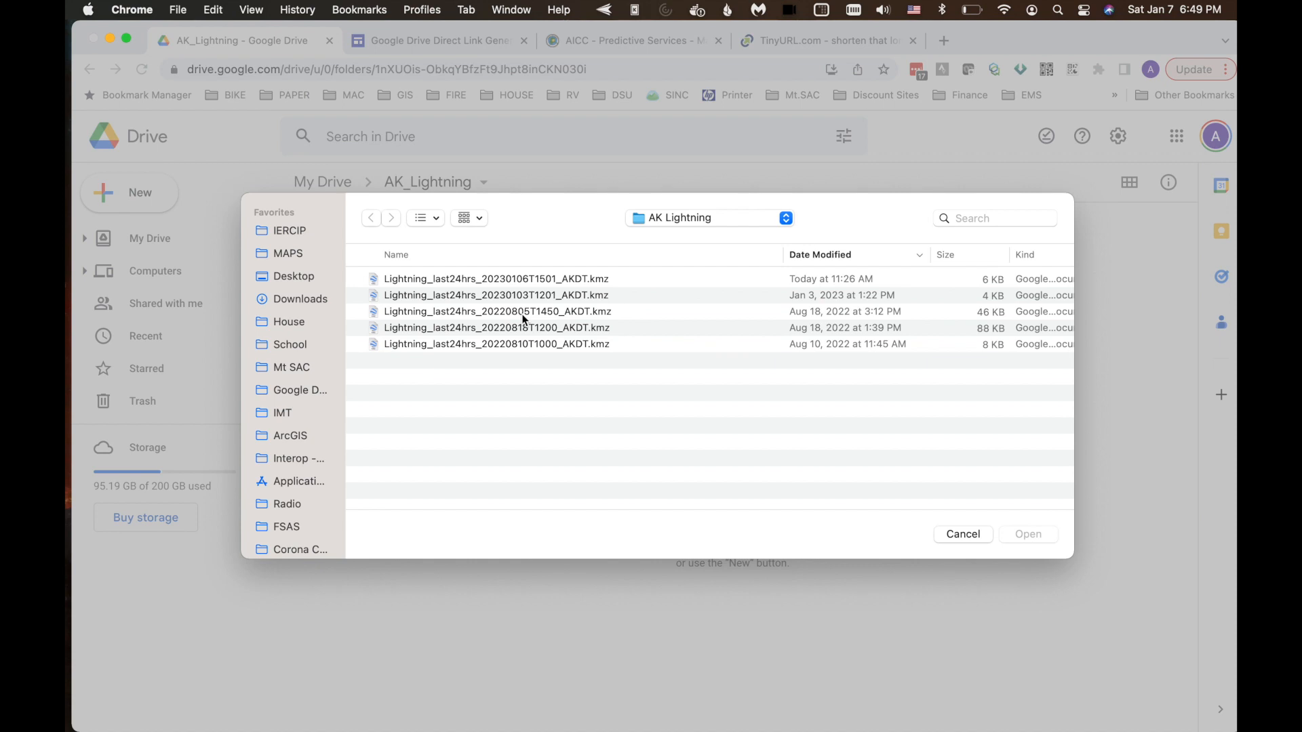
mouse_move(517, 318)
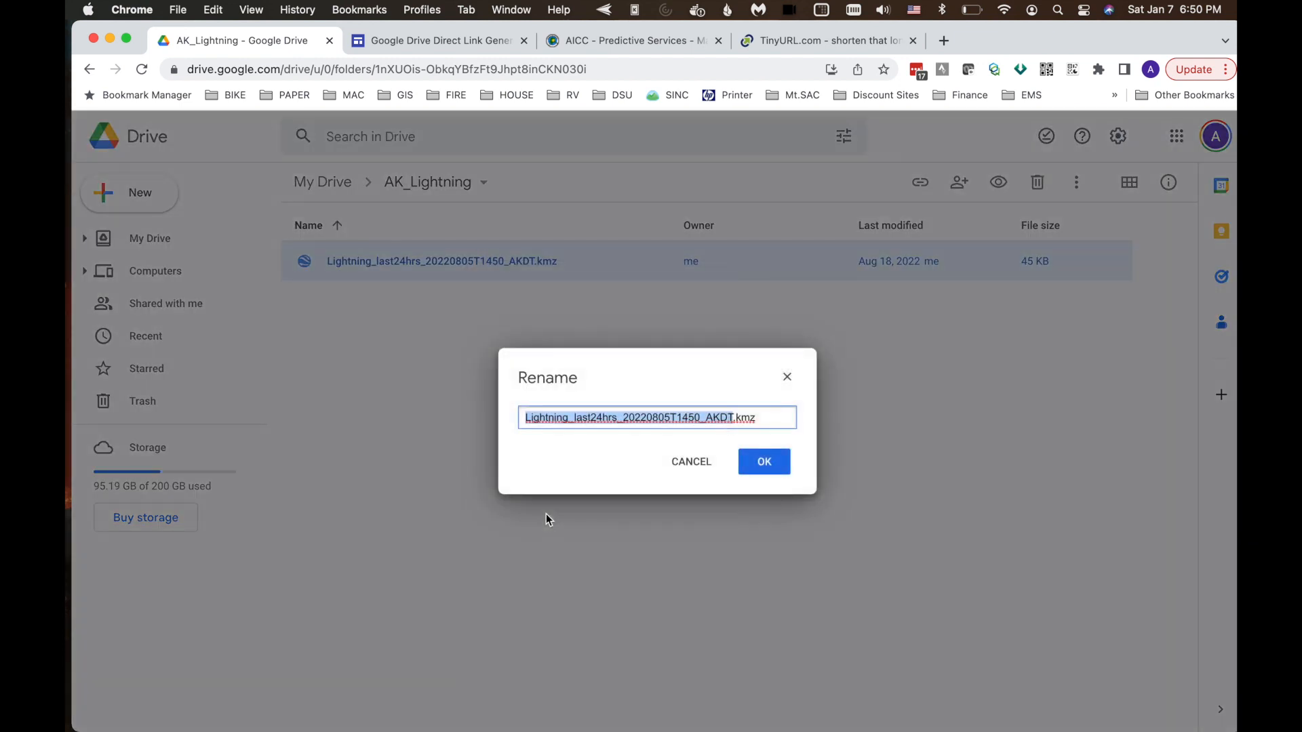
Step: Enter AK_Lightning_24Hours.kmz as the uploaded file's new name and confirm it
type("AK.kmz")
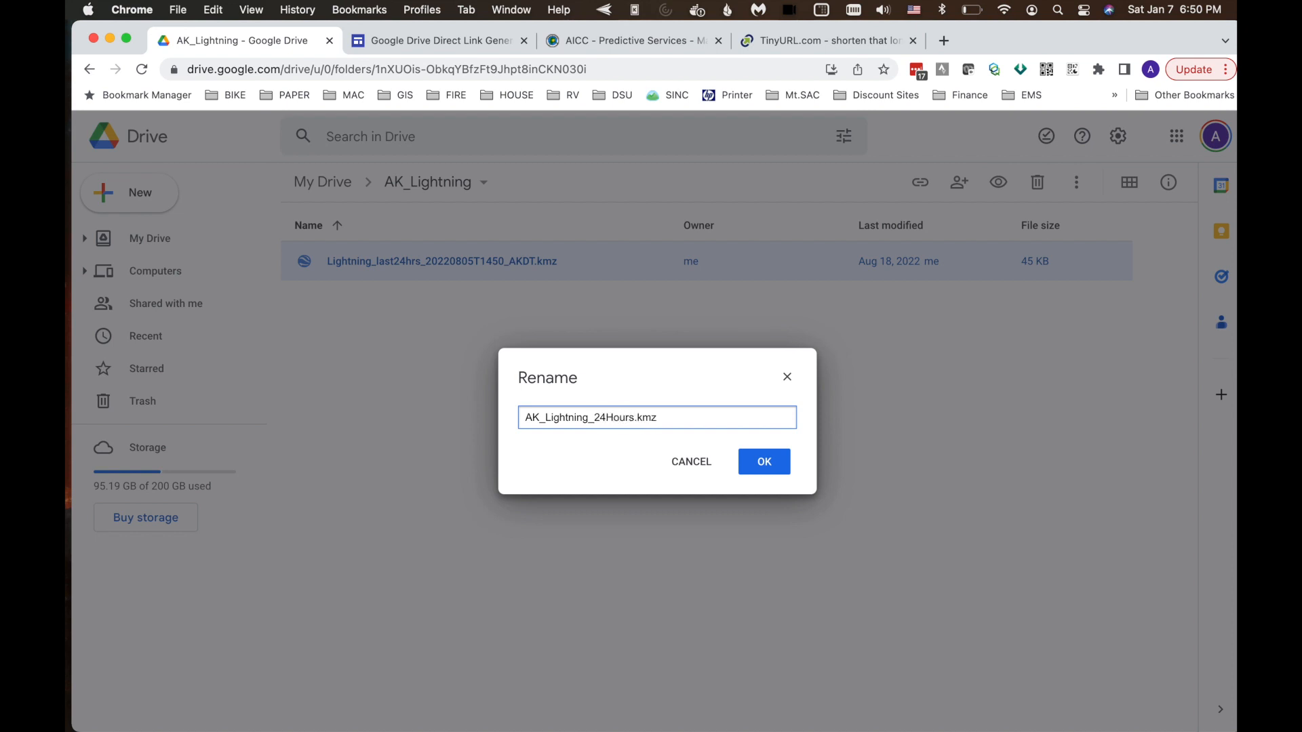
left_click(763, 462)
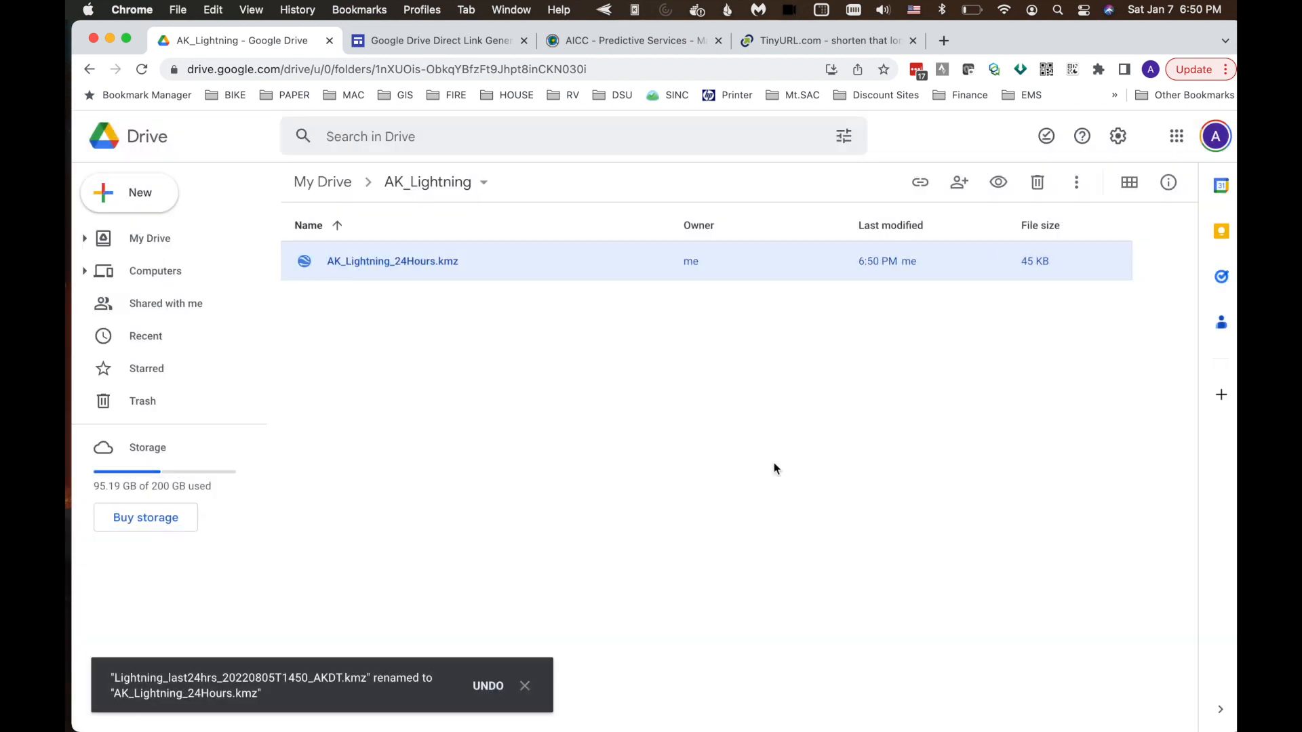
mouse_move(526, 453)
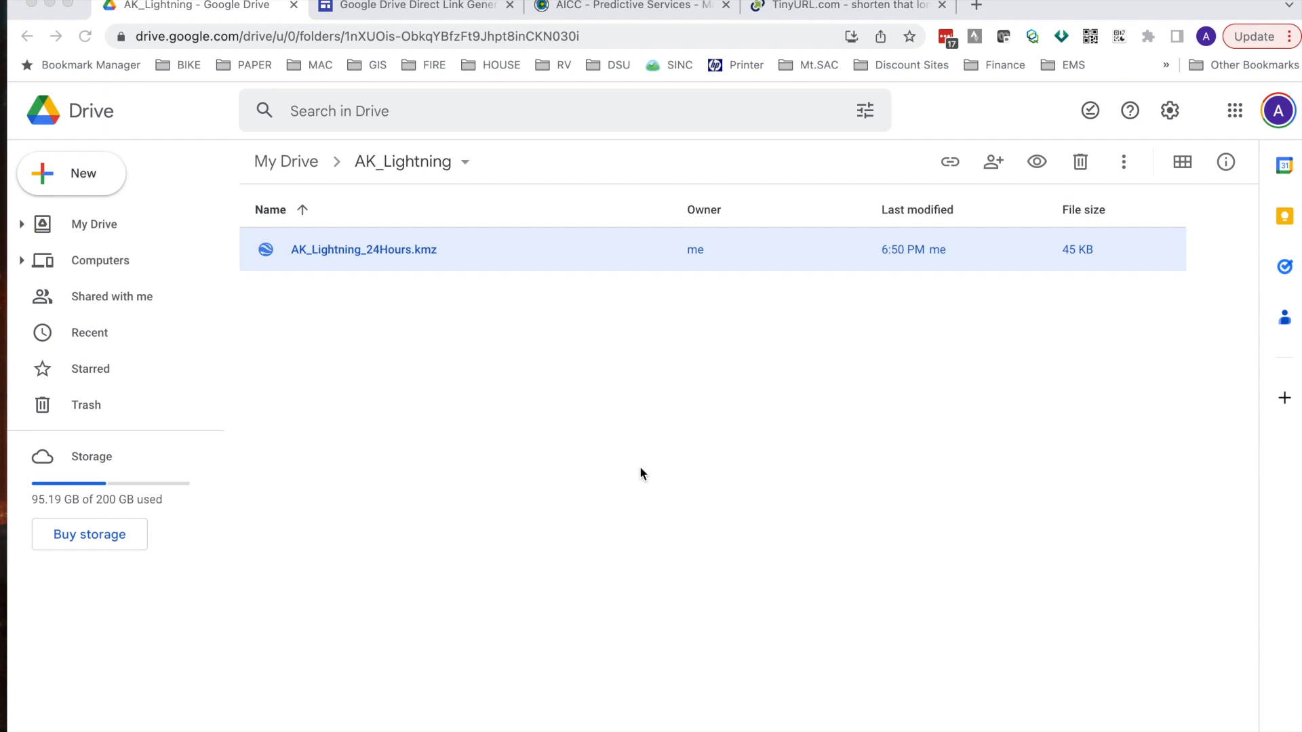
mouse_move(423, 293)
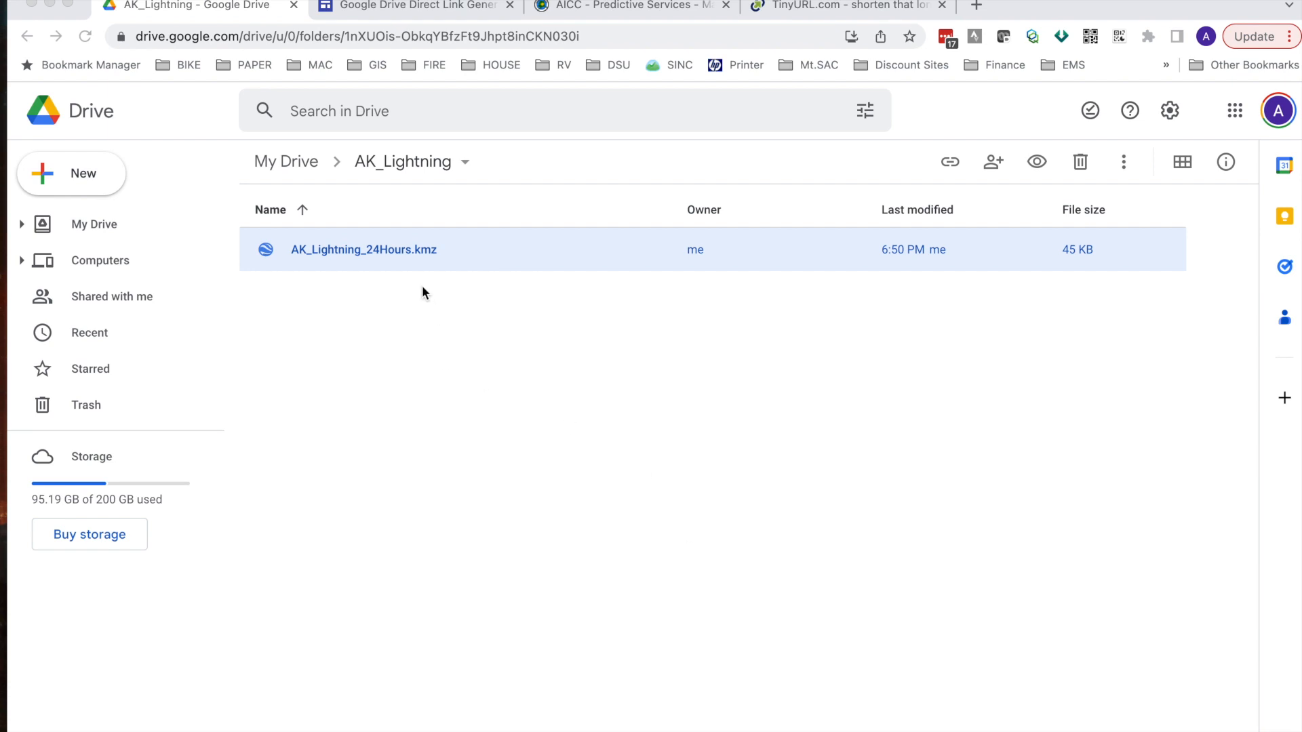
mouse_move(403, 333)
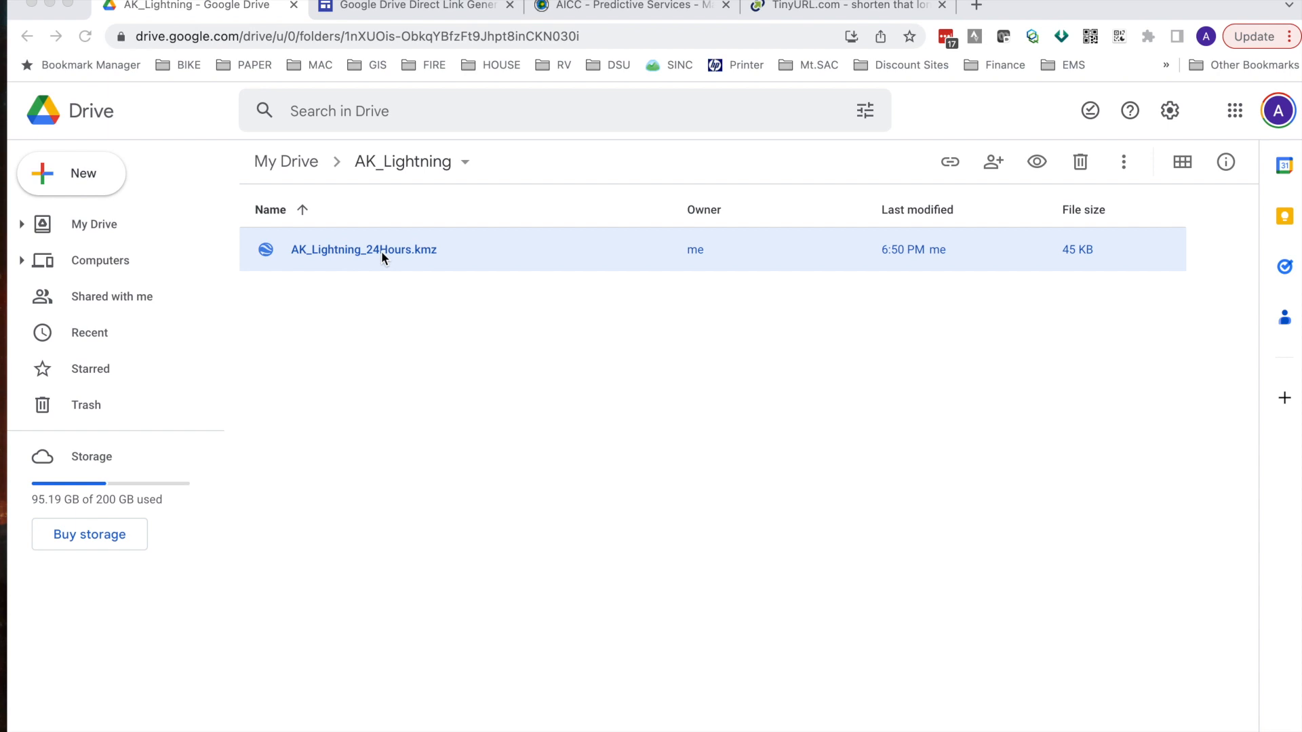
right_click(363, 249)
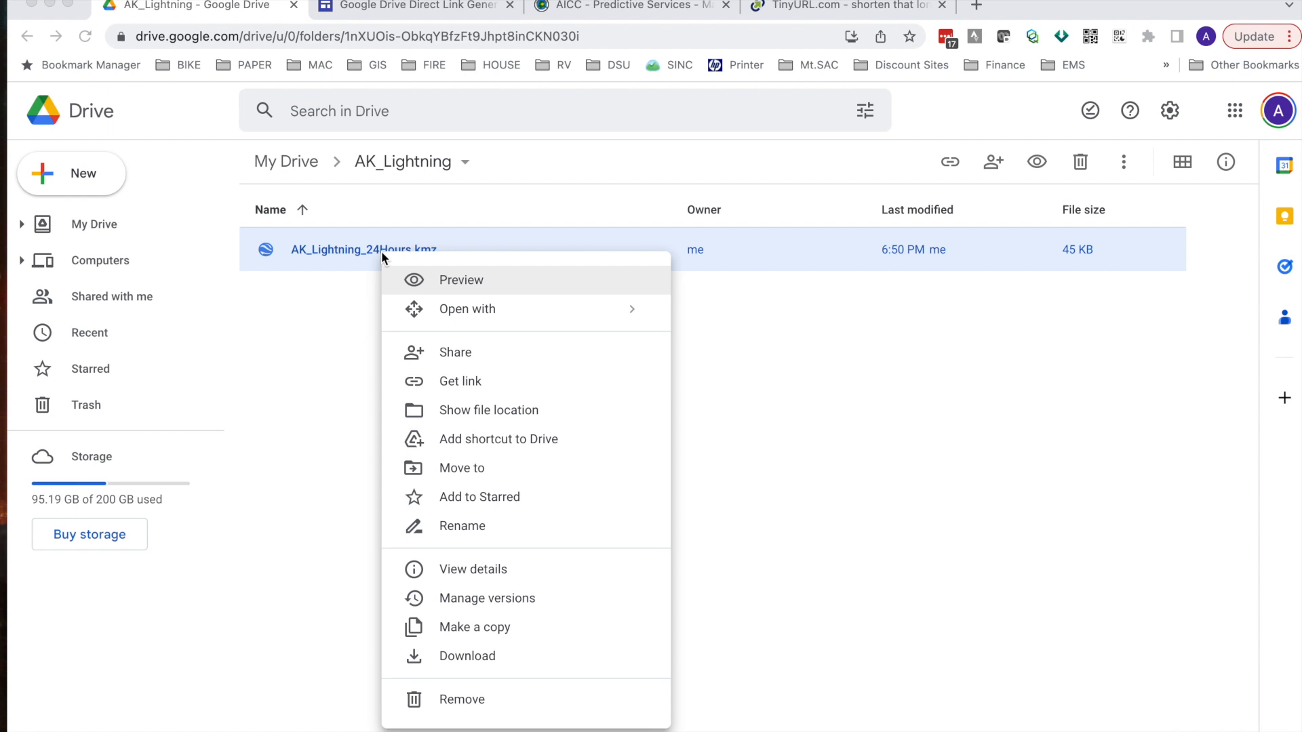
mouse_move(466, 655)
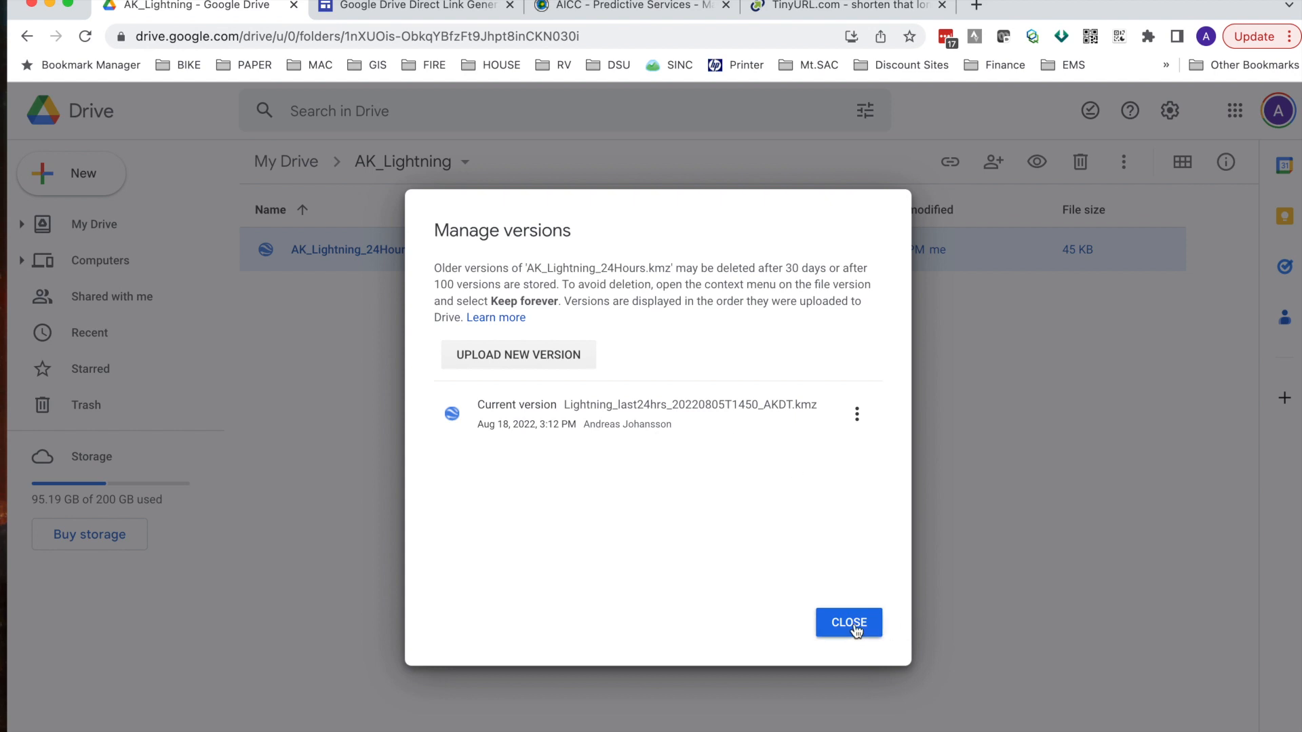
left_click(847, 622)
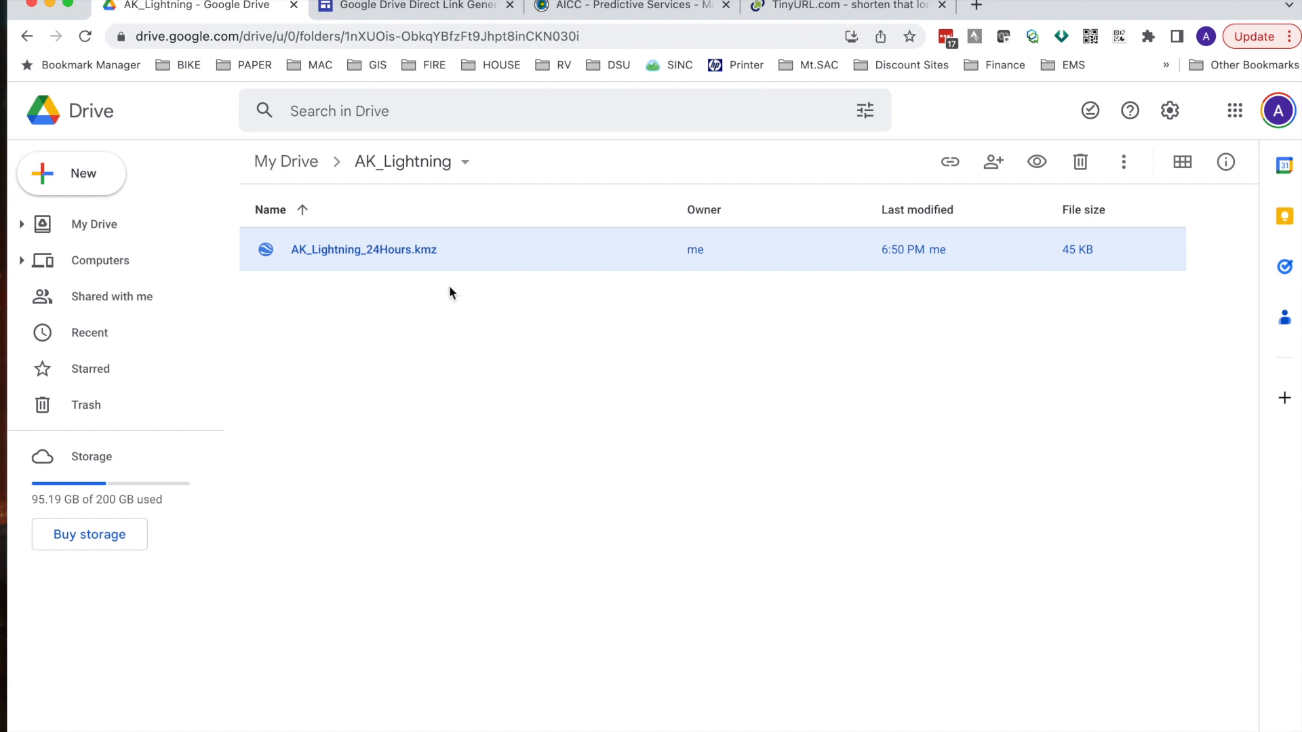
Step: Set AK_Lightning_24Hours.kmz access to Anyone with the link and copy its sharing link
right_click(363, 250)
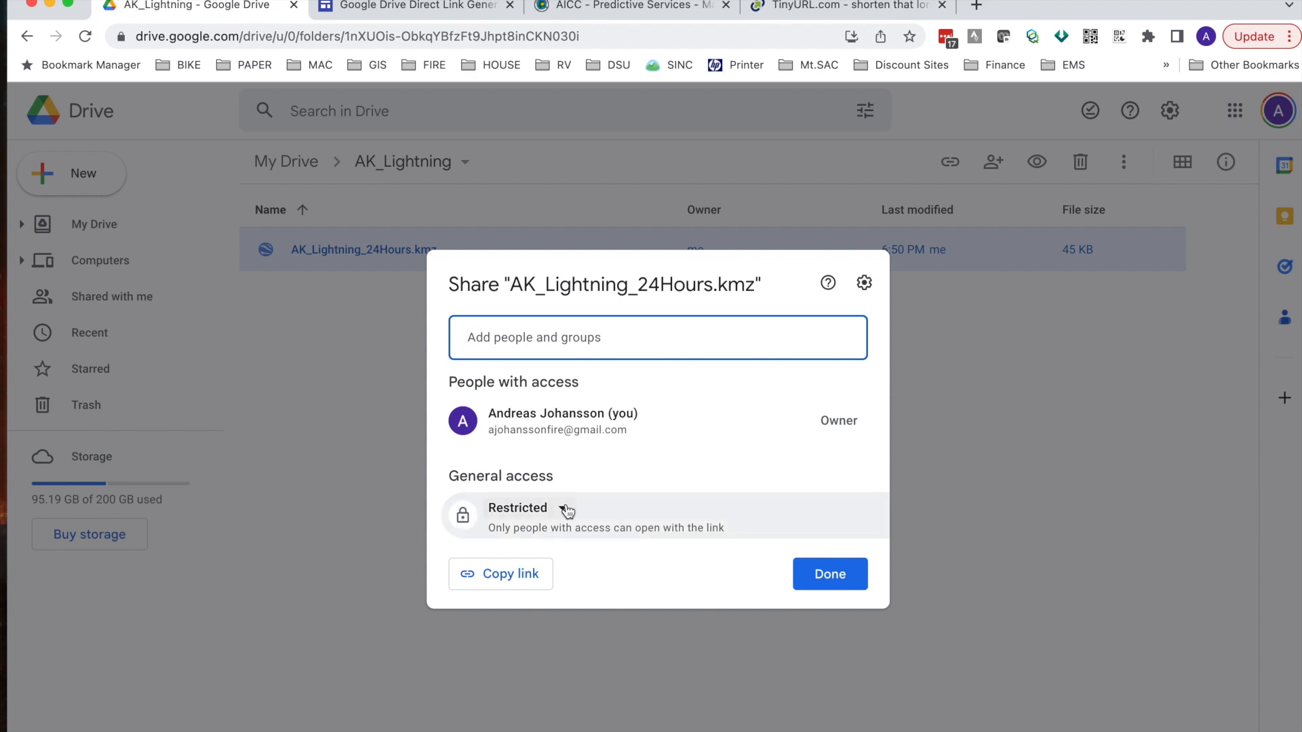
left_click(599, 591)
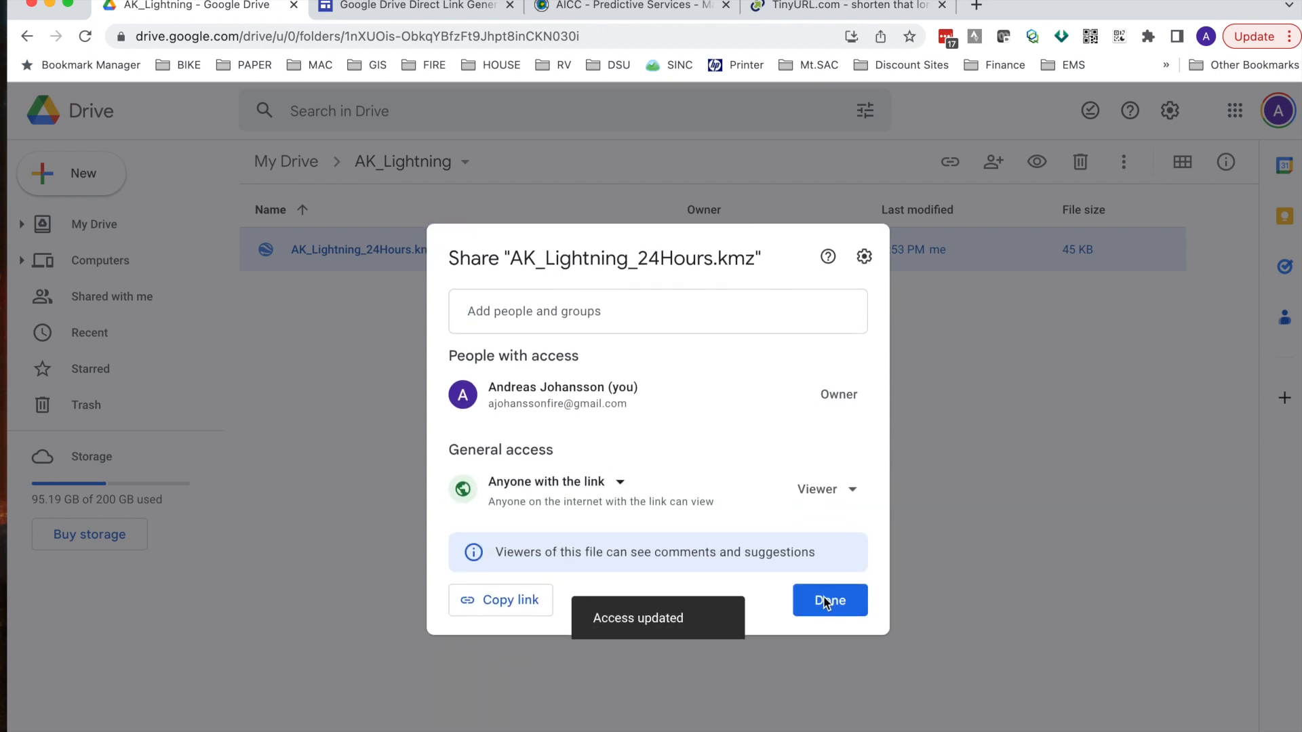
left_click(501, 599)
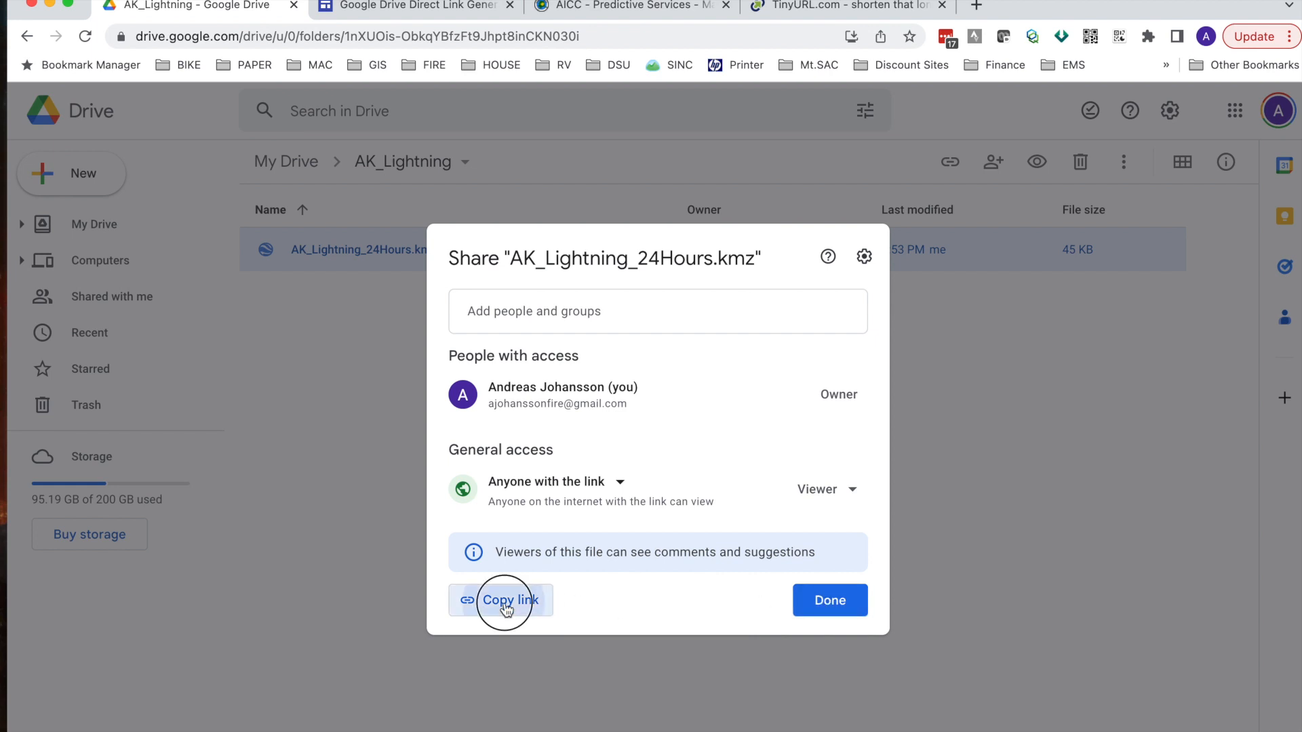
left_click(499, 599)
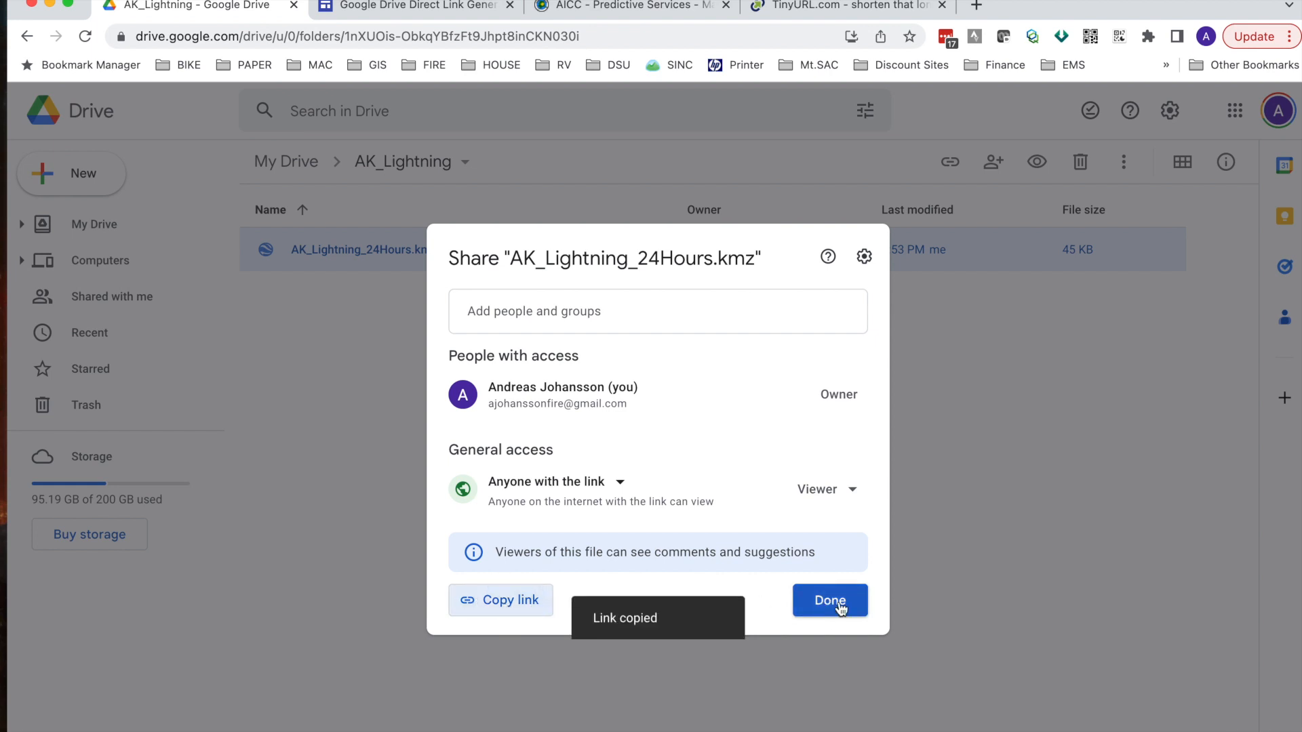
left_click(828, 600)
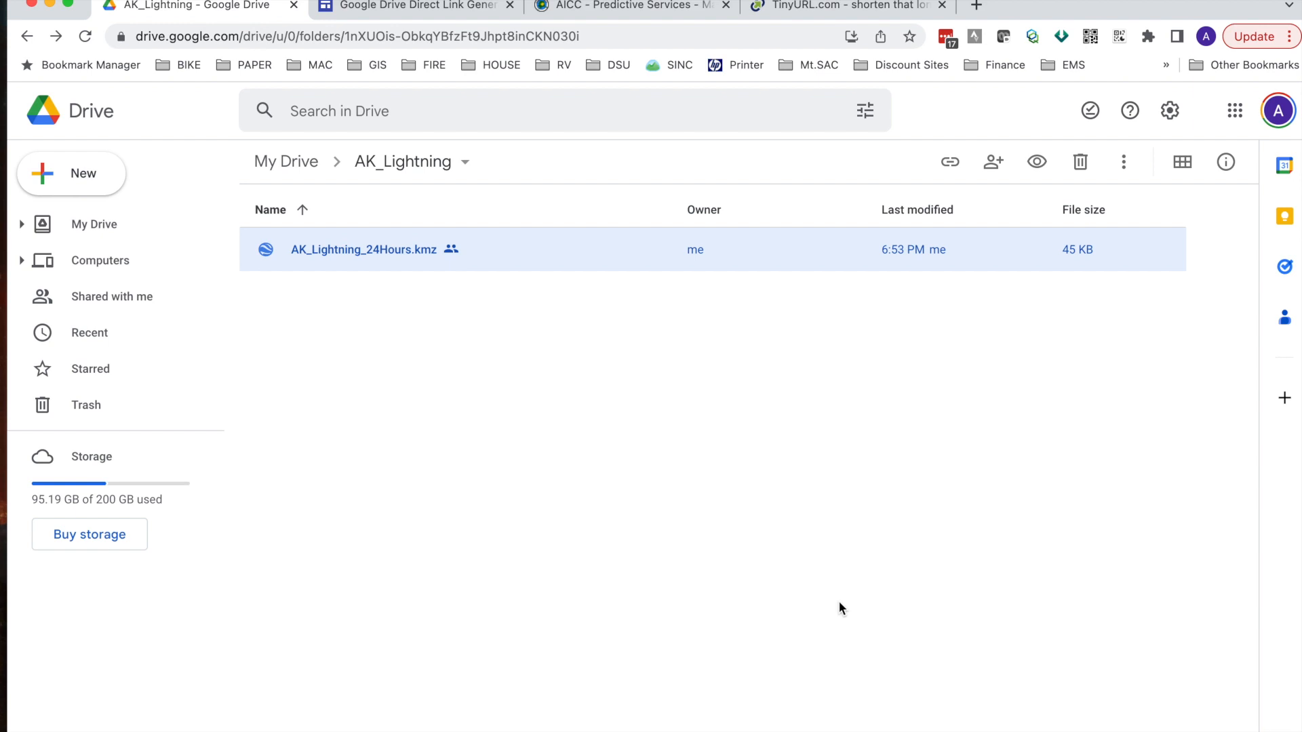
mouse_move(712, 554)
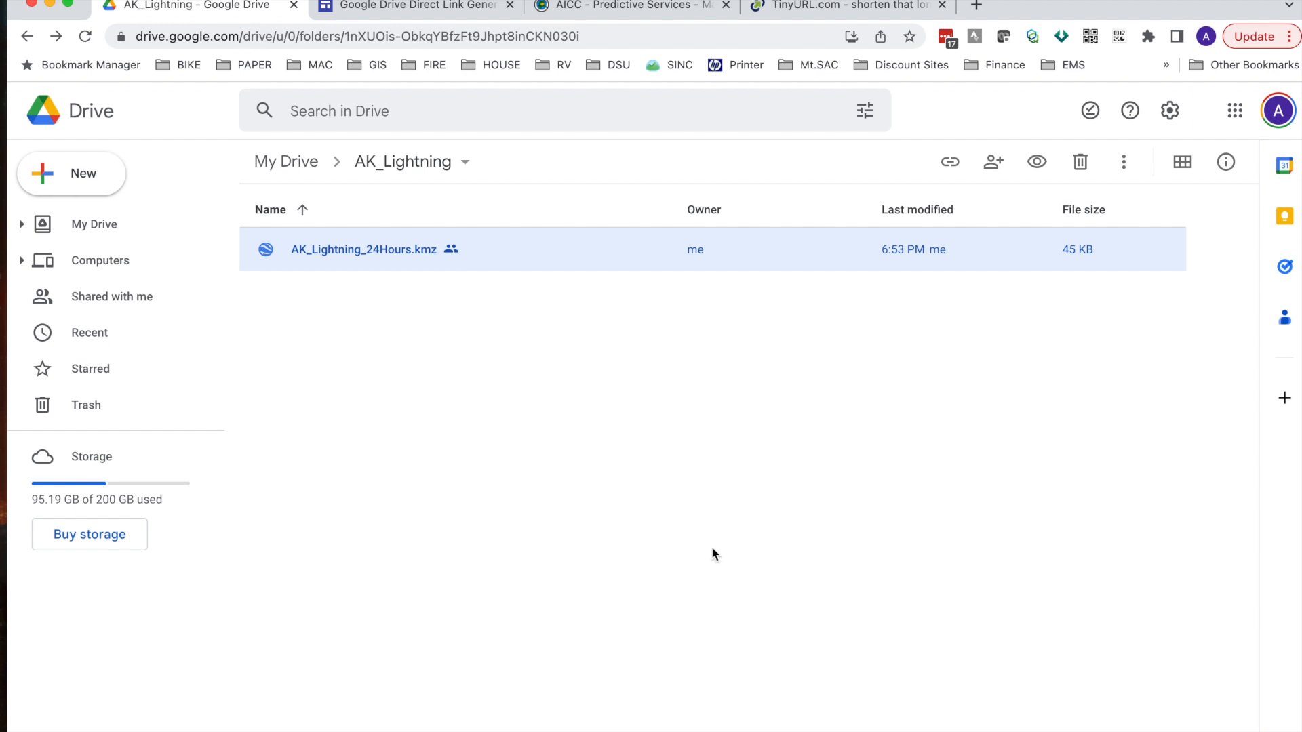
Step: Paste the Drive sharing link into Direct Link Generator, generate the direct link, and copy it
left_click(413, 6)
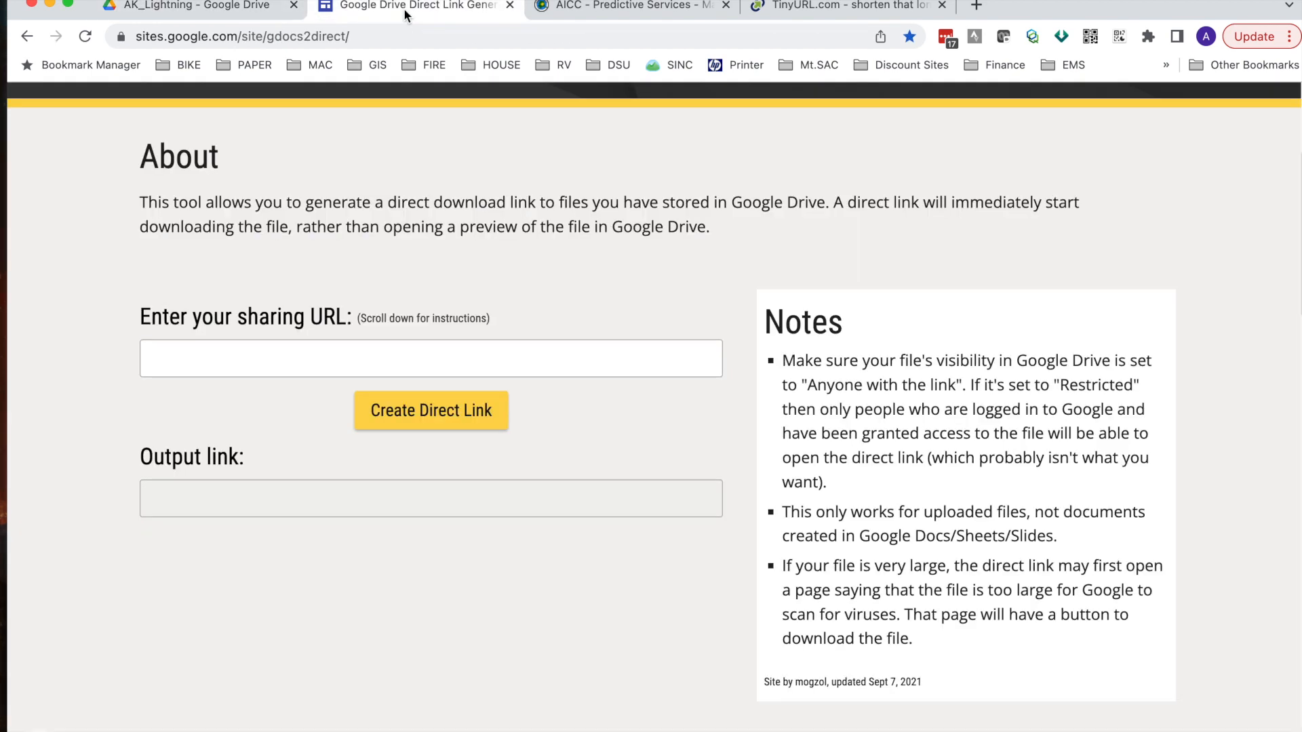
mouse_move(236, 186)
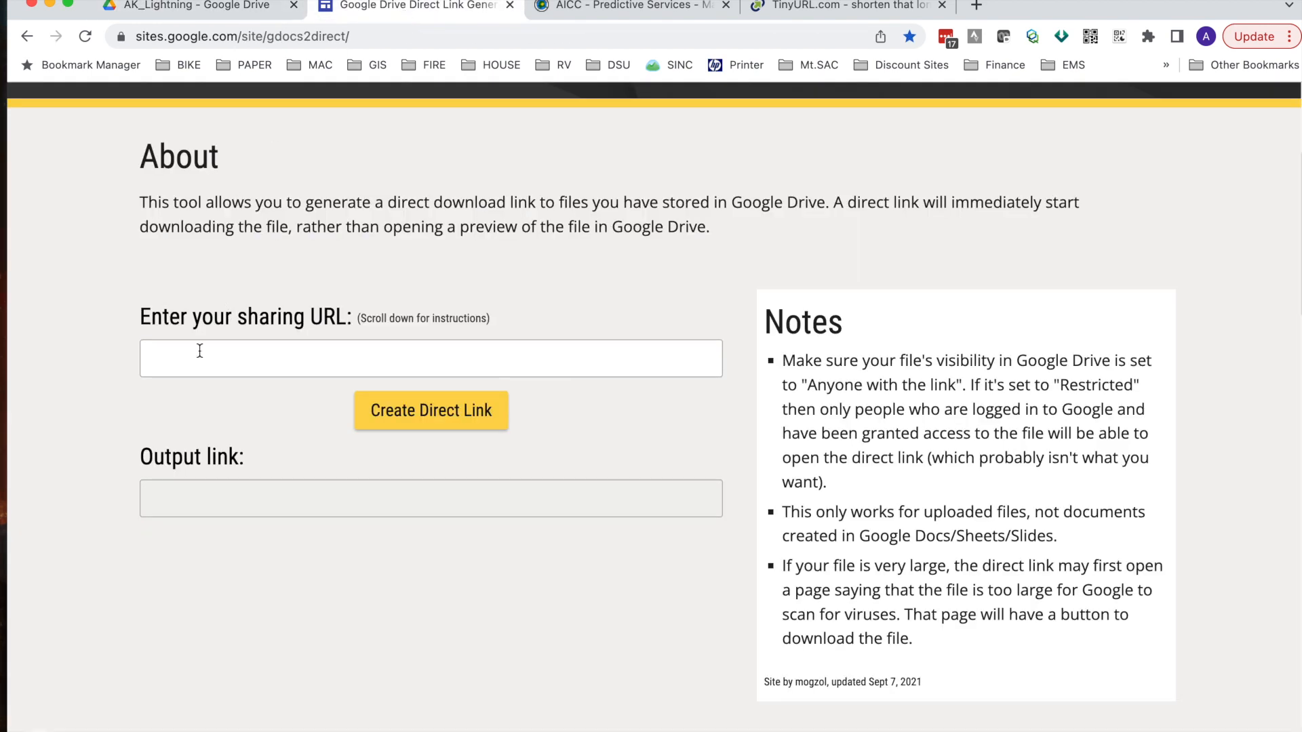
right_click(200, 358)
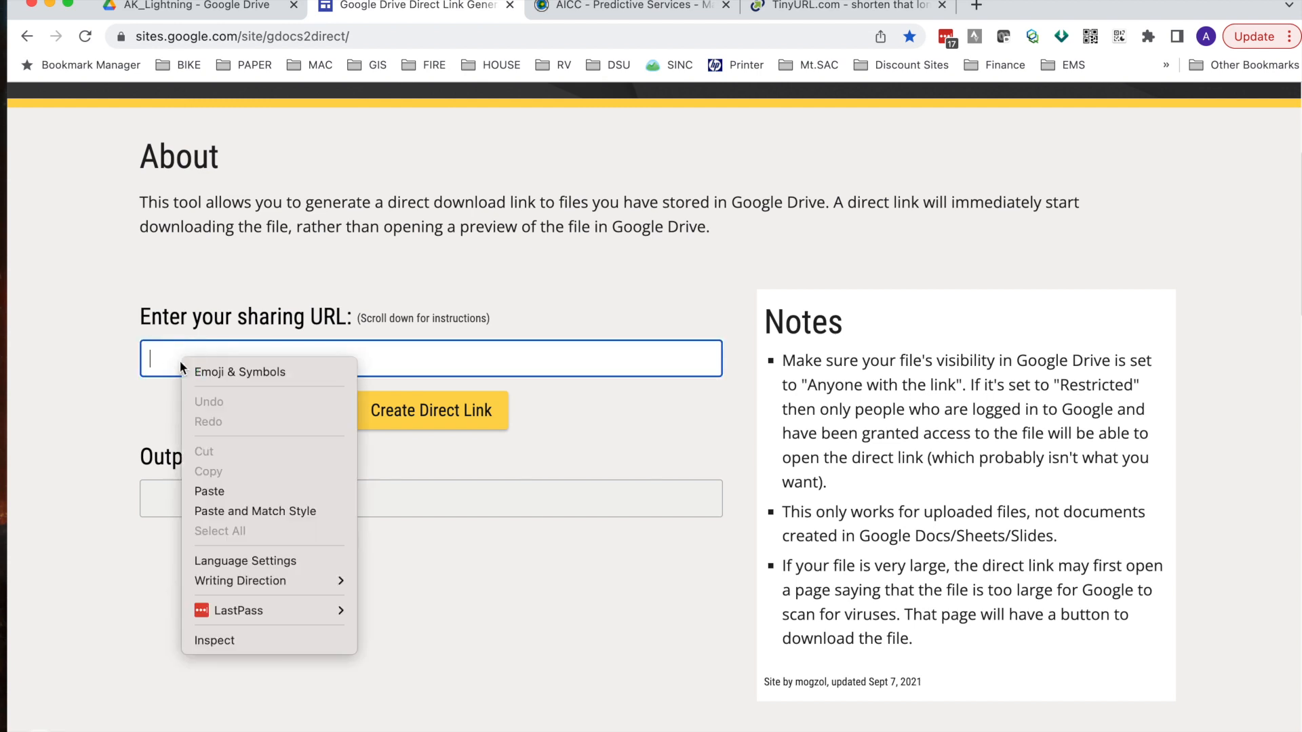
left_click(210, 490)
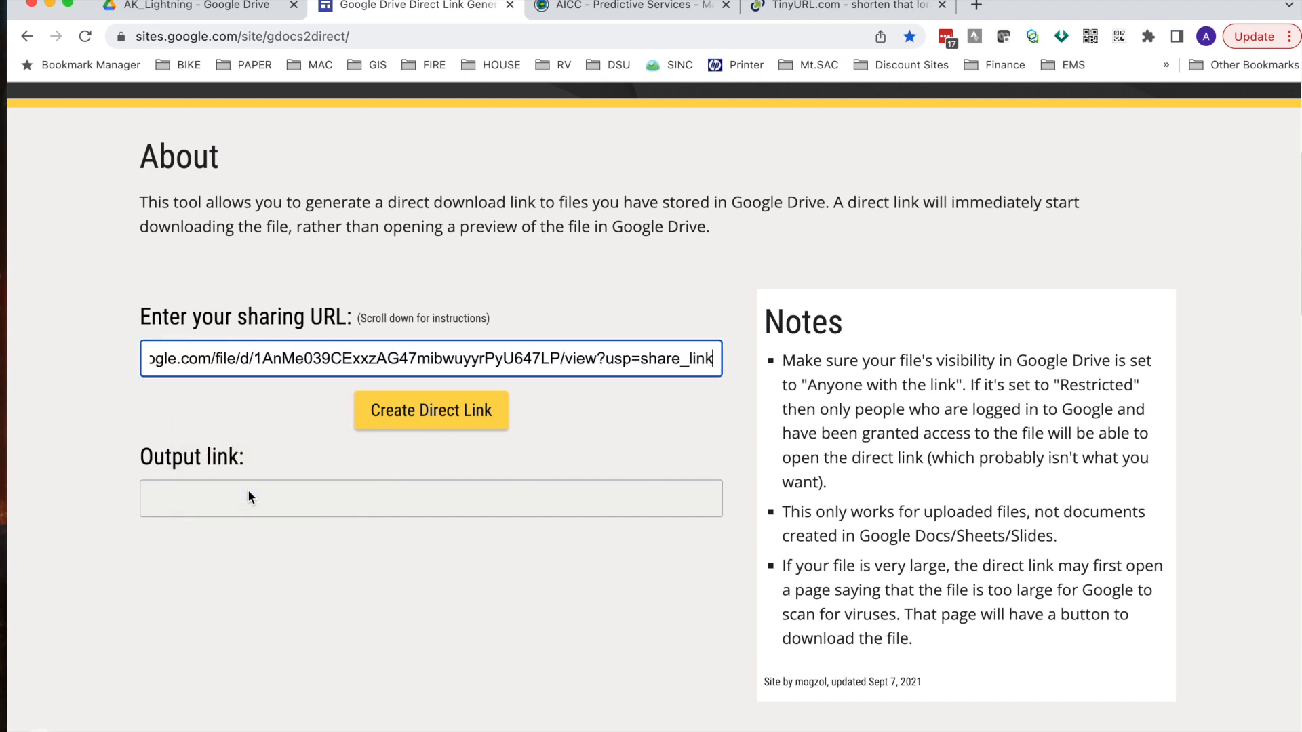
mouse_move(431, 410)
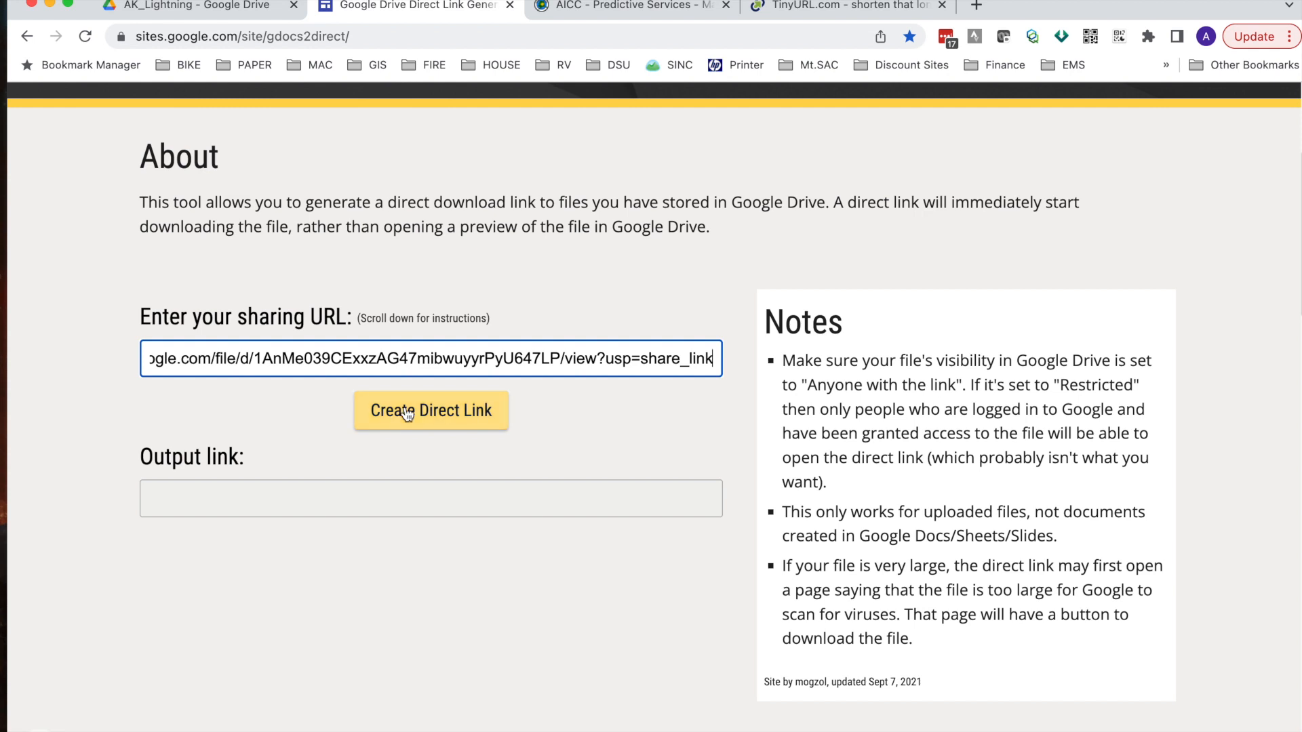
left_click(430, 410)
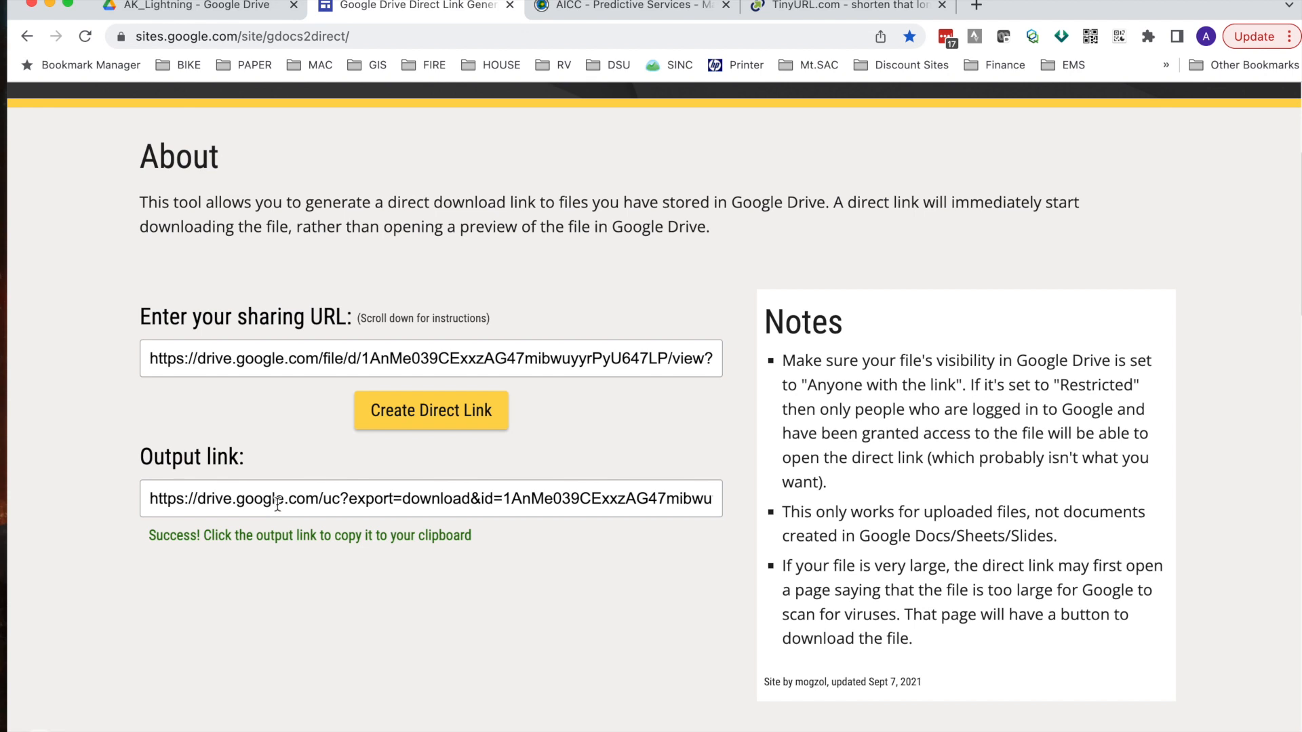
right_click(431, 499)
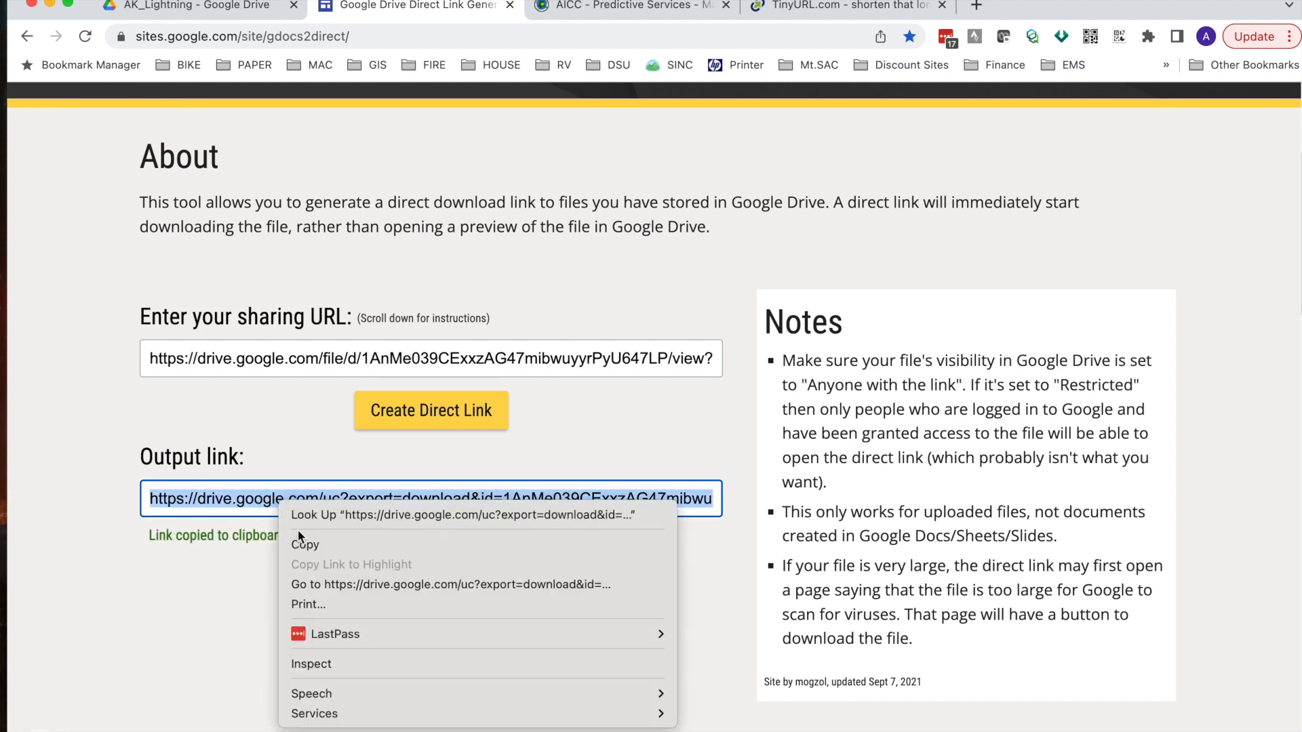
left_click(304, 544)
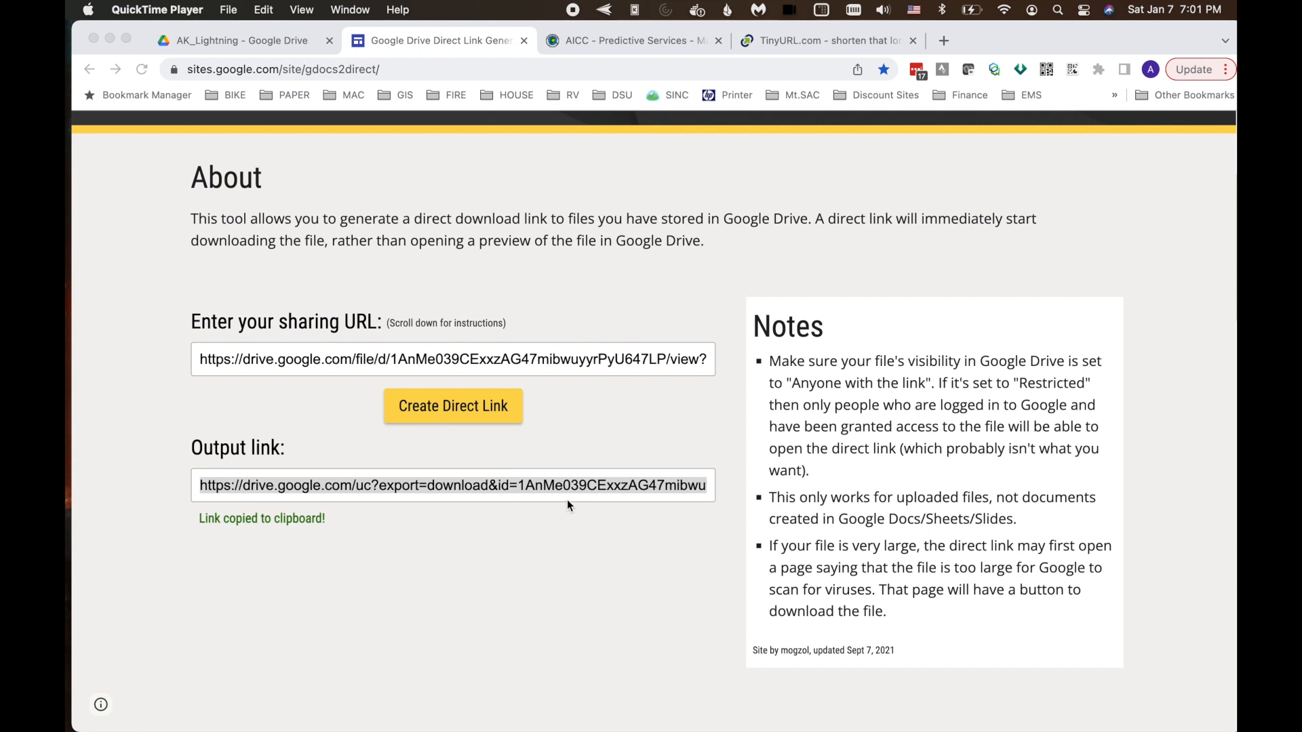
mouse_move(563, 498)
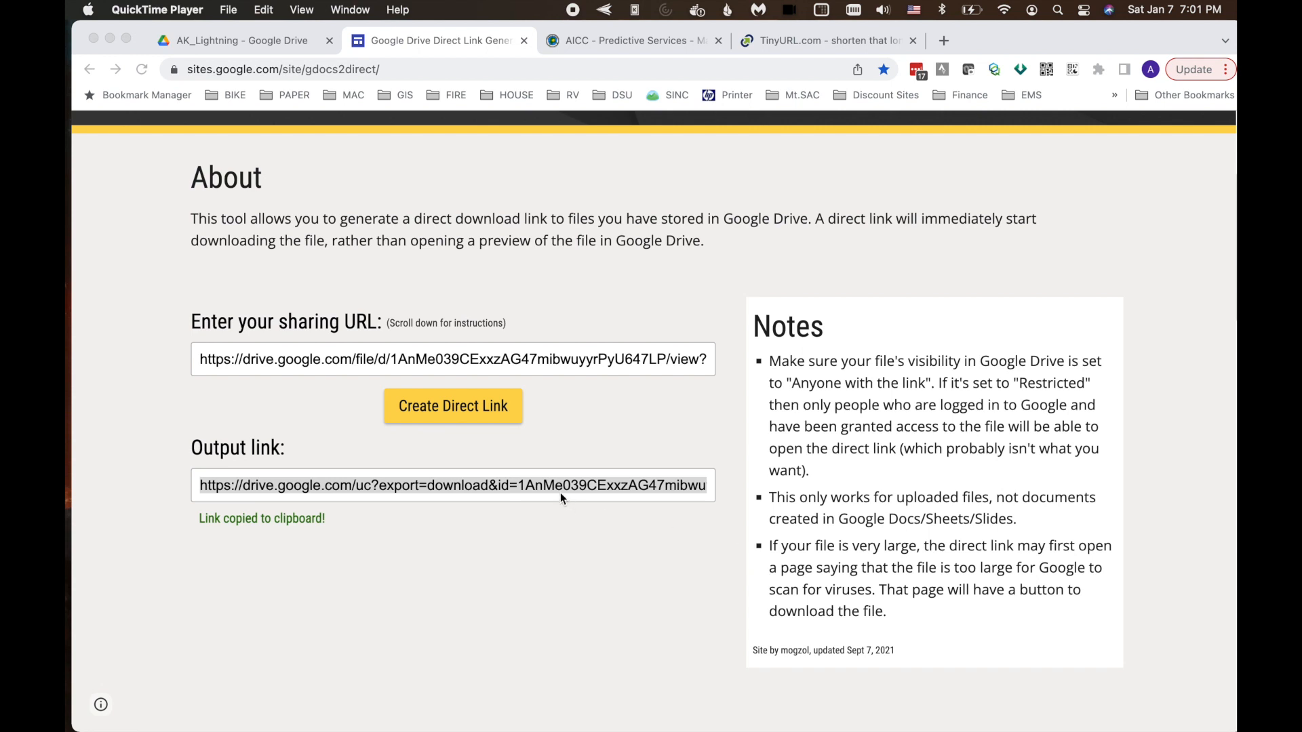
mouse_move(718, 276)
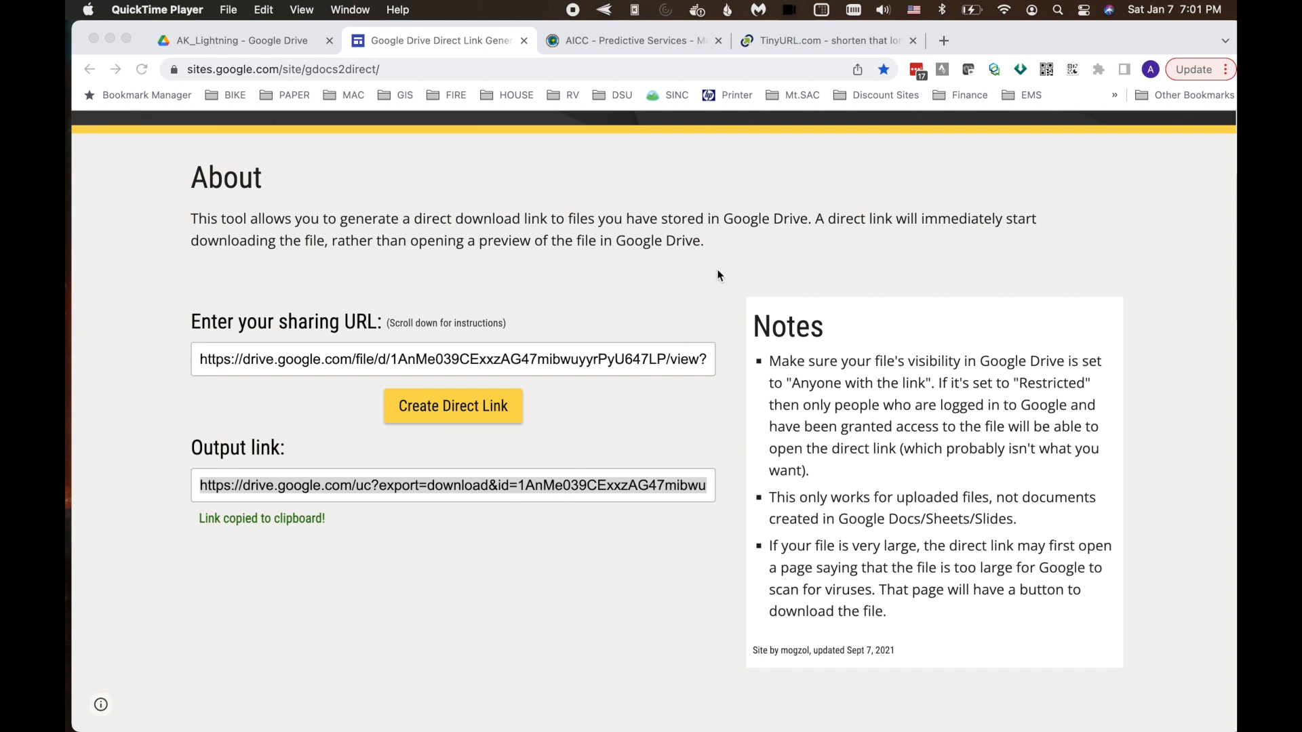
Step: Paste the direct download URL into TinyURL with alias AK24HR and create the short link
left_click(822, 40)
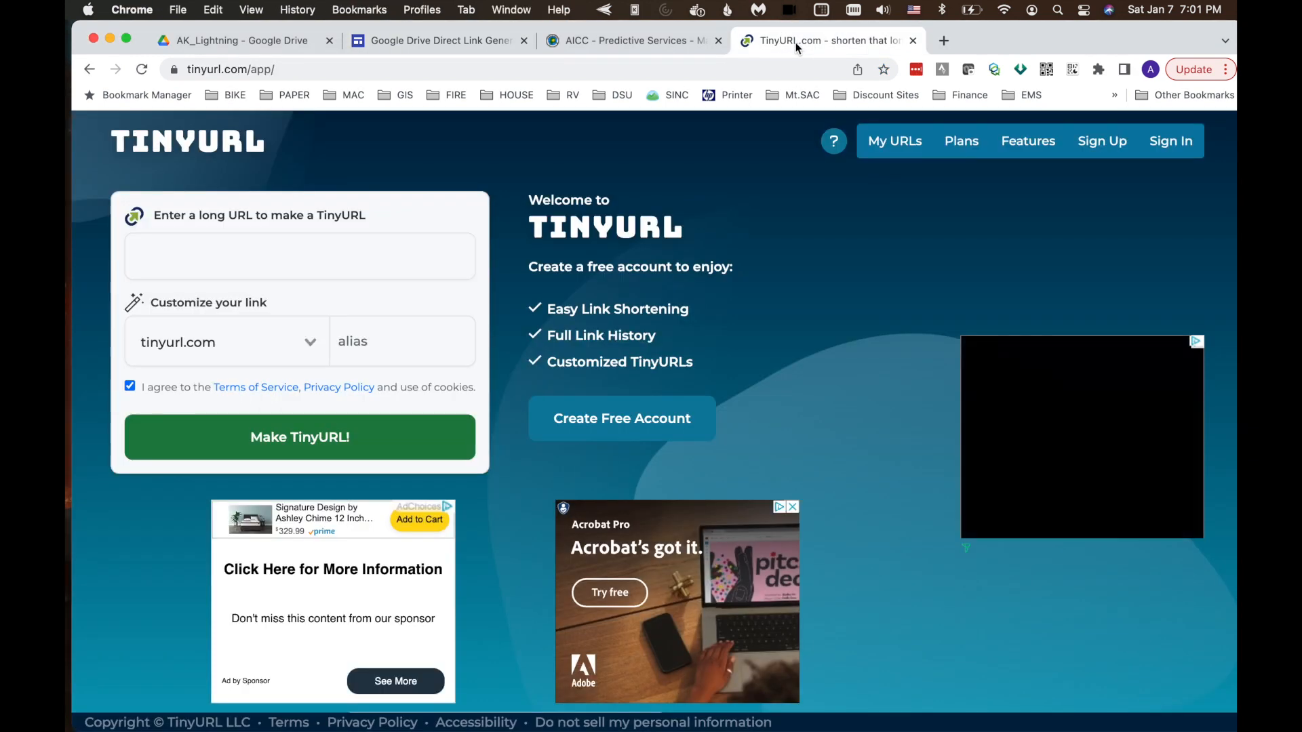
left_click(299, 256)
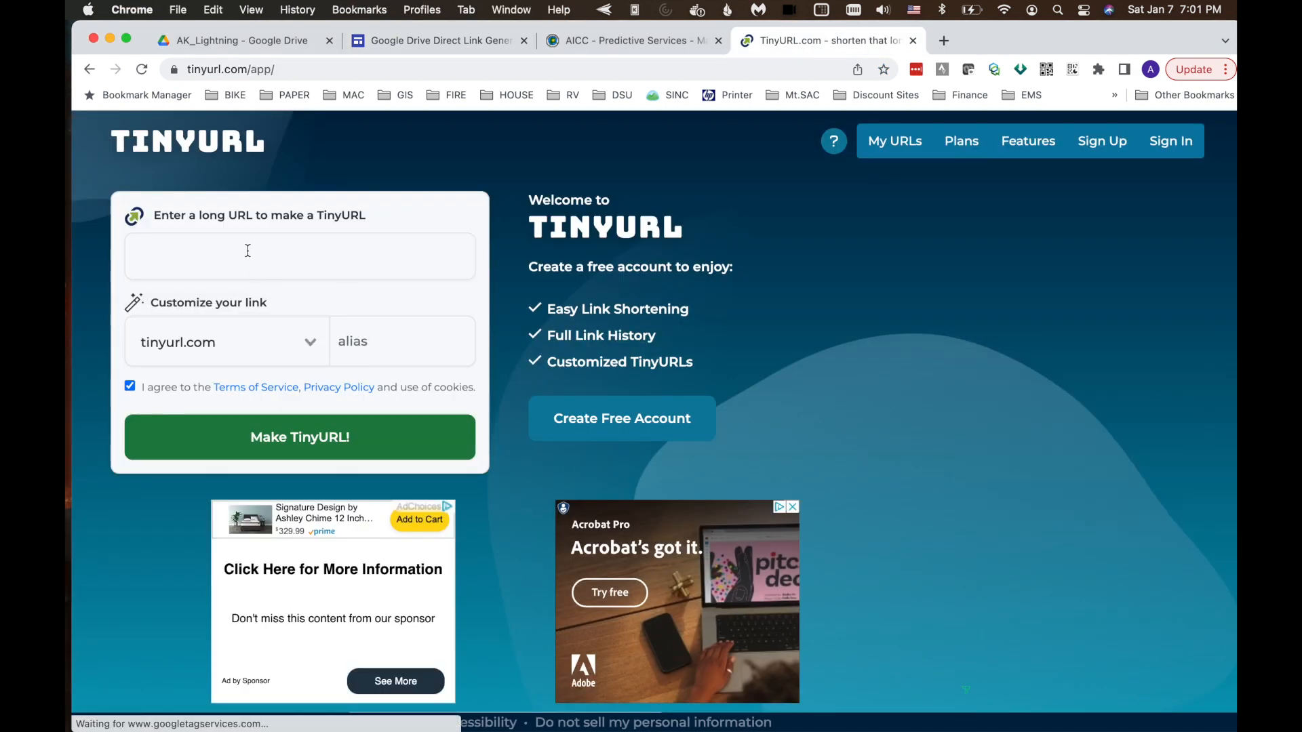
type("load&id=1AnMe039CExxzAG47mibwuyyrPyU647LP")
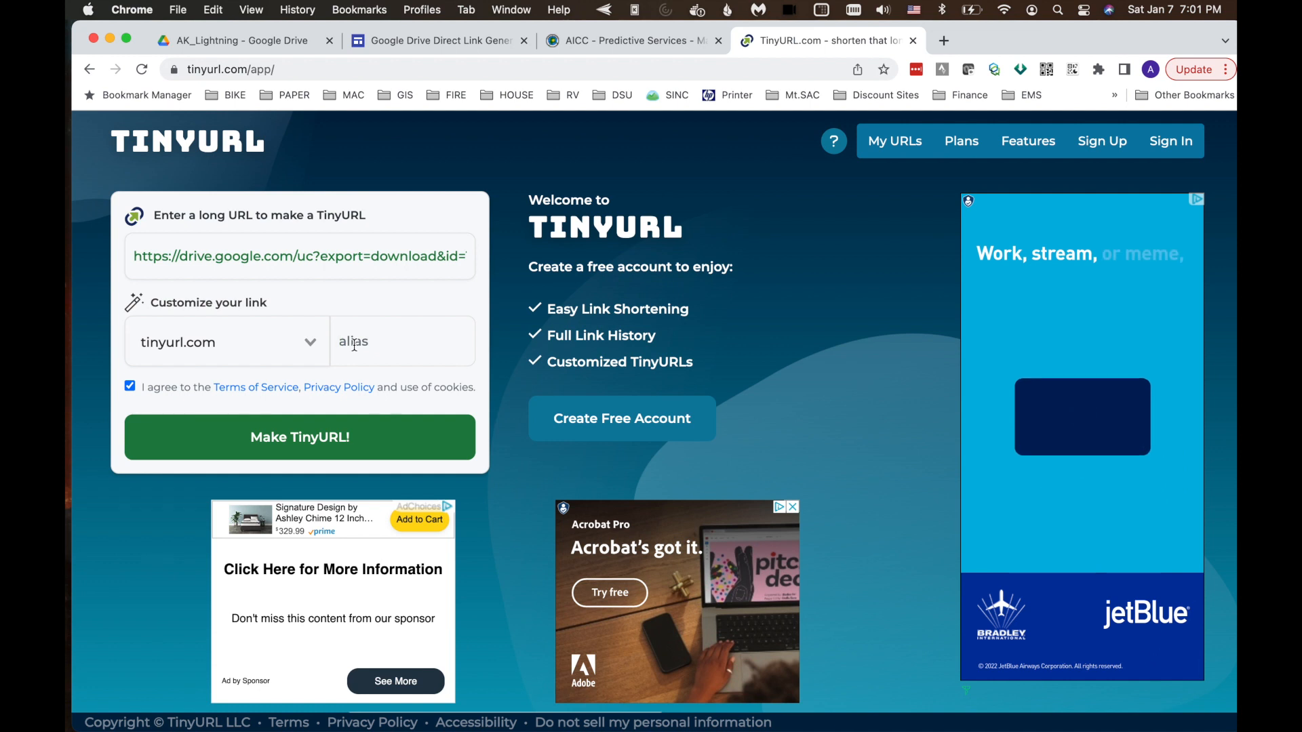
type("AK")
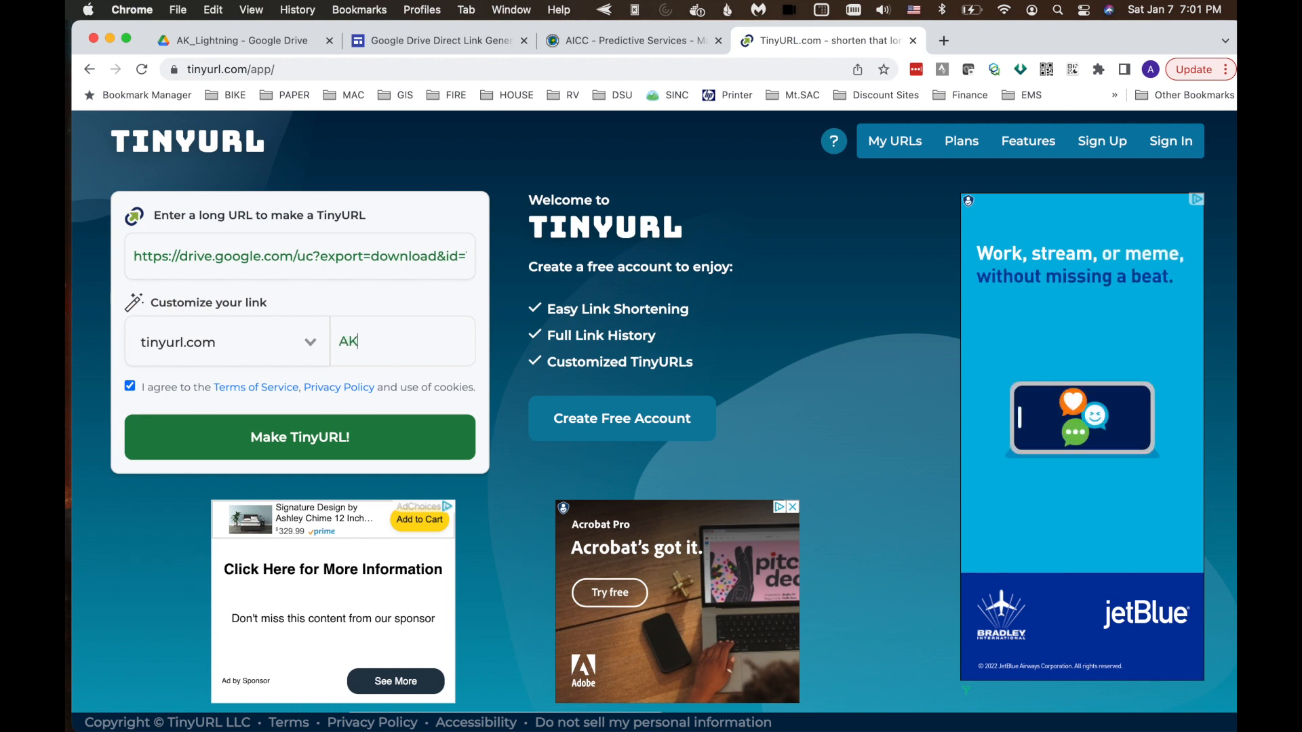
type("24")
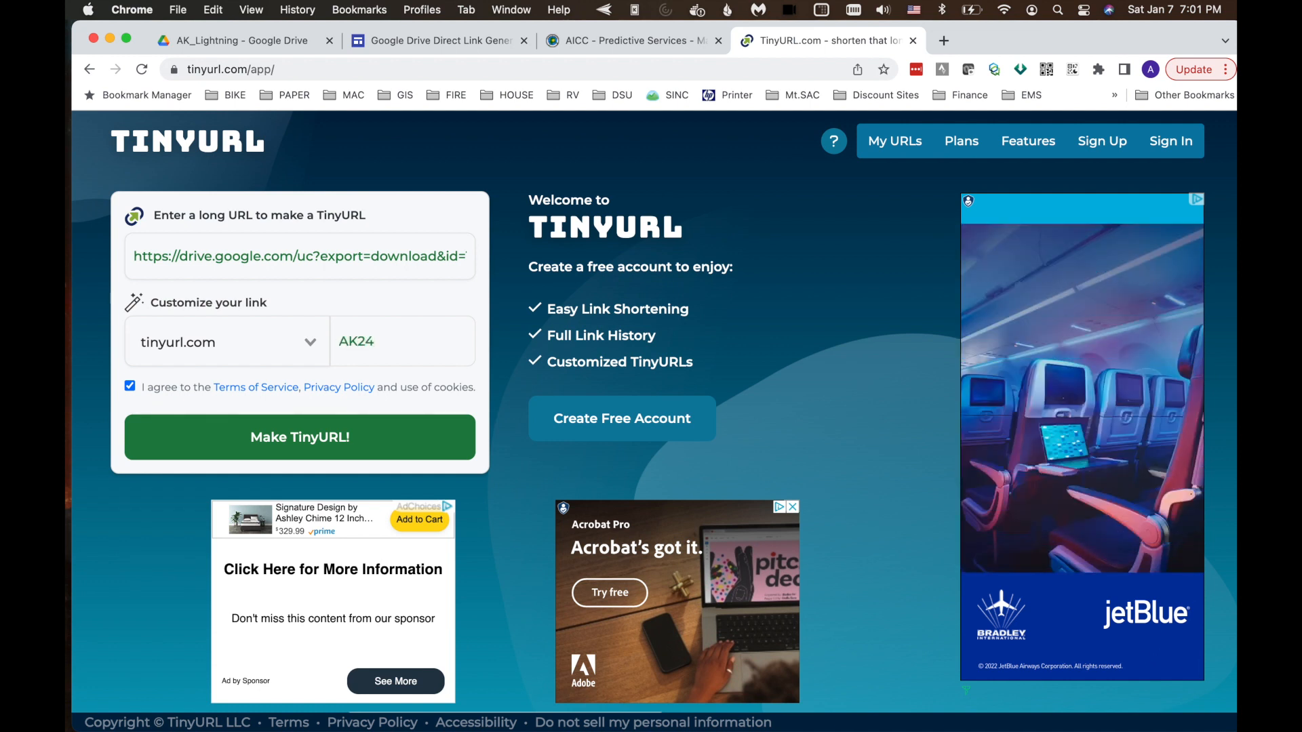
type("HR")
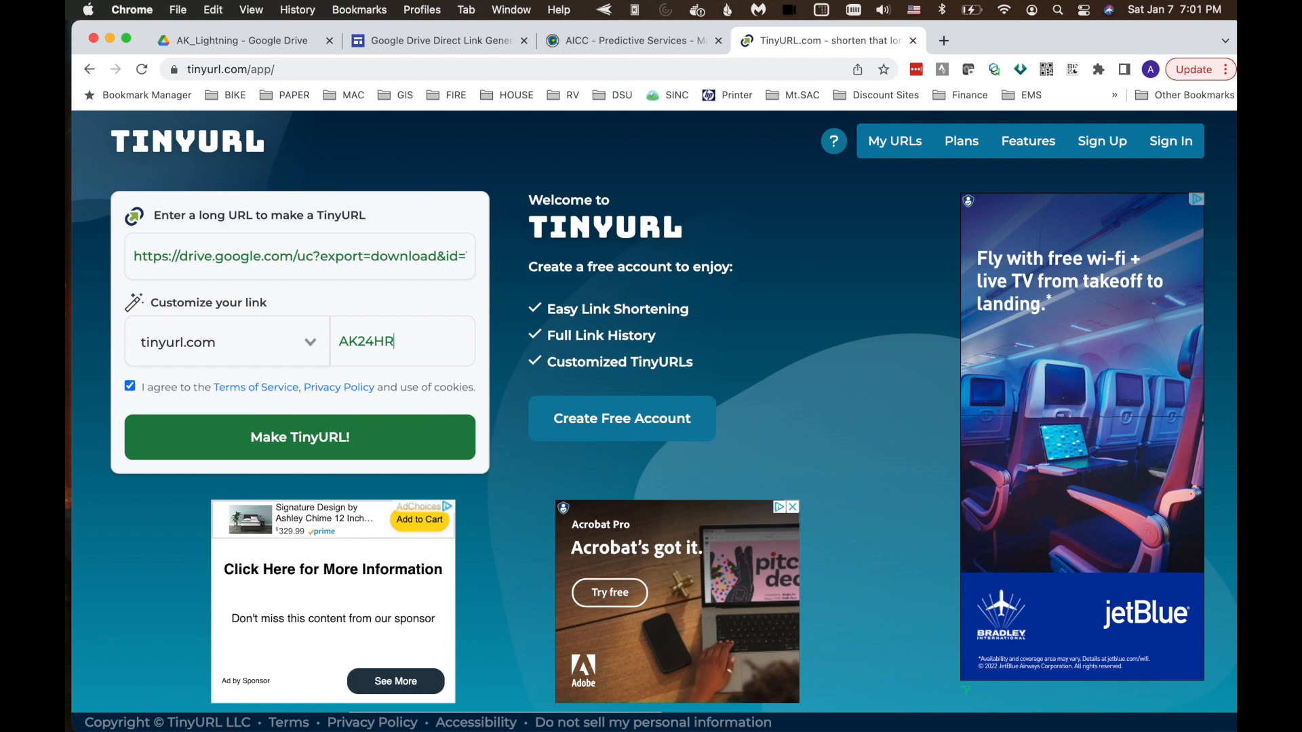
left_click(299, 437)
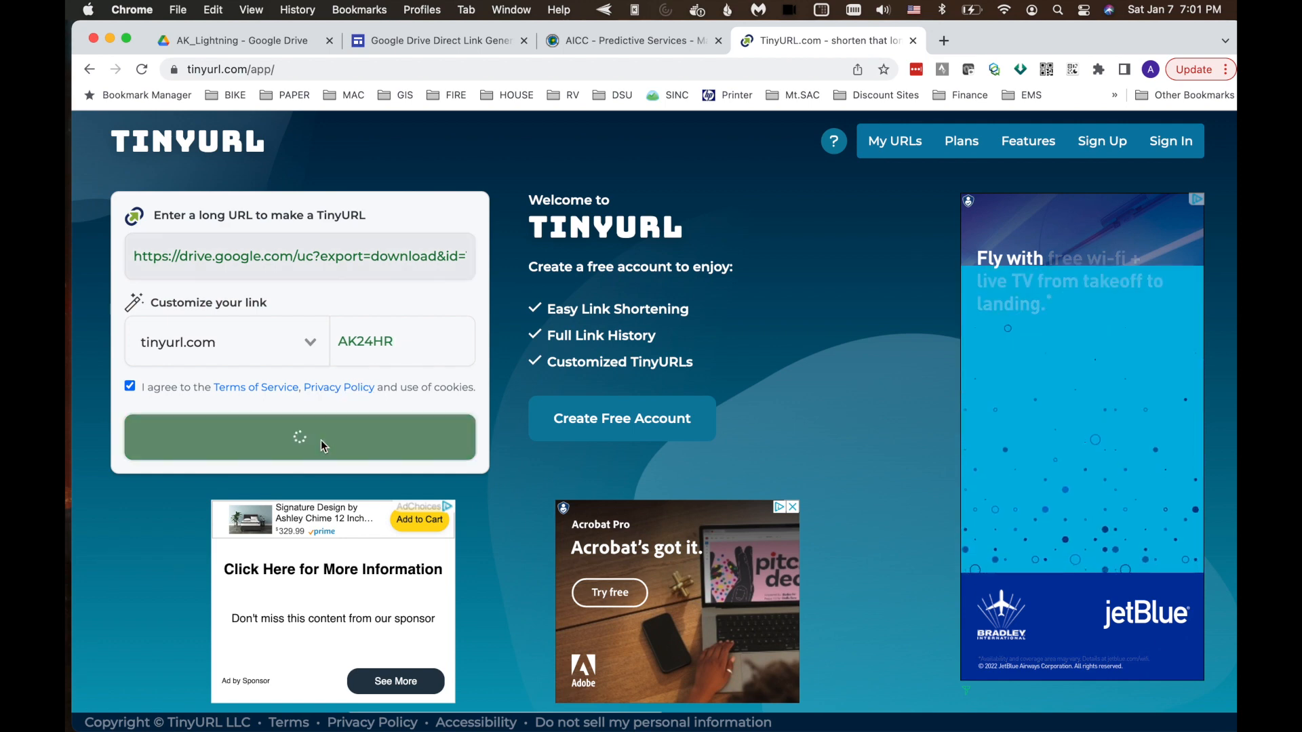
left_click(299, 438)
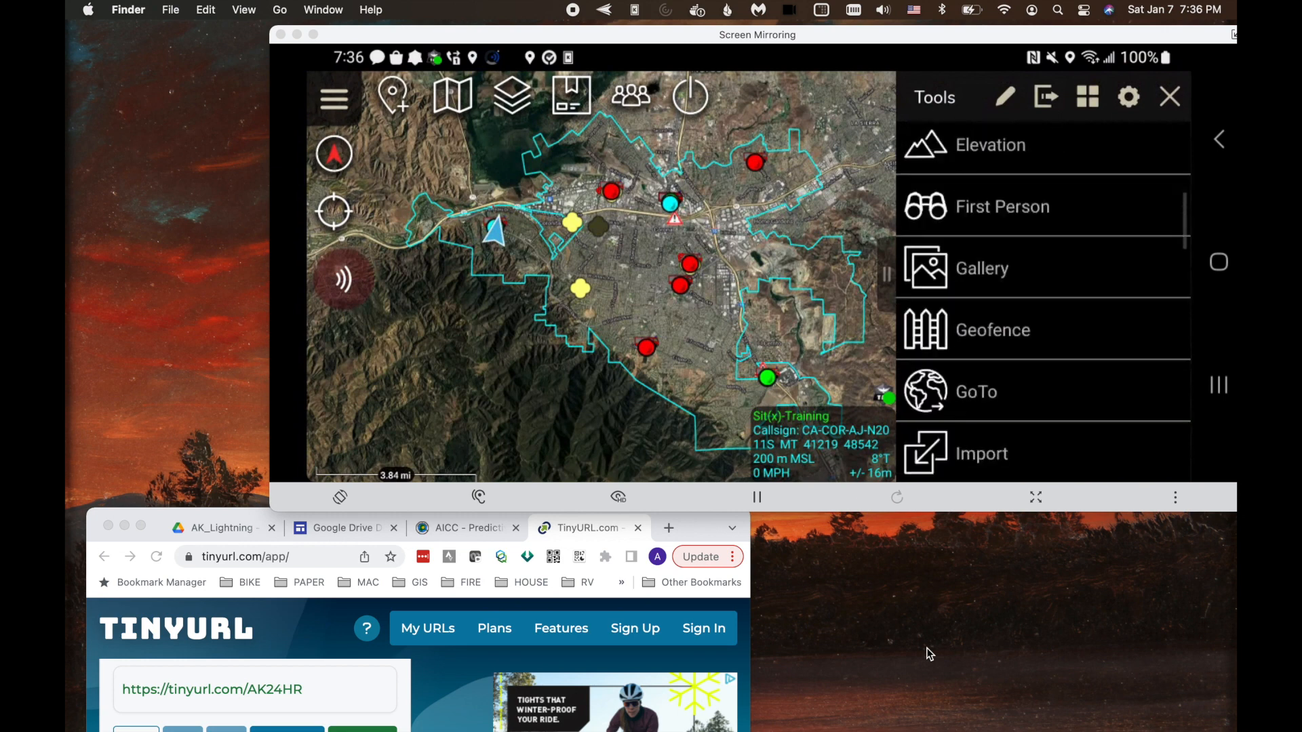
Step: Choose KML Link from Import Manager to bring up the network link form
scroll("down", 3)
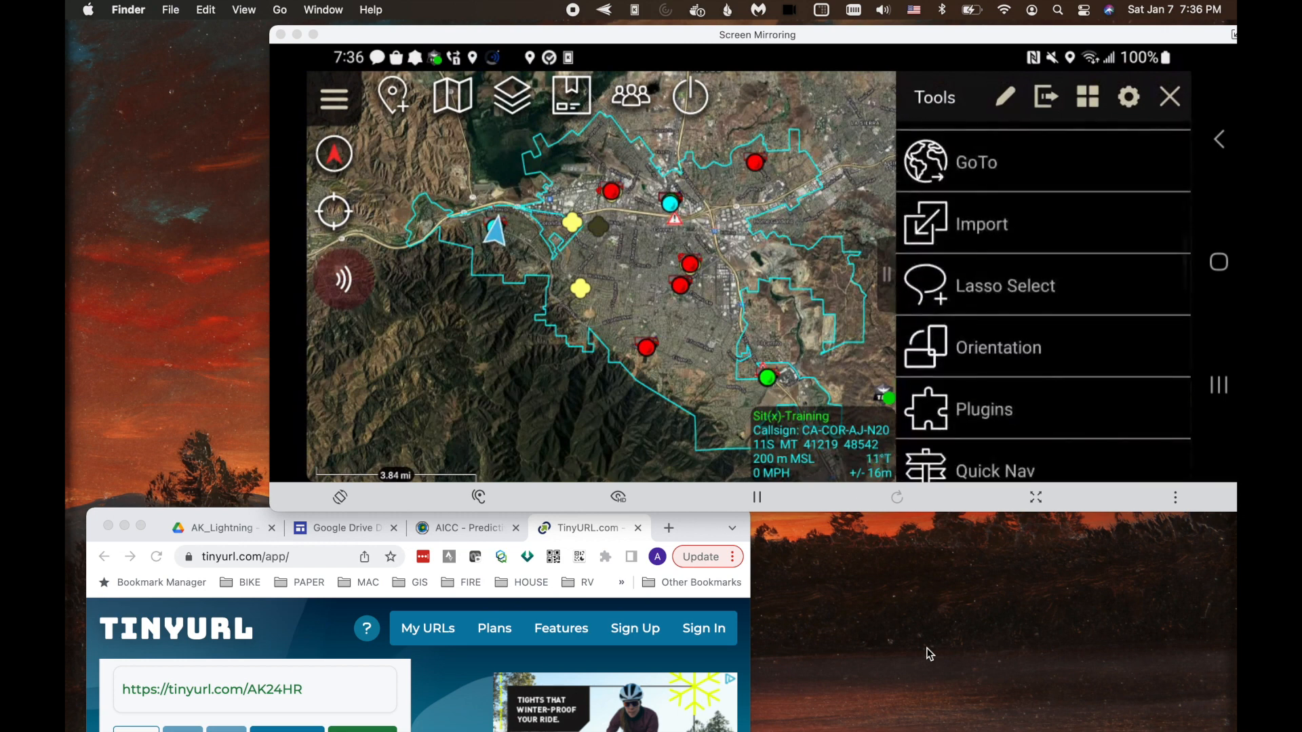
left_click(980, 223)
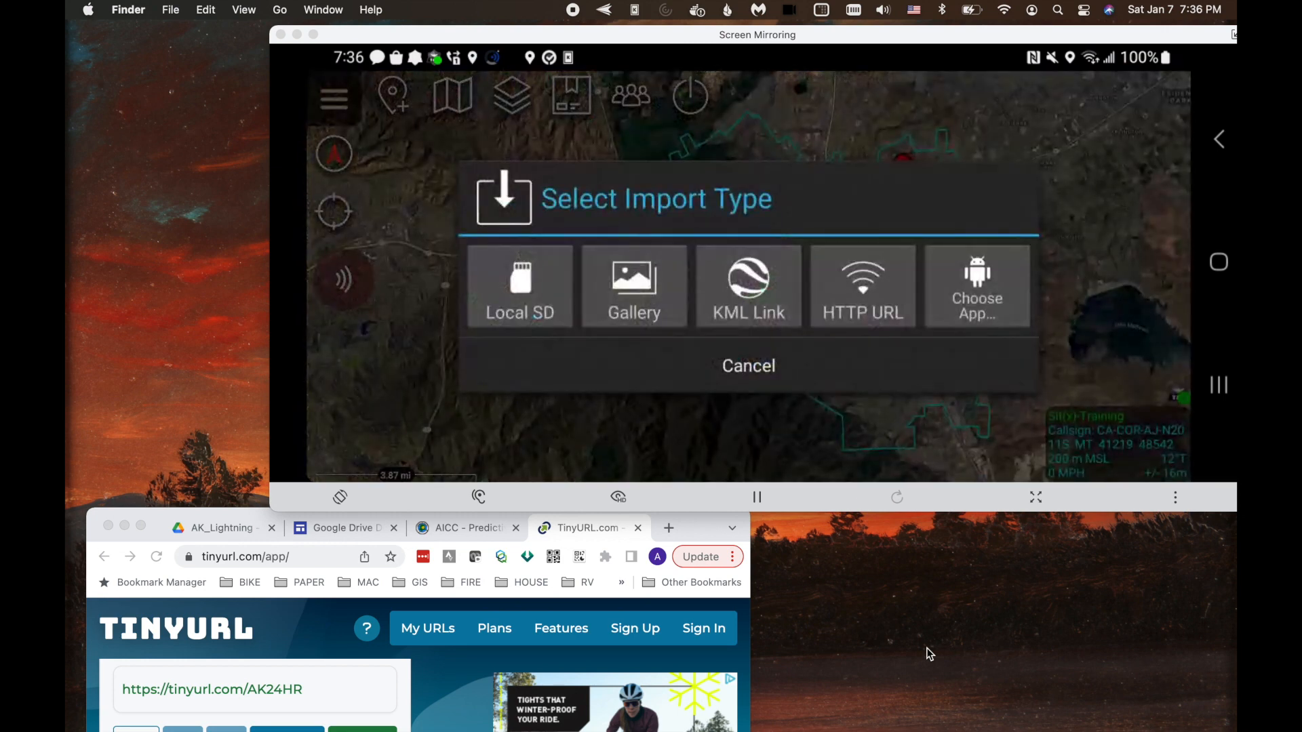
left_click(747, 286)
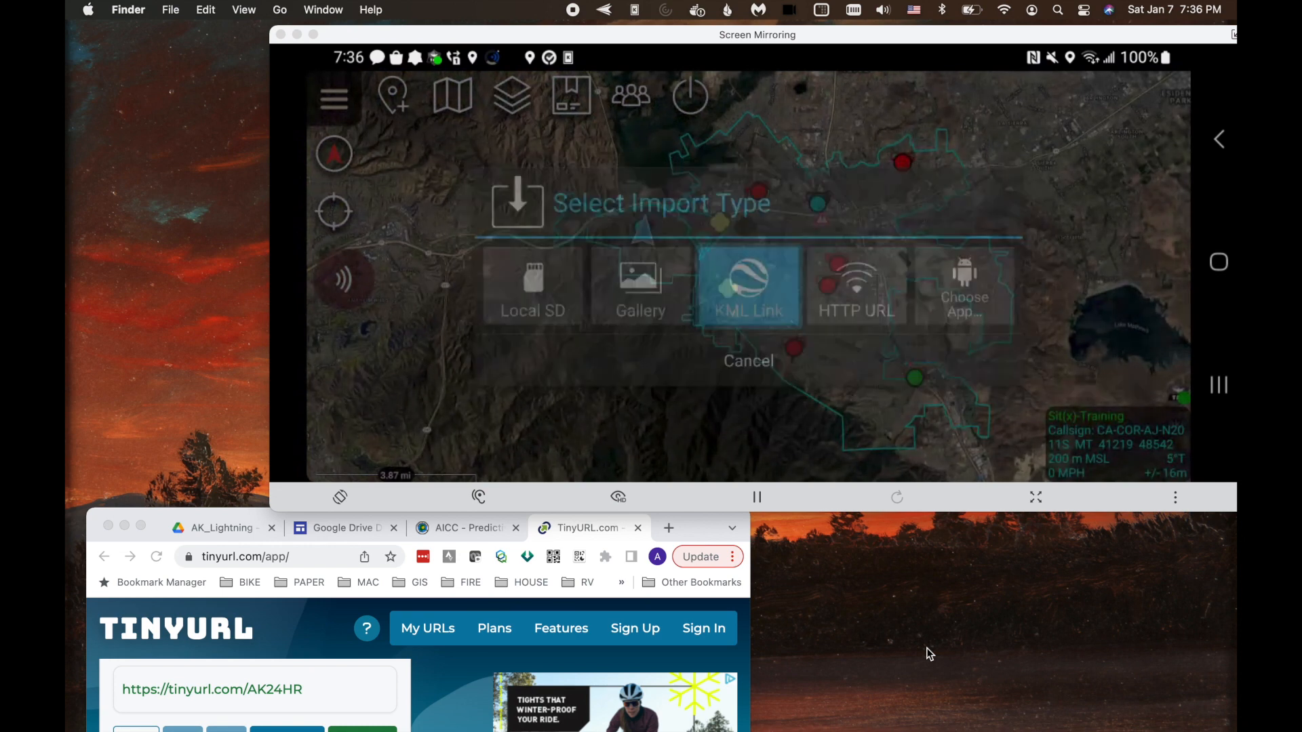
left_click(747, 288)
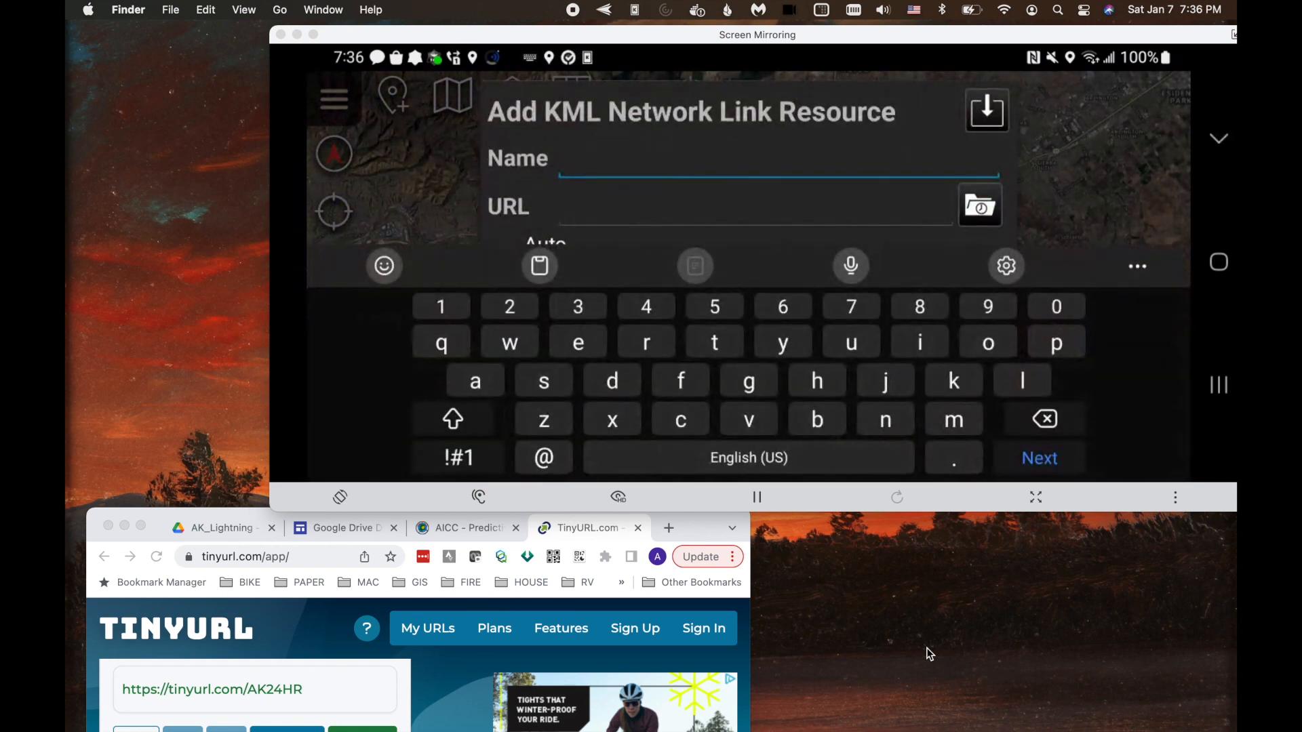
Step: Name the KML network link AK_24_Lightning
type("AK_")
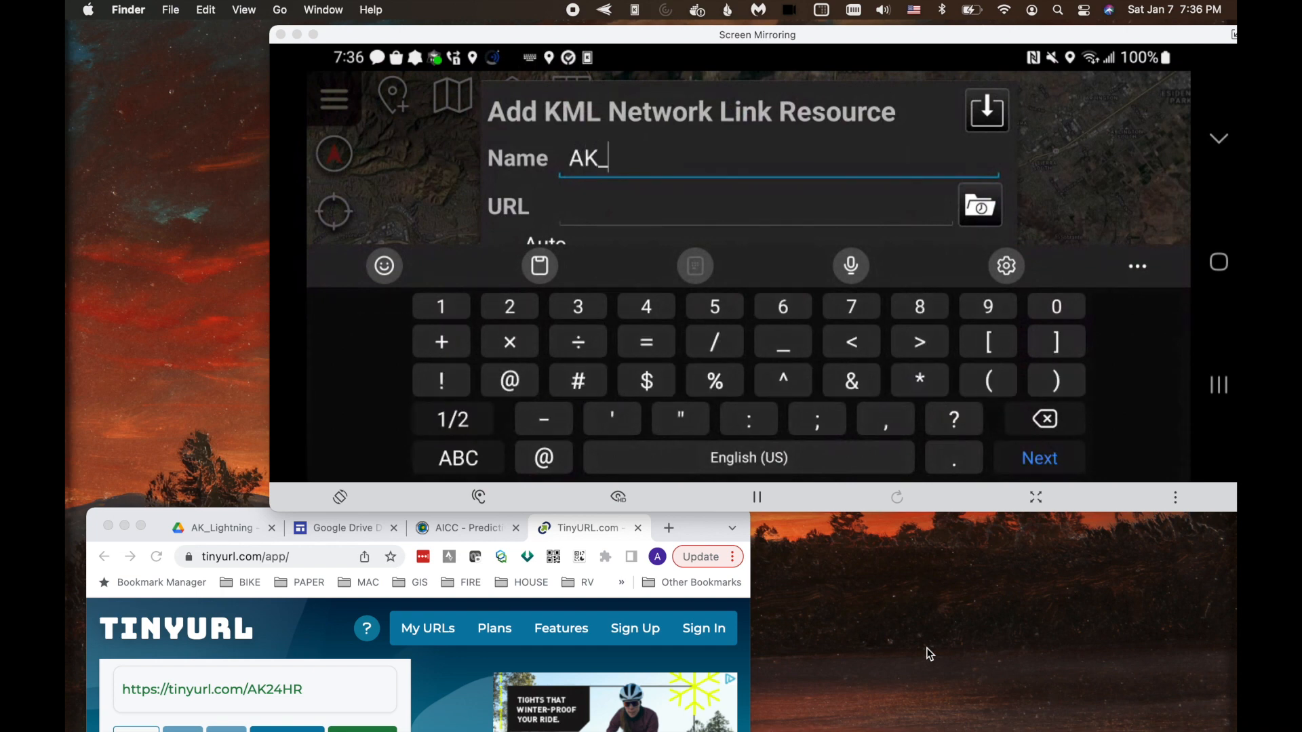
type("24_")
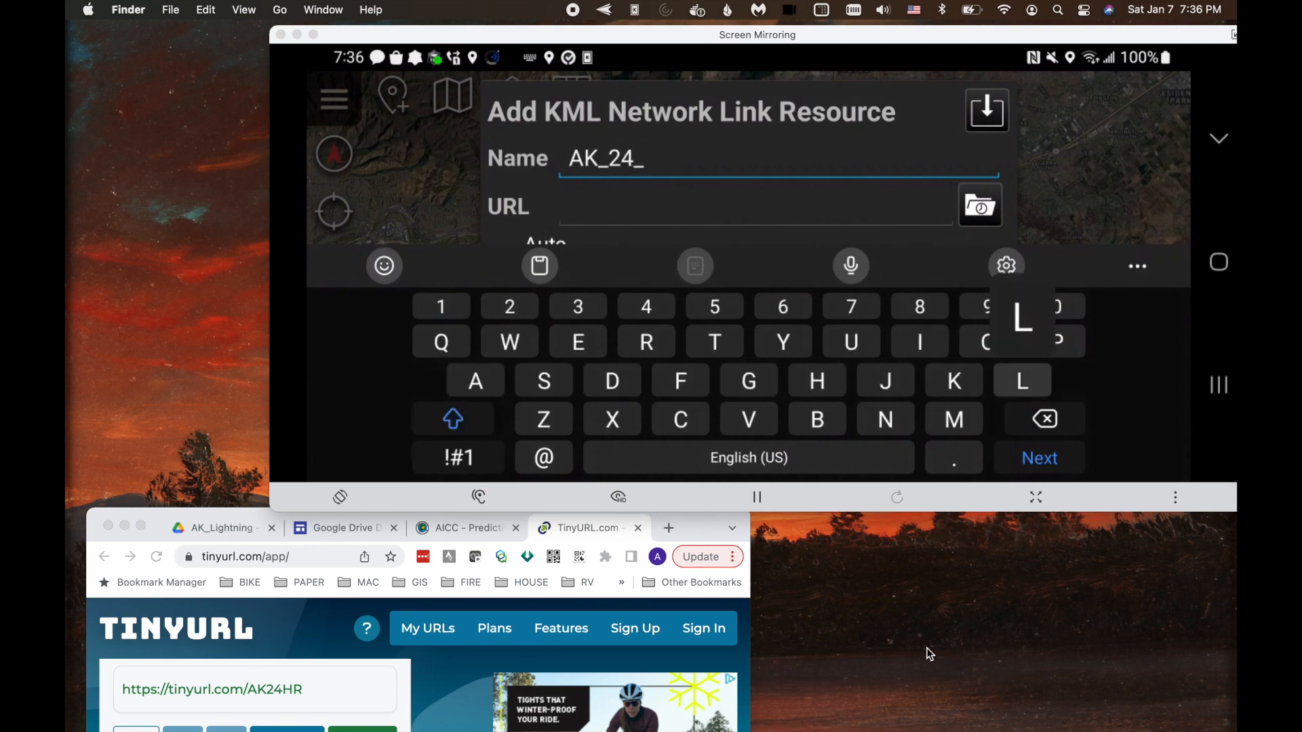
type("Light")
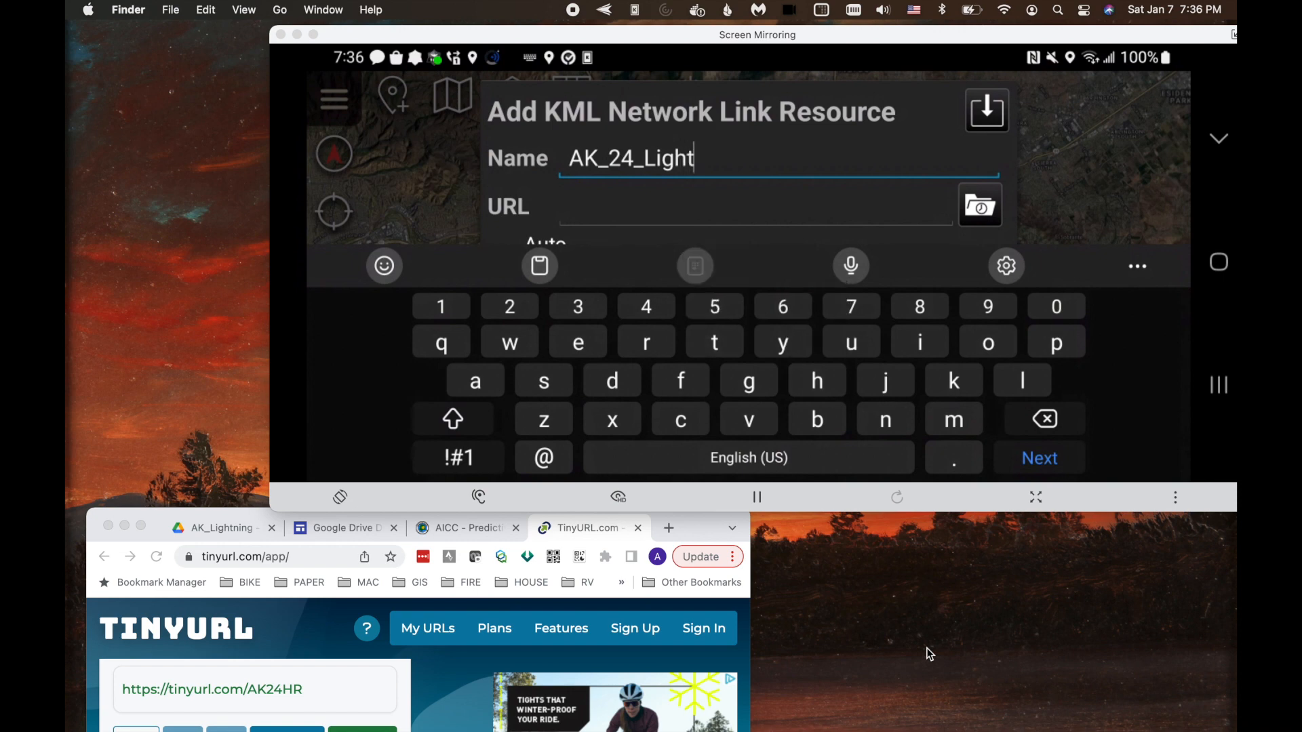
type("ning")
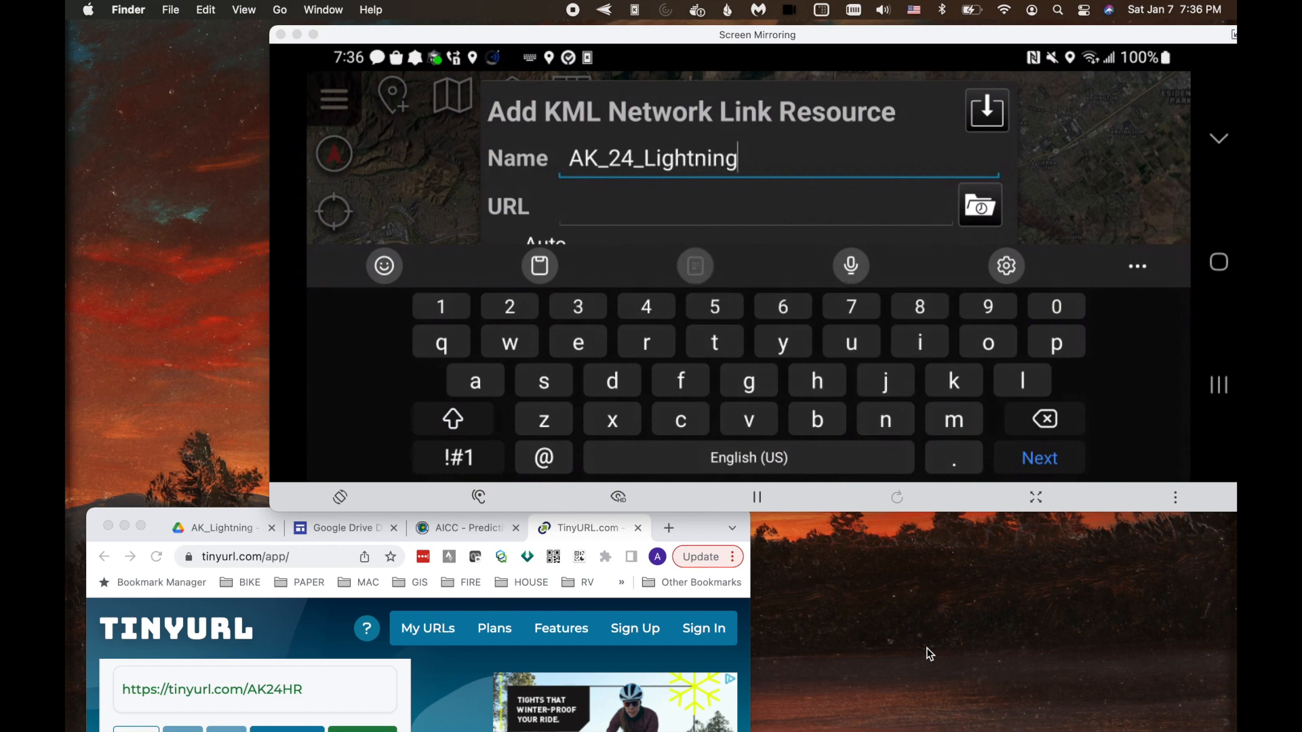
left_click(747, 206)
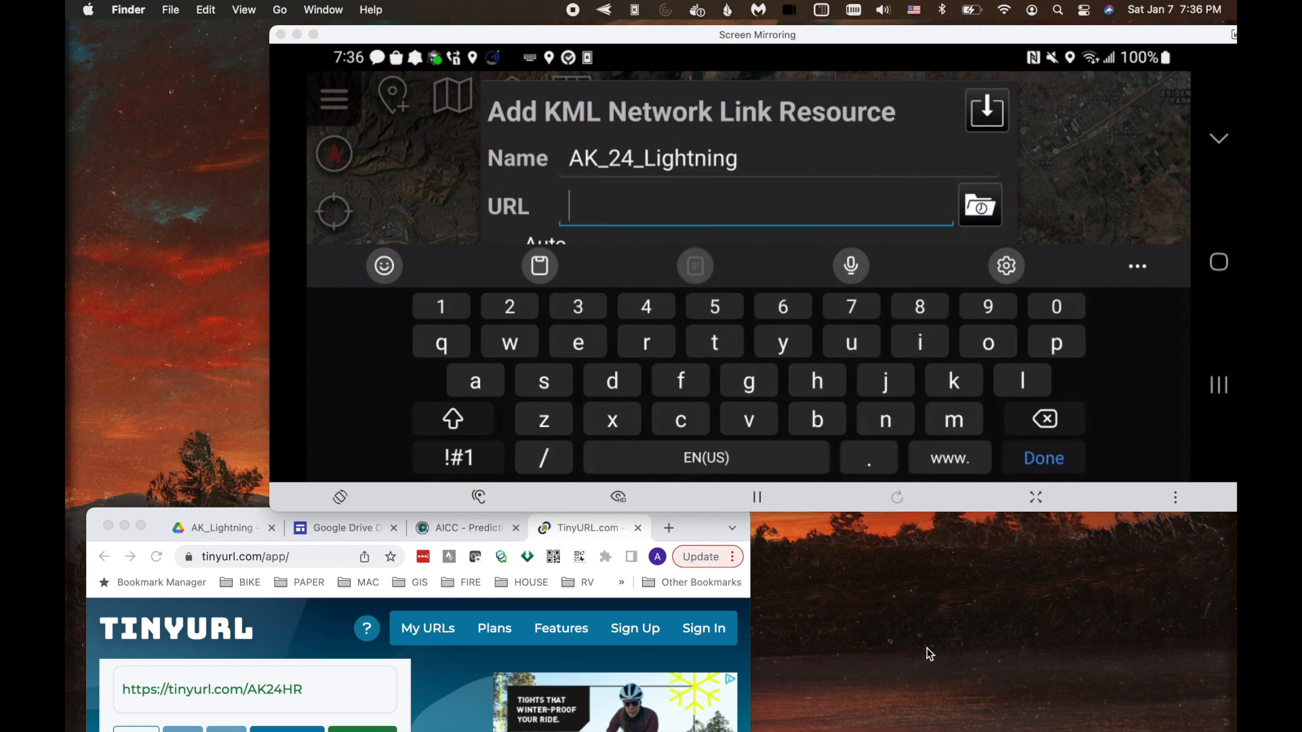
left_click(816, 380)
type("https://")
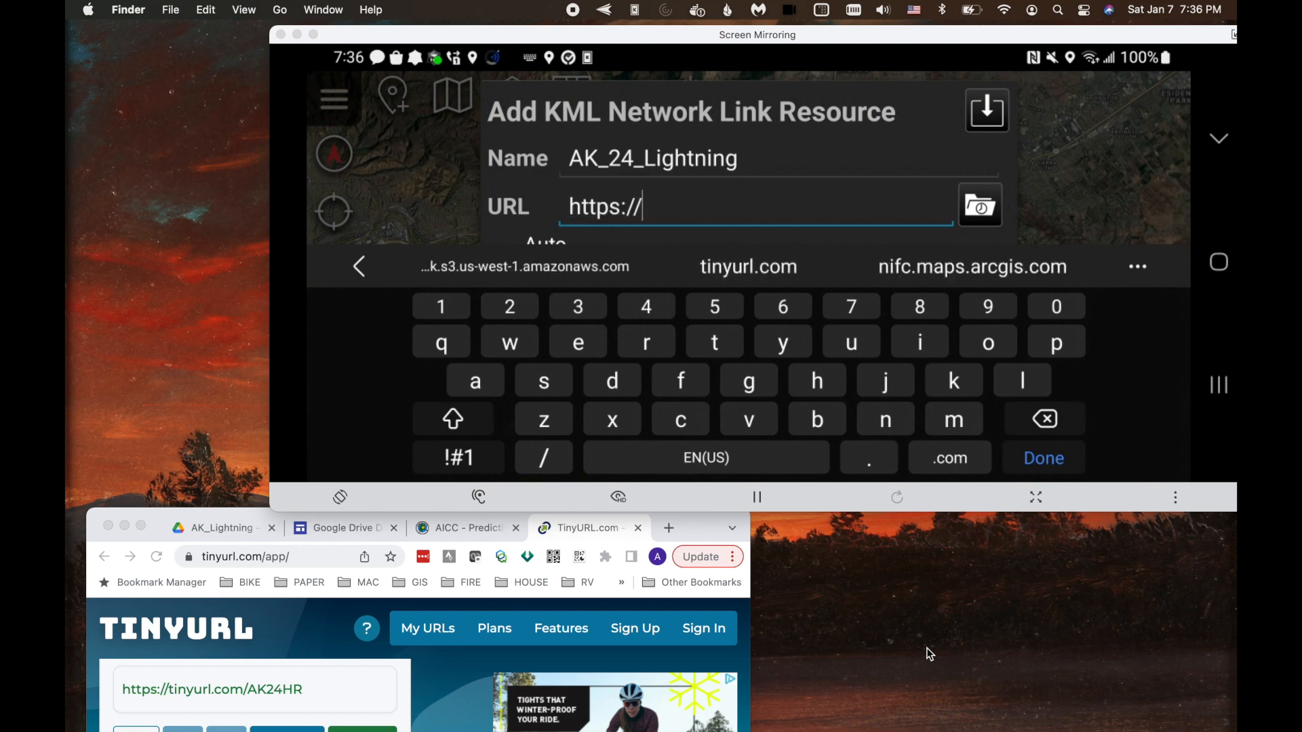
type("t")
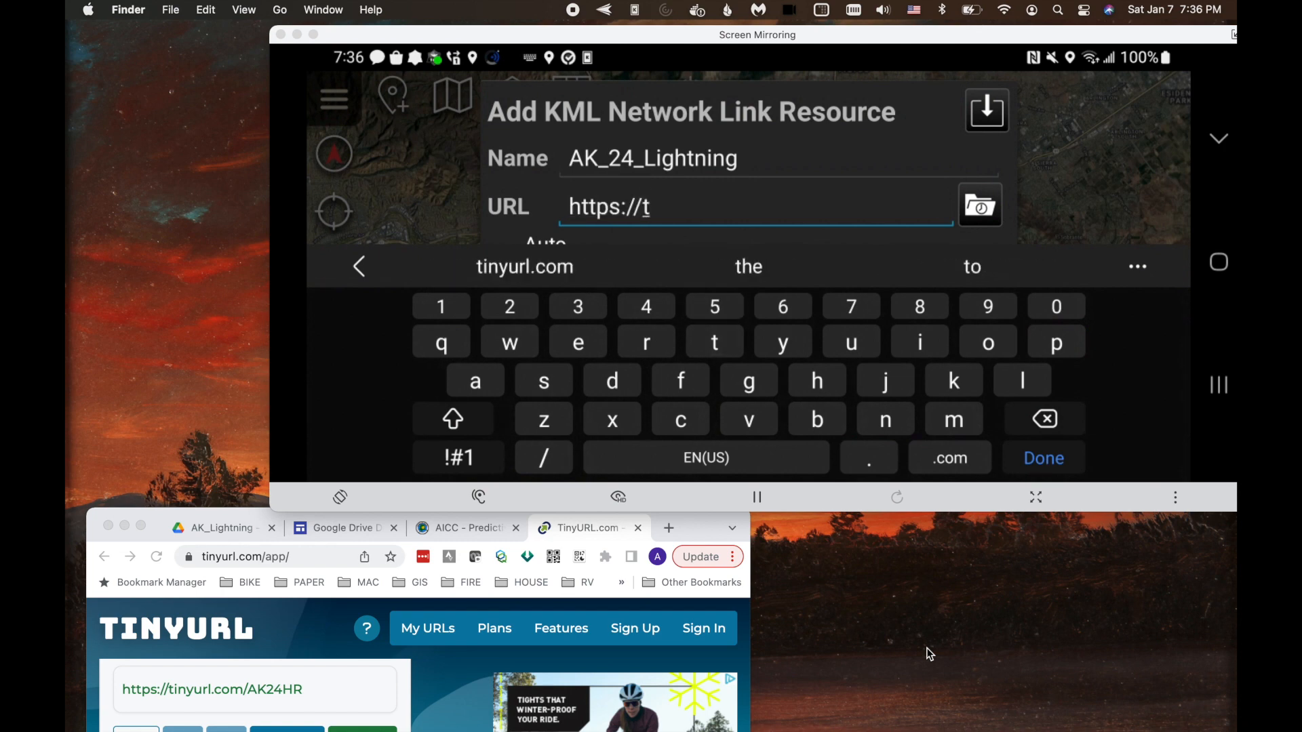
type("inyurl.com/AK")
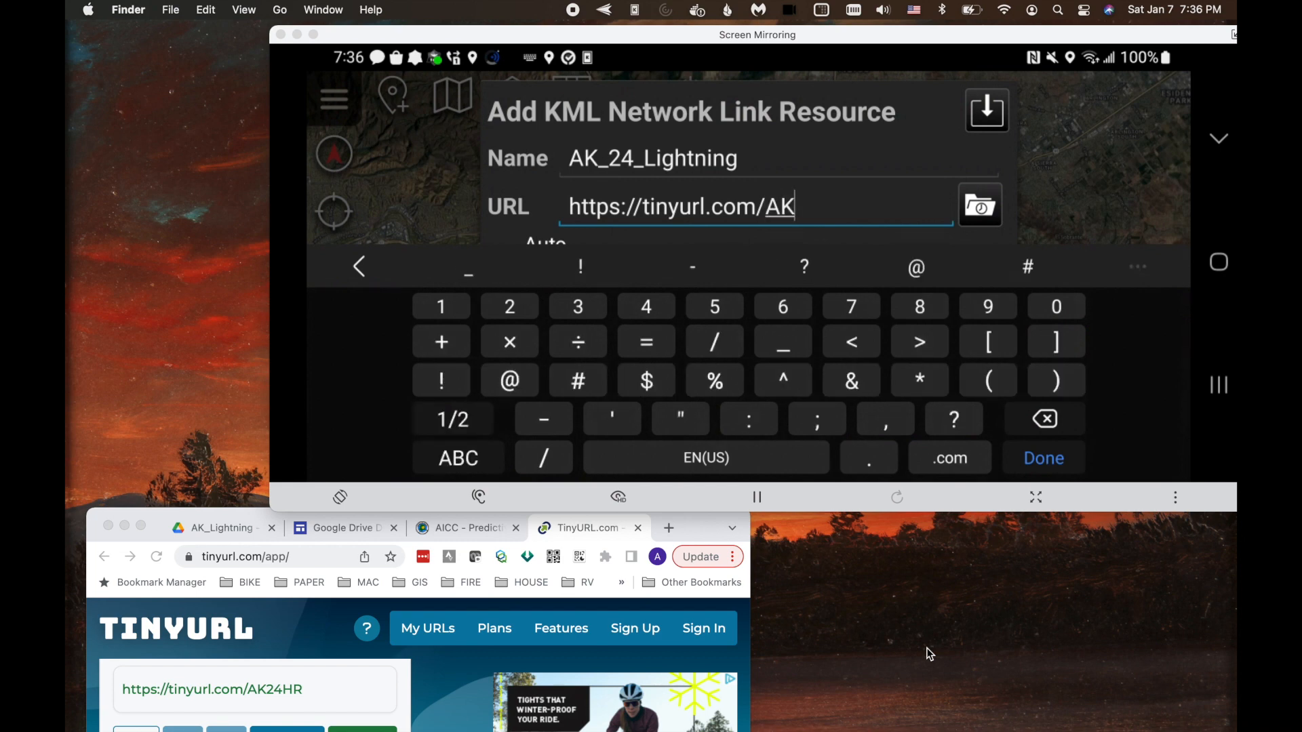
type("4")
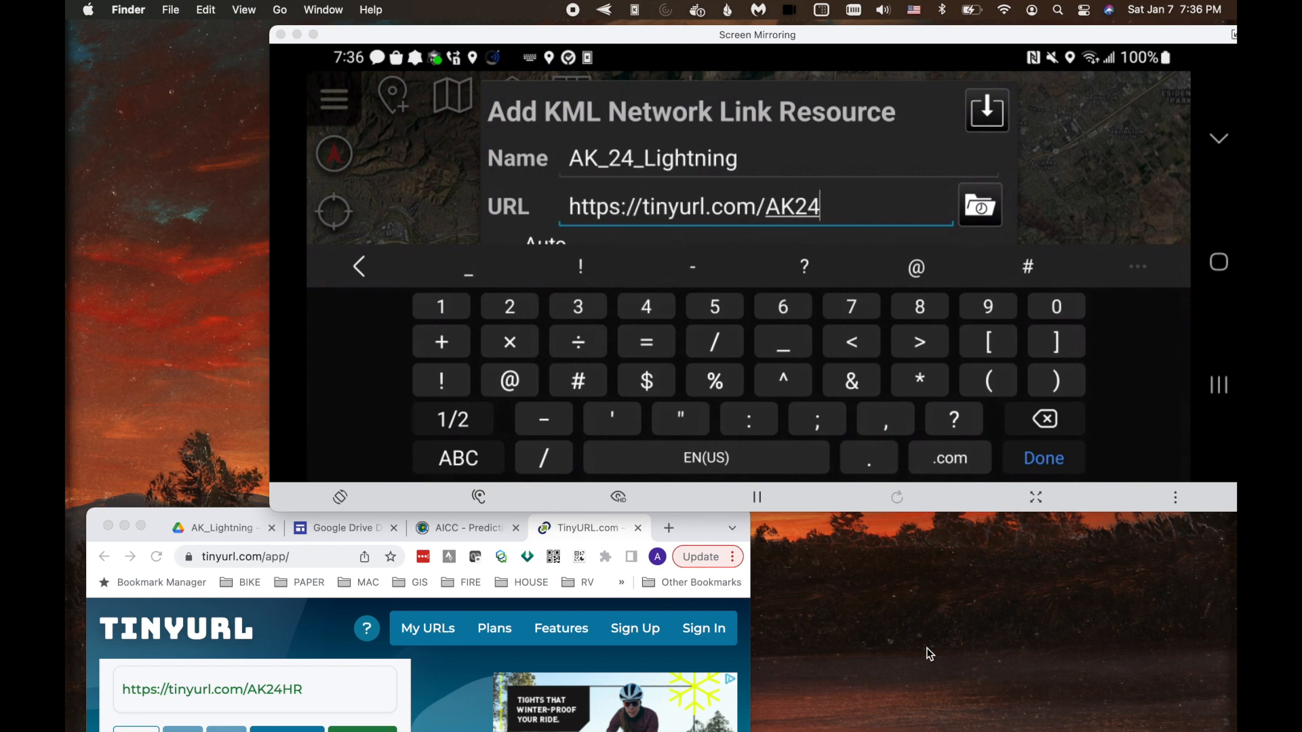
left_click(451, 419)
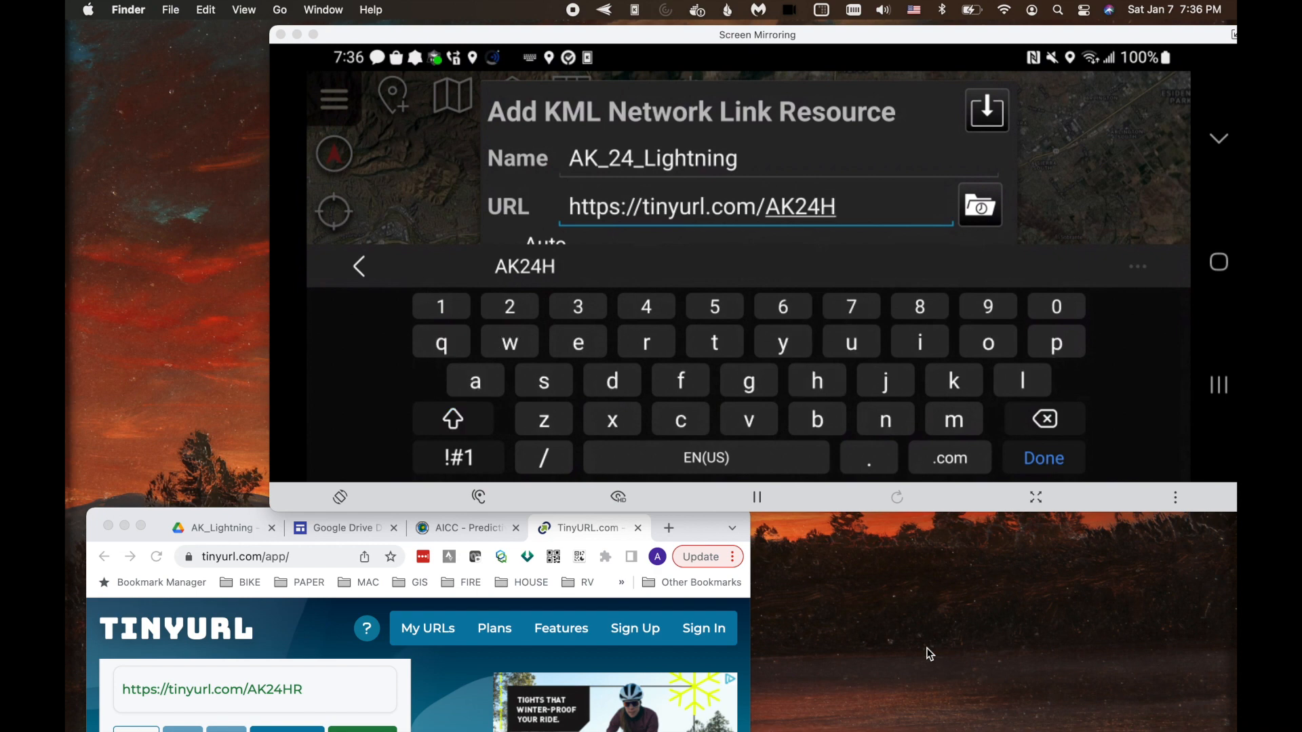
type("R")
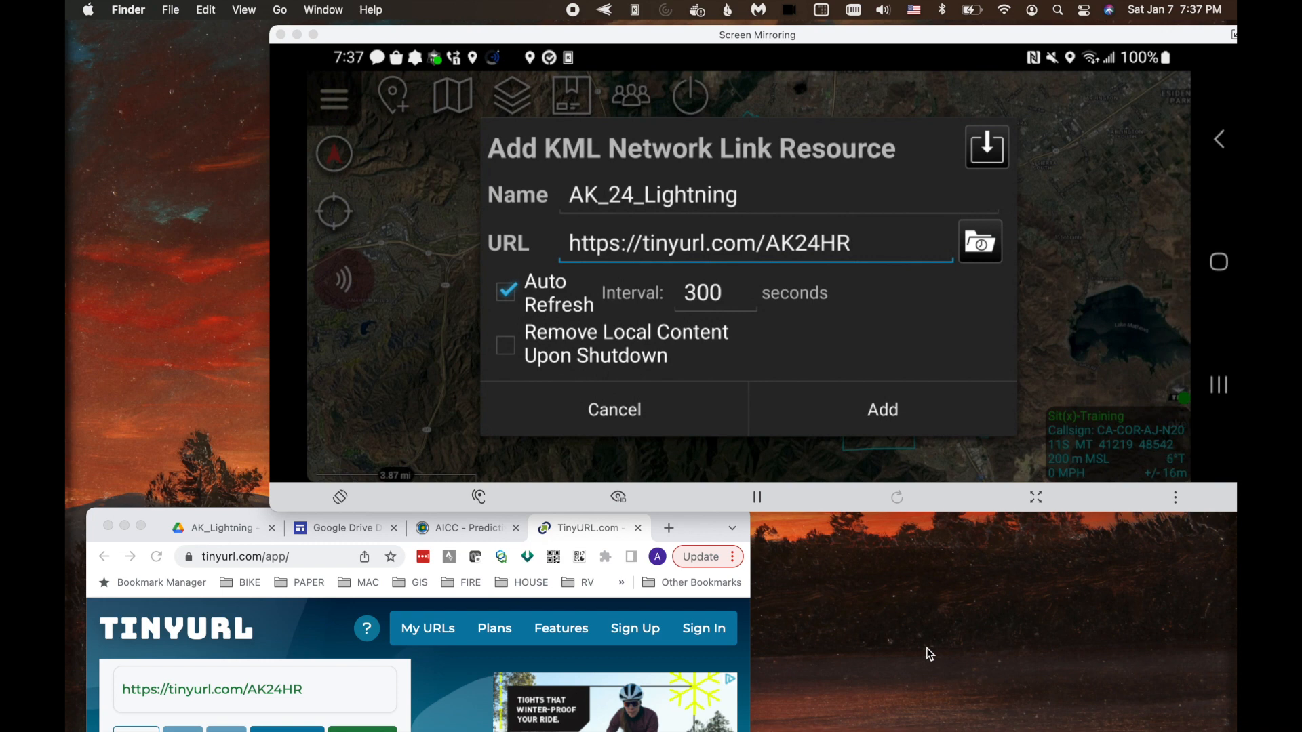
Step: Add the AK_24_Lightning network link at 300-second auto refresh and start its download
left_click(881, 410)
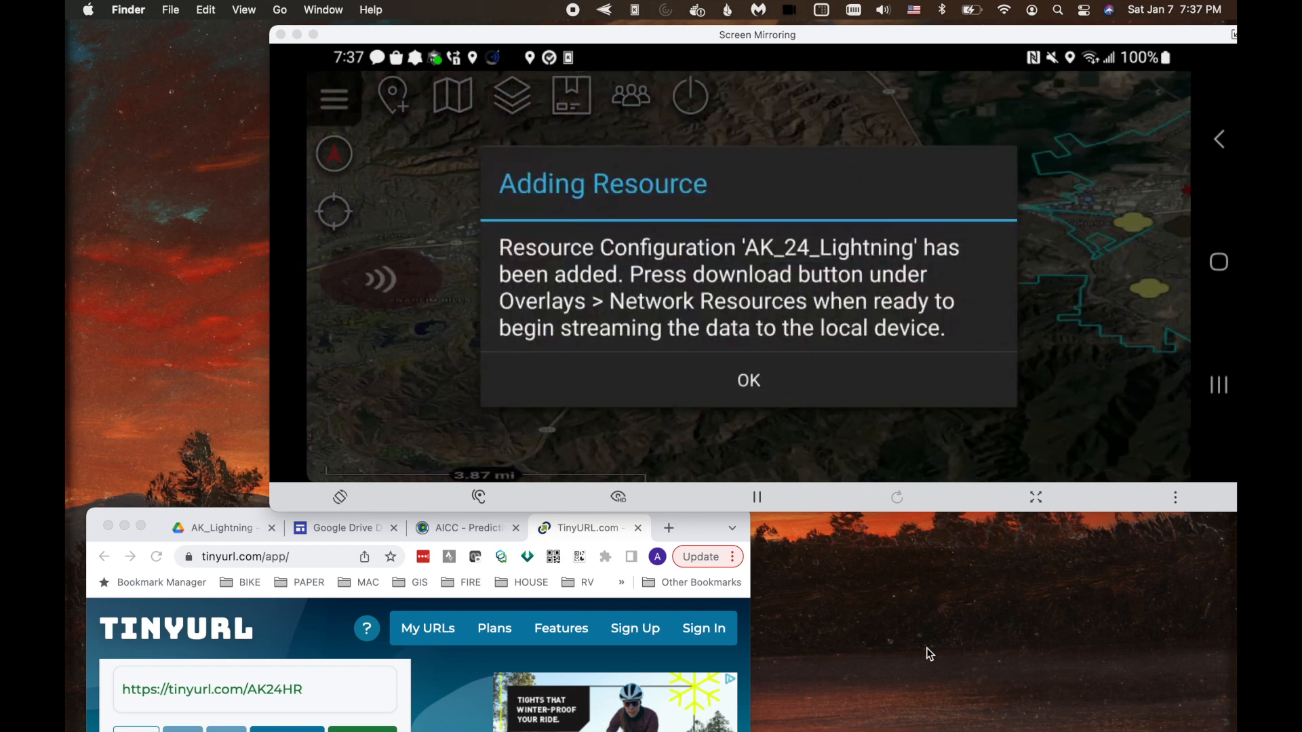
left_click(747, 380)
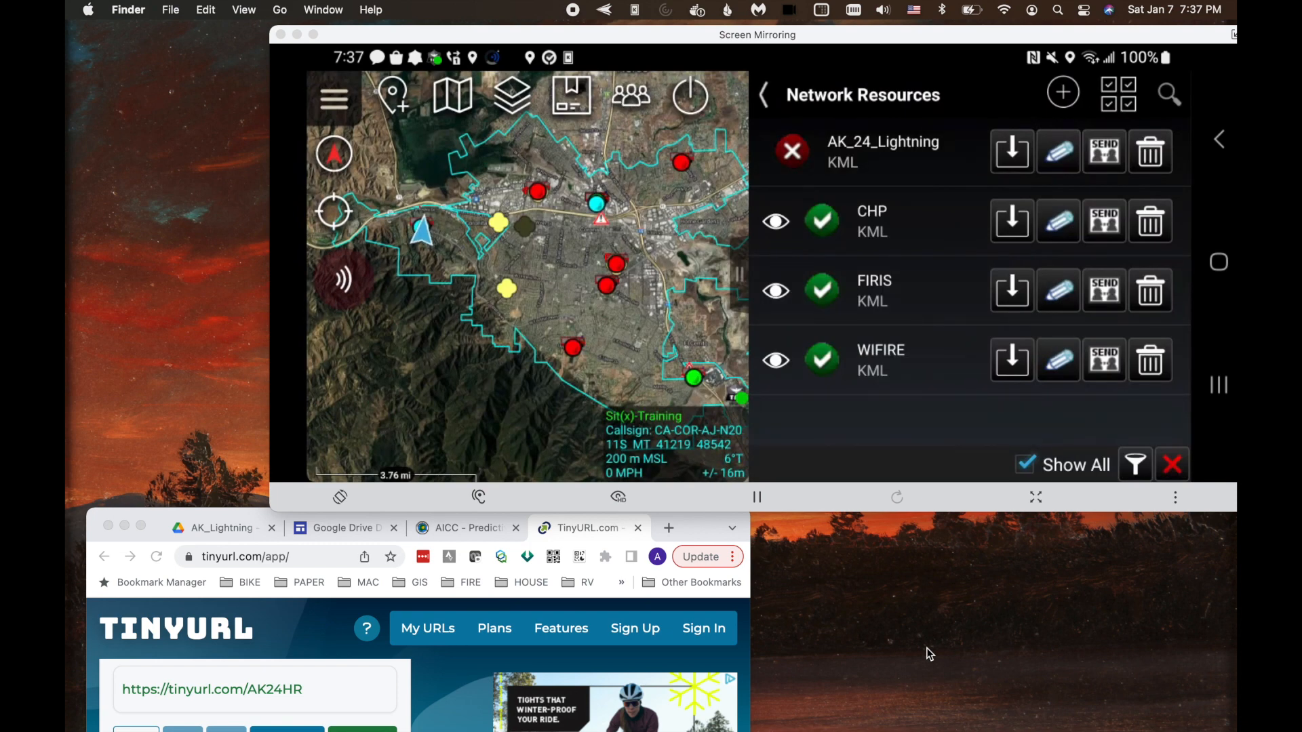
left_click(1011, 150)
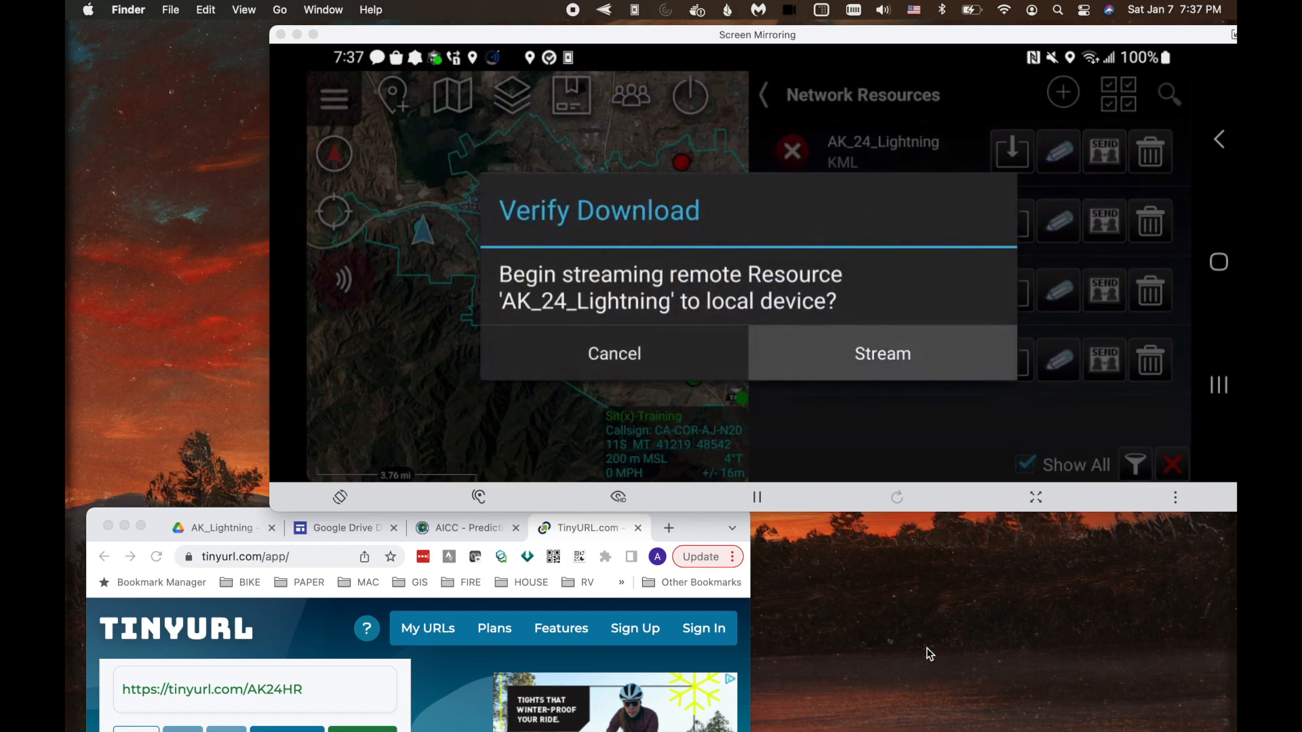
Step: Stream AK_24_Lightning as a KMZ layer and return to the map showing Alaska strikes
left_click(881, 352)
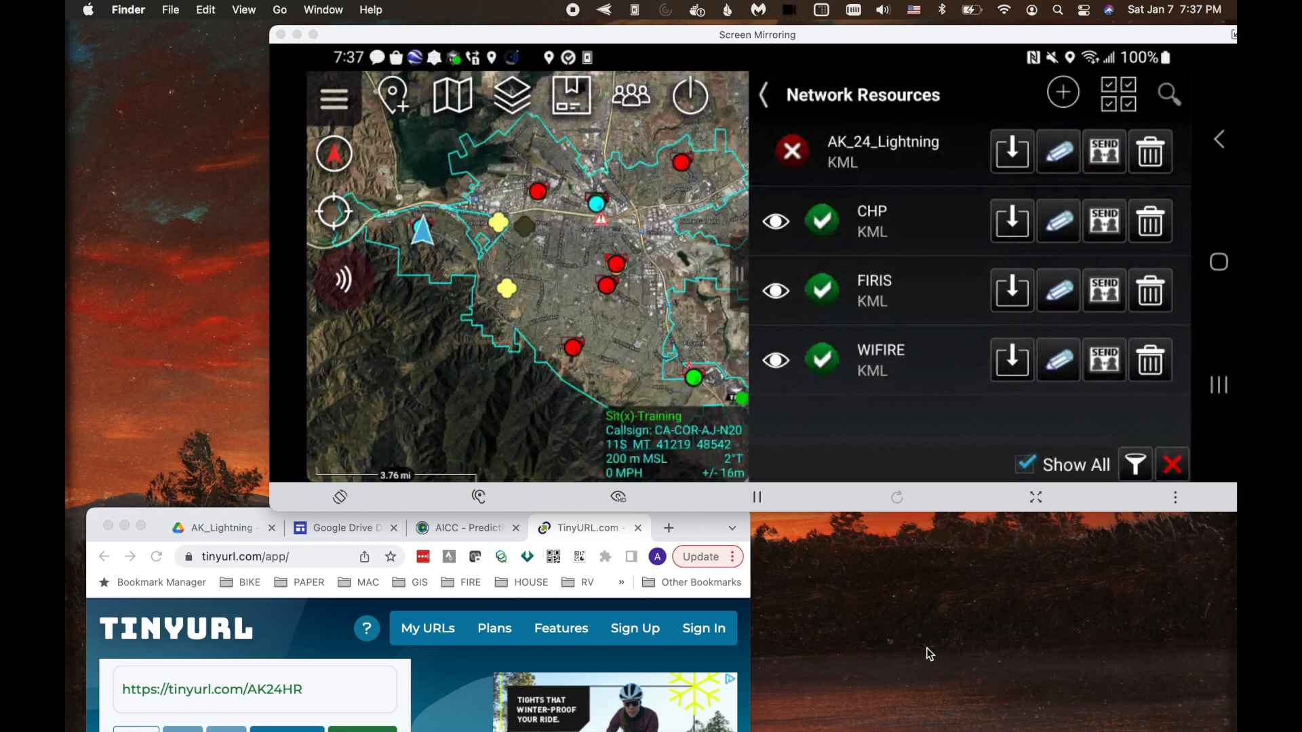
left_click(791, 151)
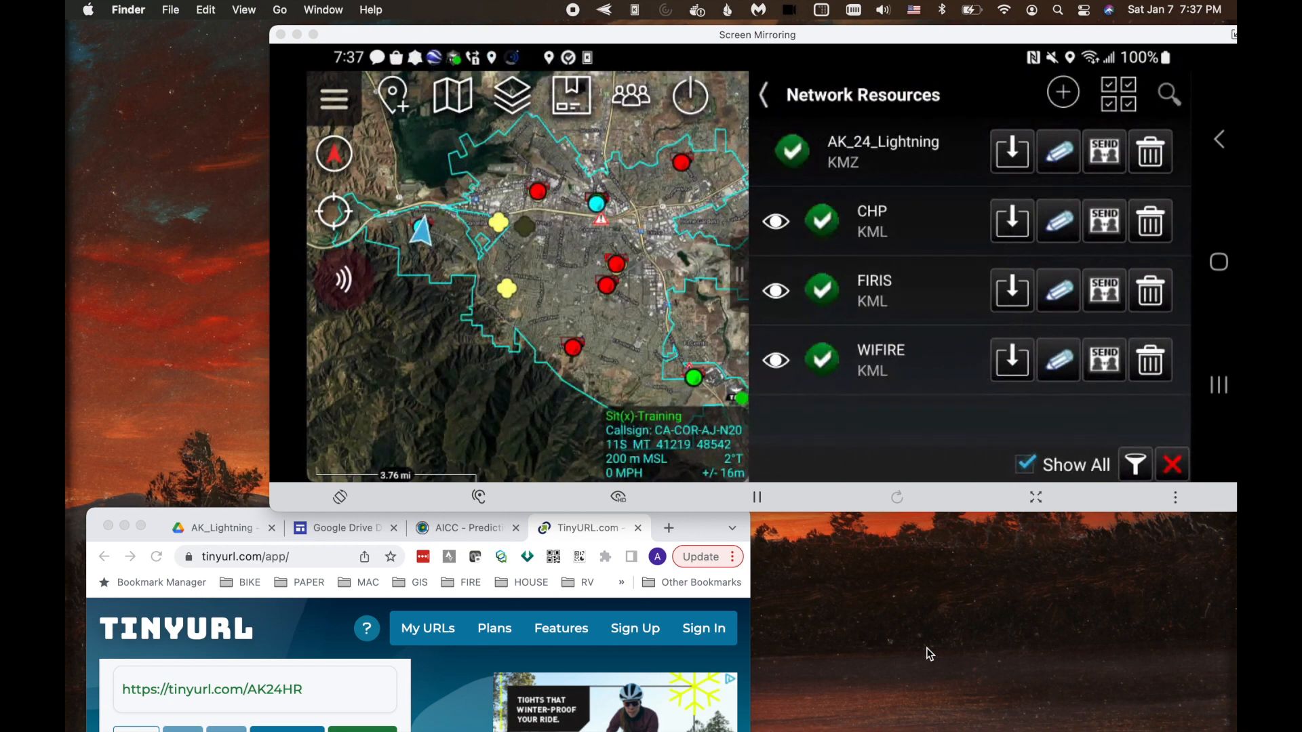
left_click(776, 152)
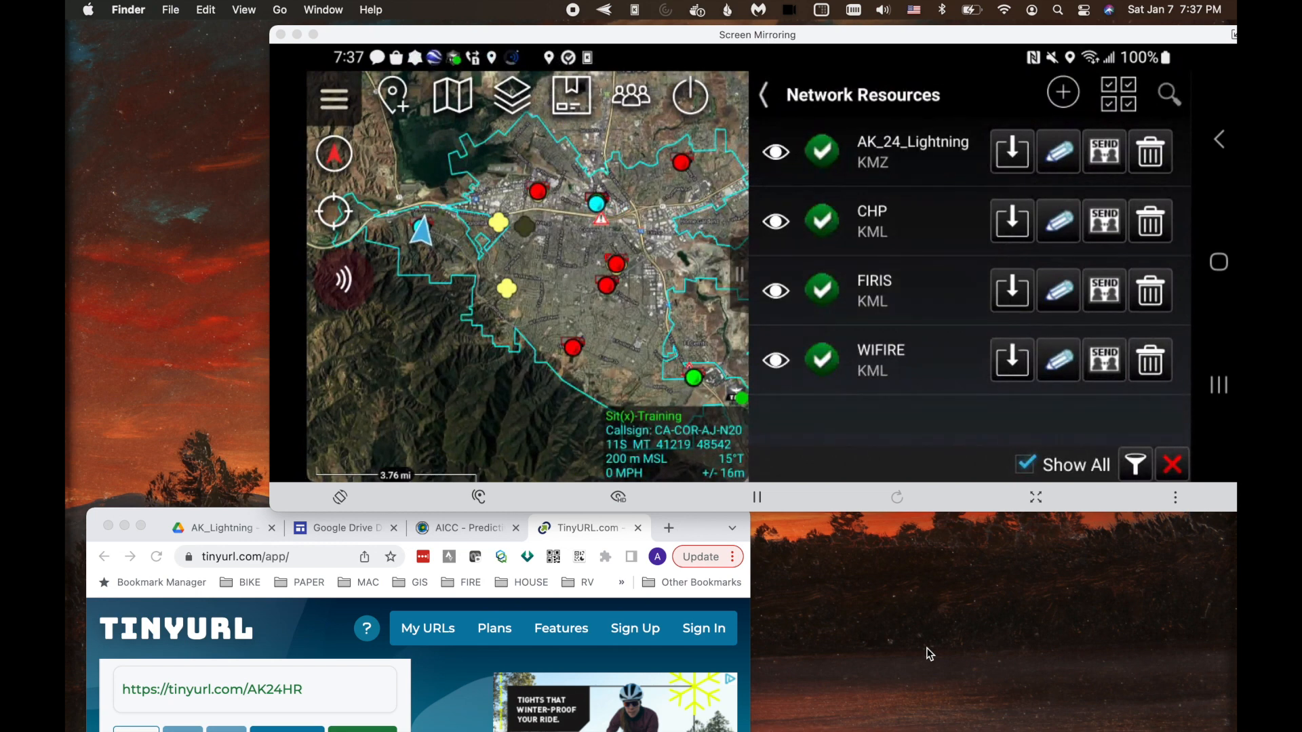
left_click(912, 151)
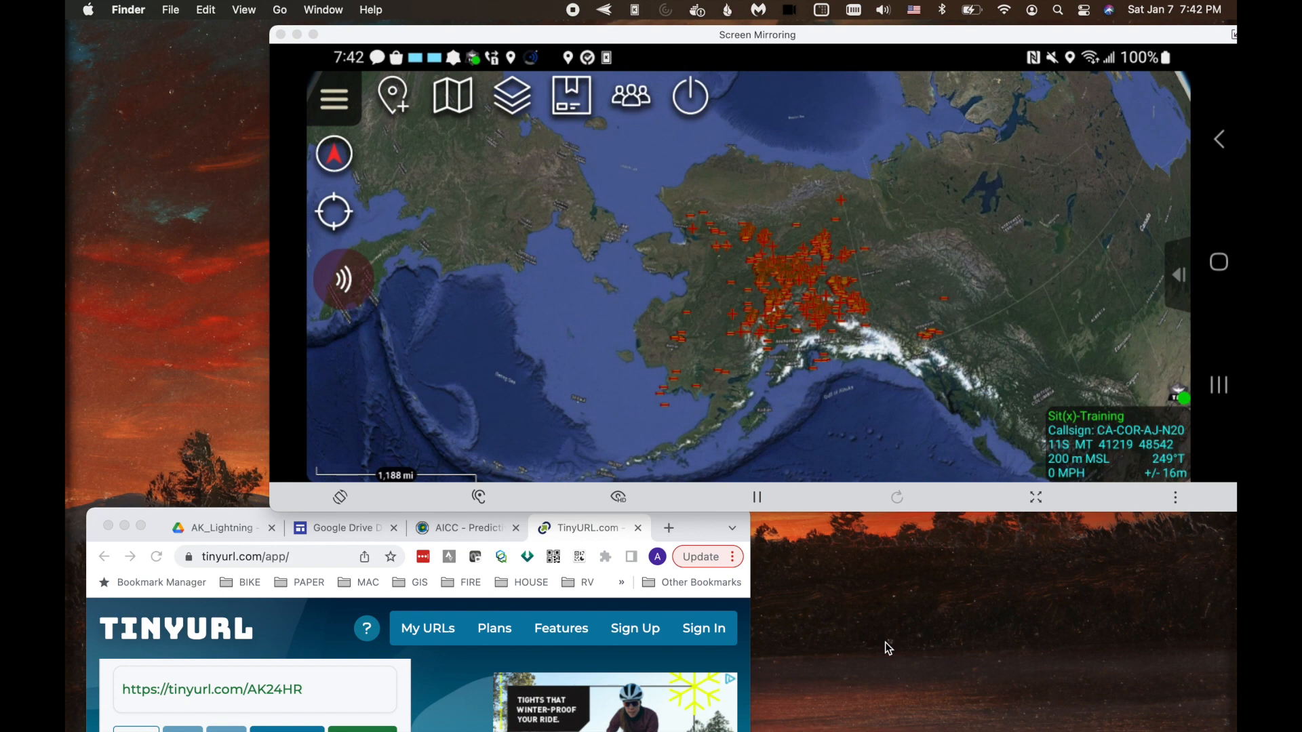
mouse_move(700, 531)
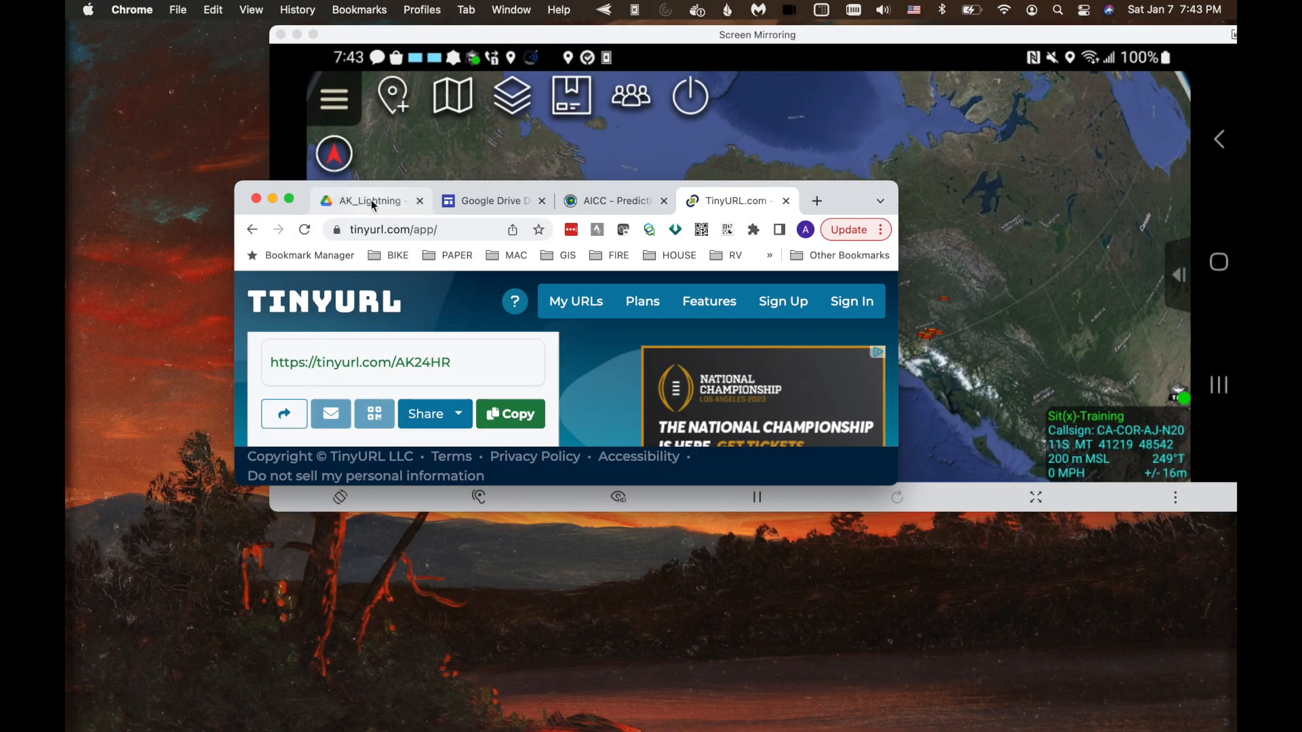
Step: Return to the AK_Lightning Drive folder holding AK_Lightning_24Hours.kmz
left_click(369, 200)
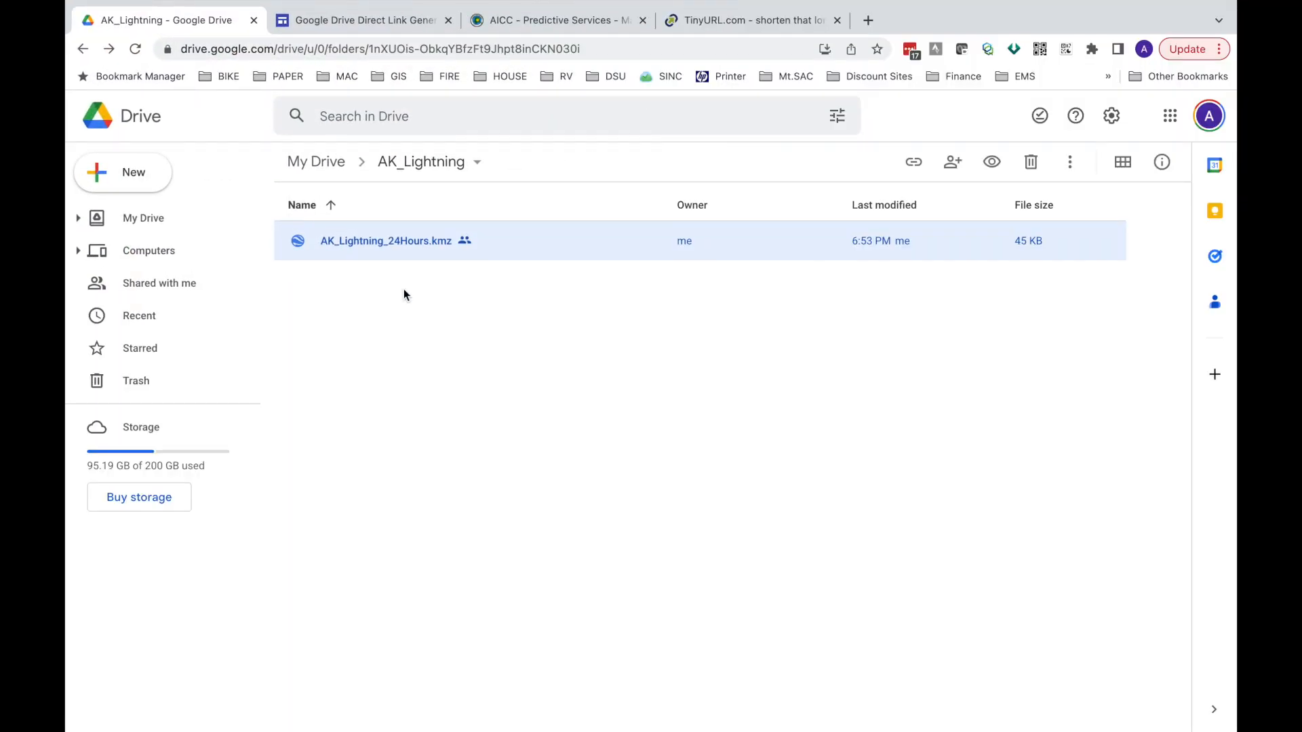
mouse_move(411, 240)
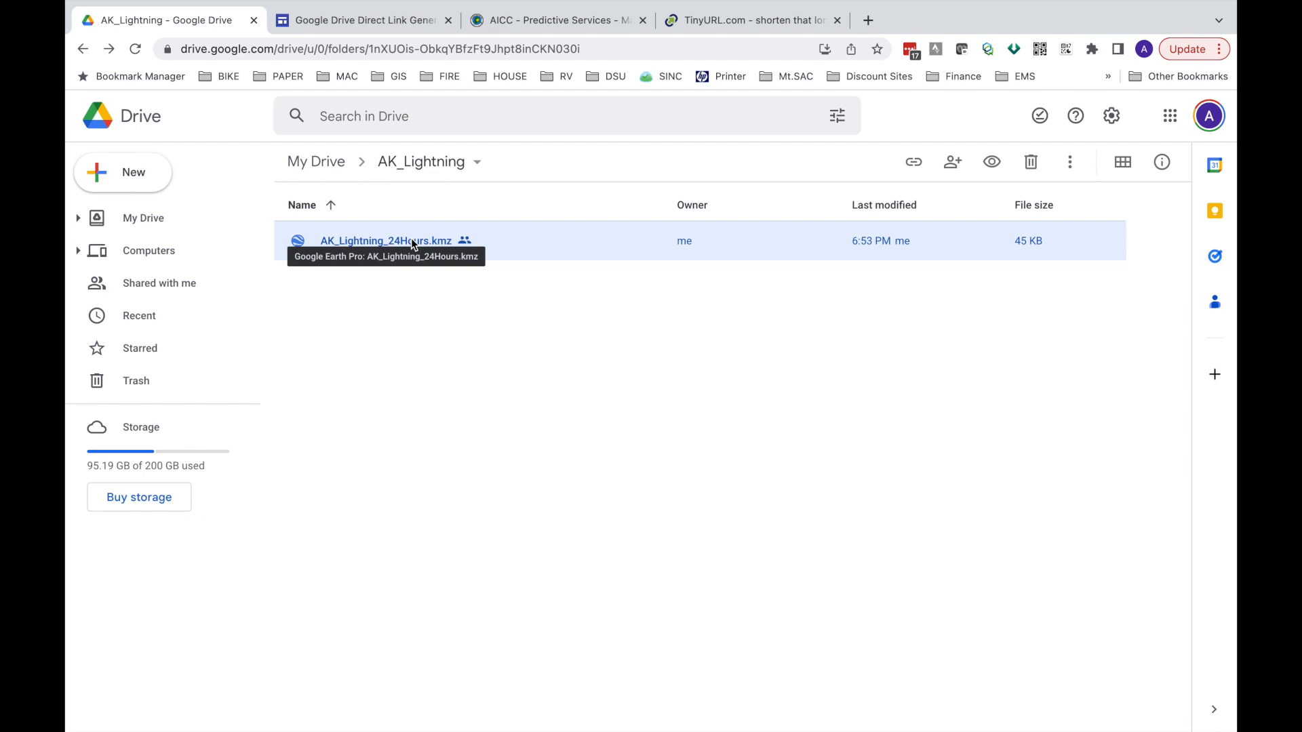
mouse_move(395, 244)
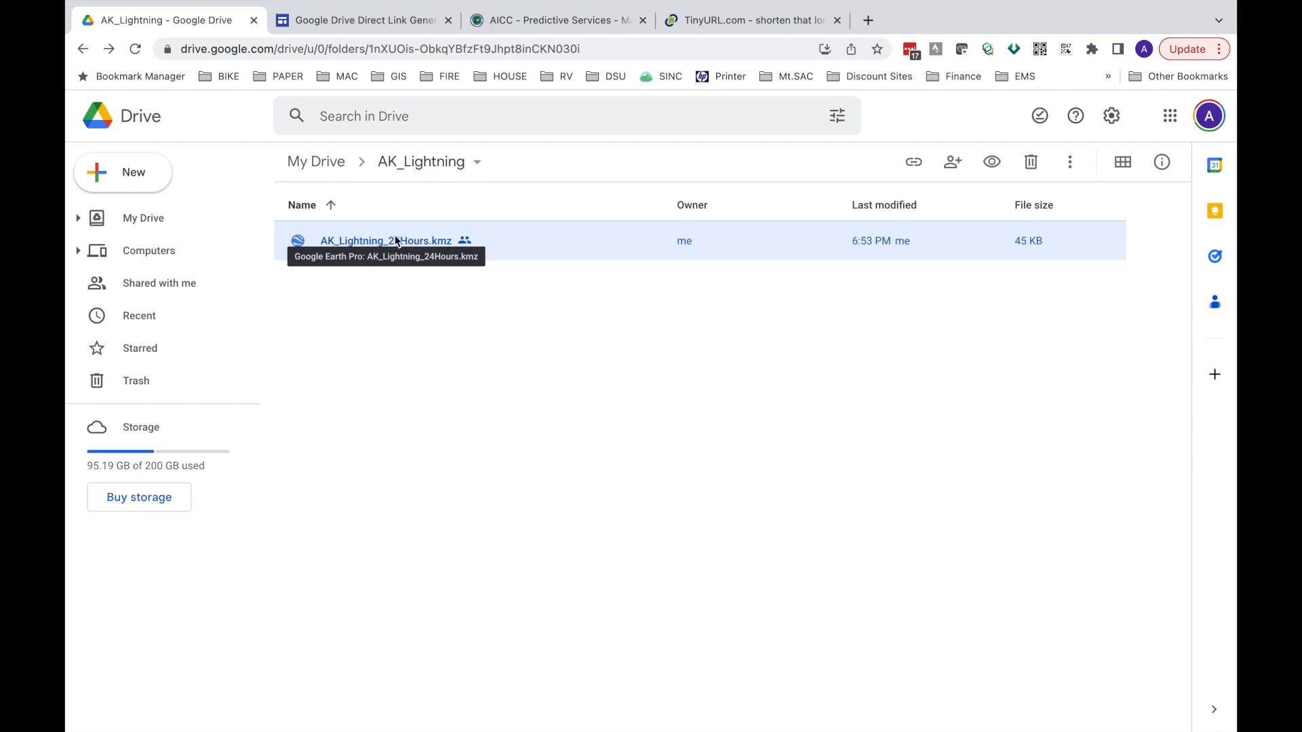
mouse_move(459, 225)
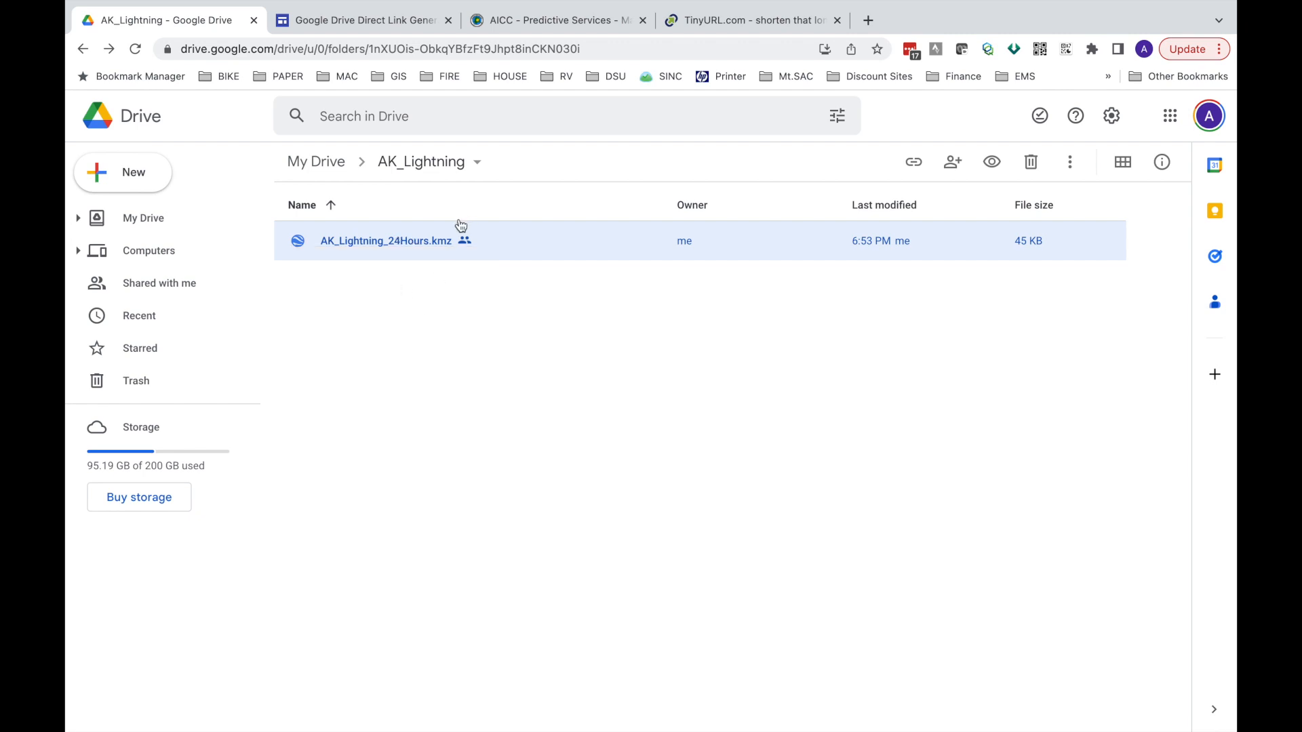
mouse_move(386, 240)
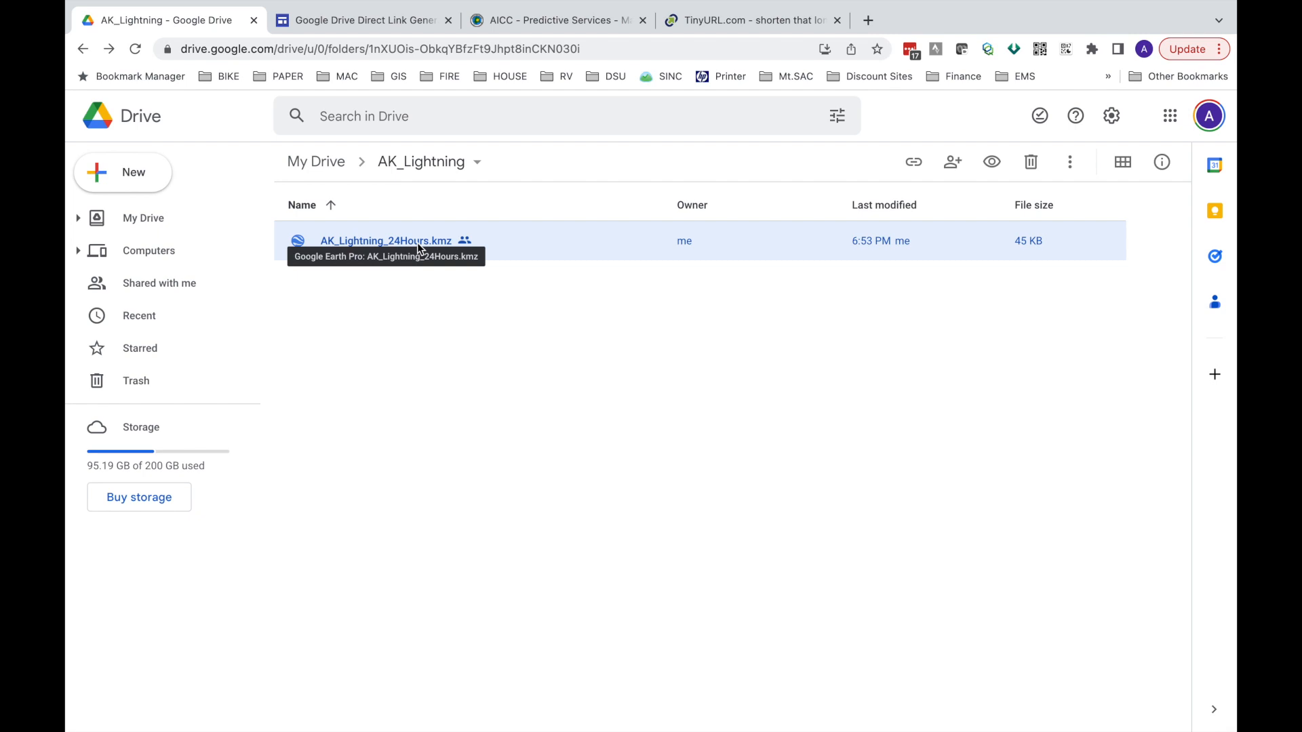
Step: Upload Lightning_last24hrs_20220810T1000_AKDT.kmz as the new version of AK_Lightning_24Hours.kmz
right_click(419, 240)
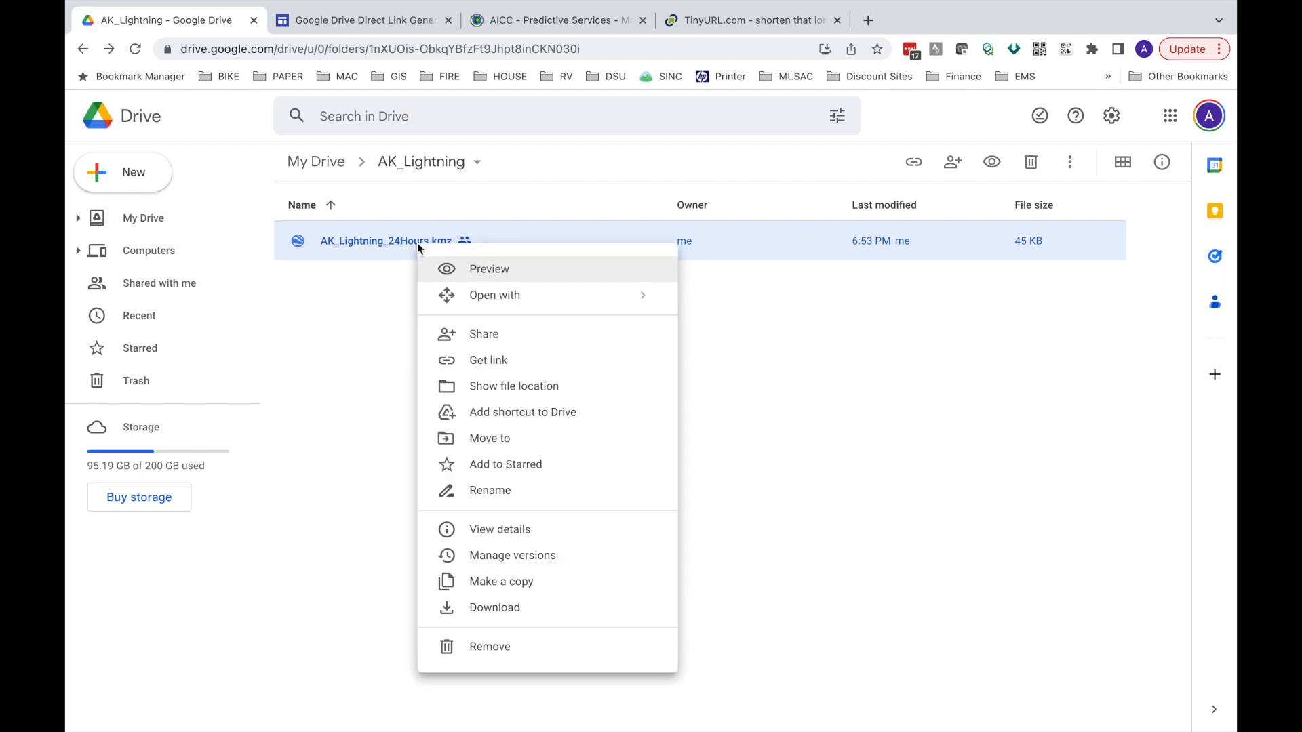
mouse_move(528, 555)
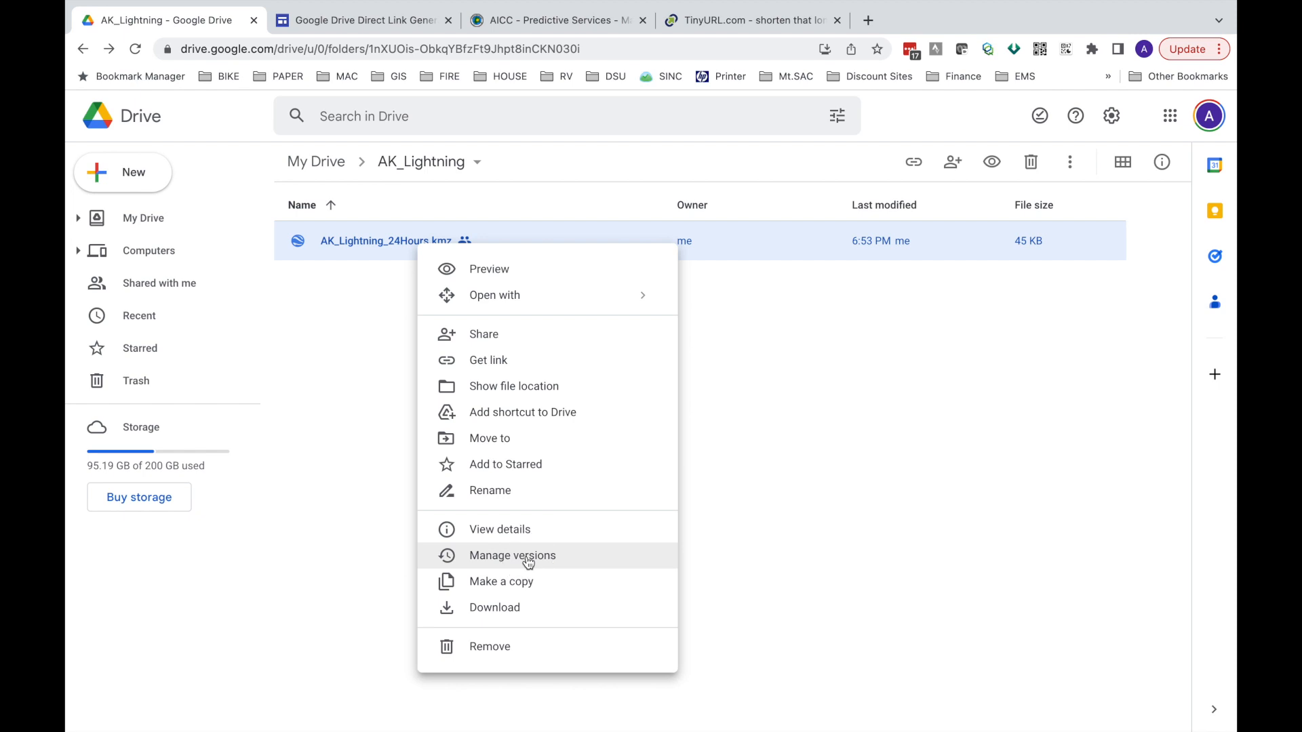
left_click(512, 555)
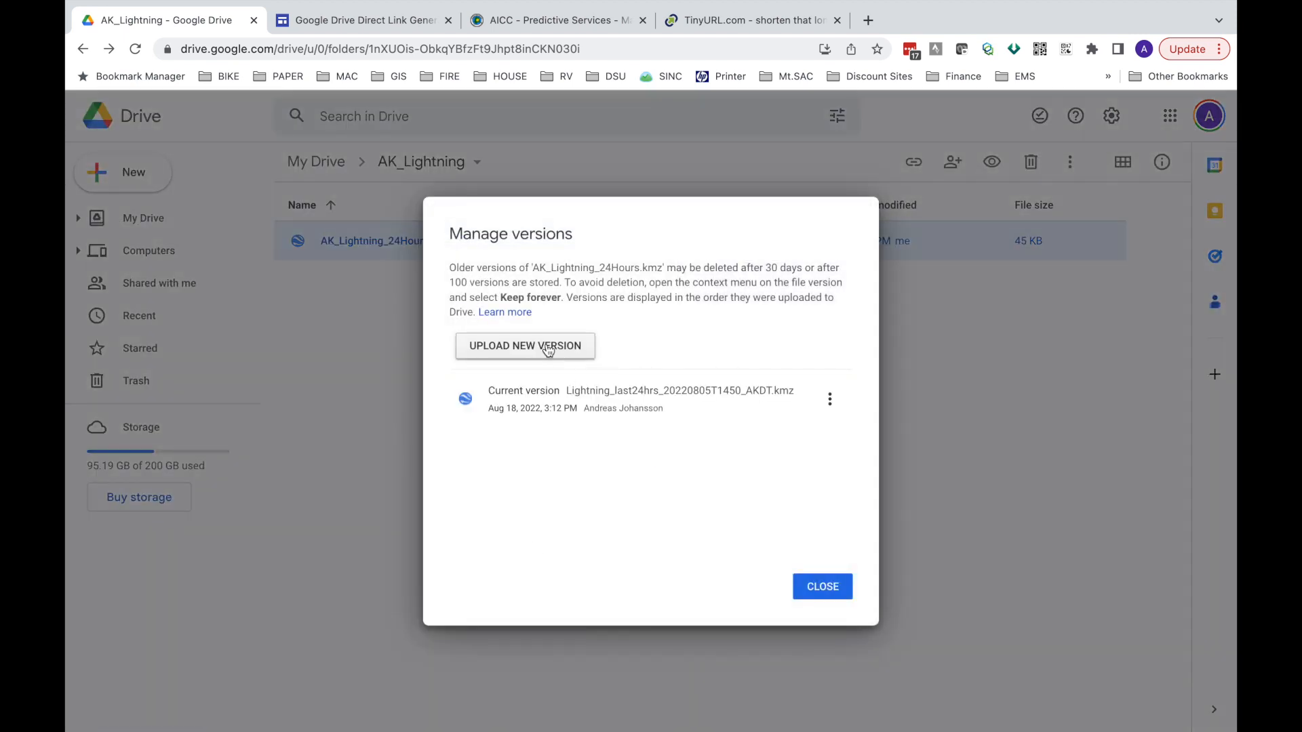
left_click(524, 346)
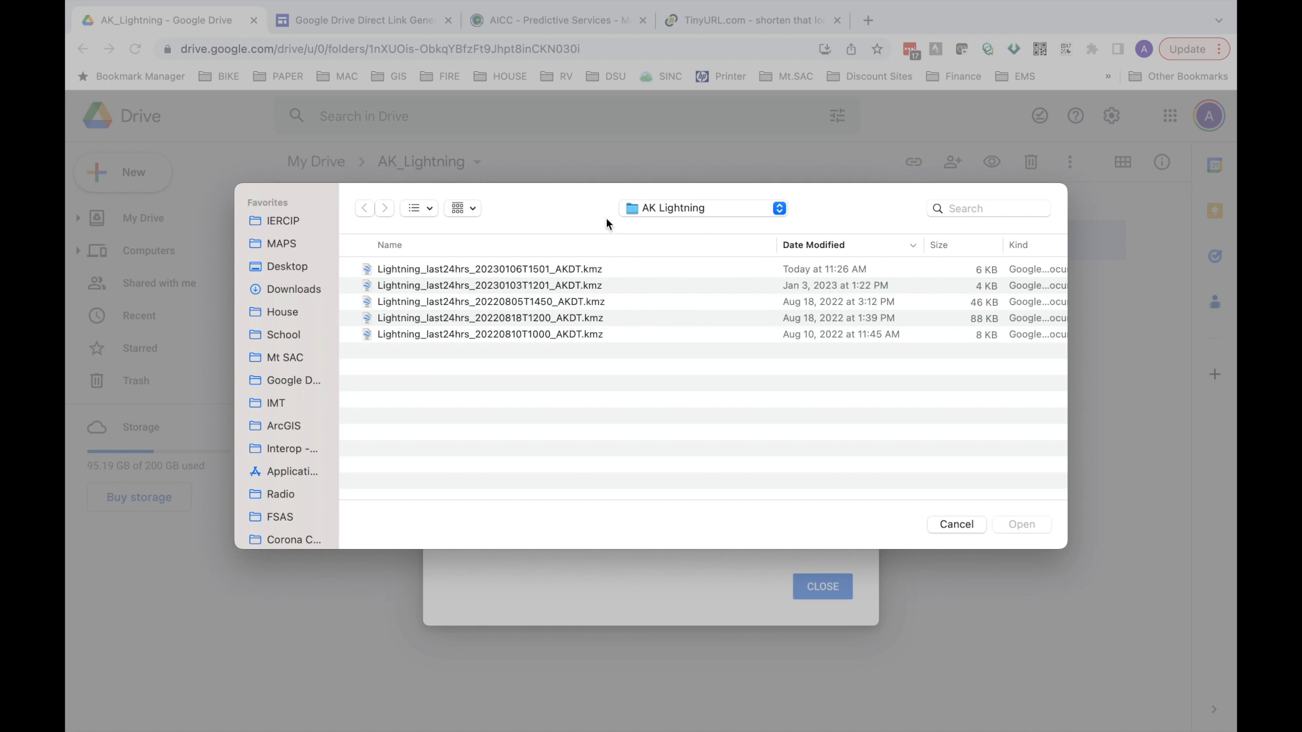
mouse_move(513, 300)
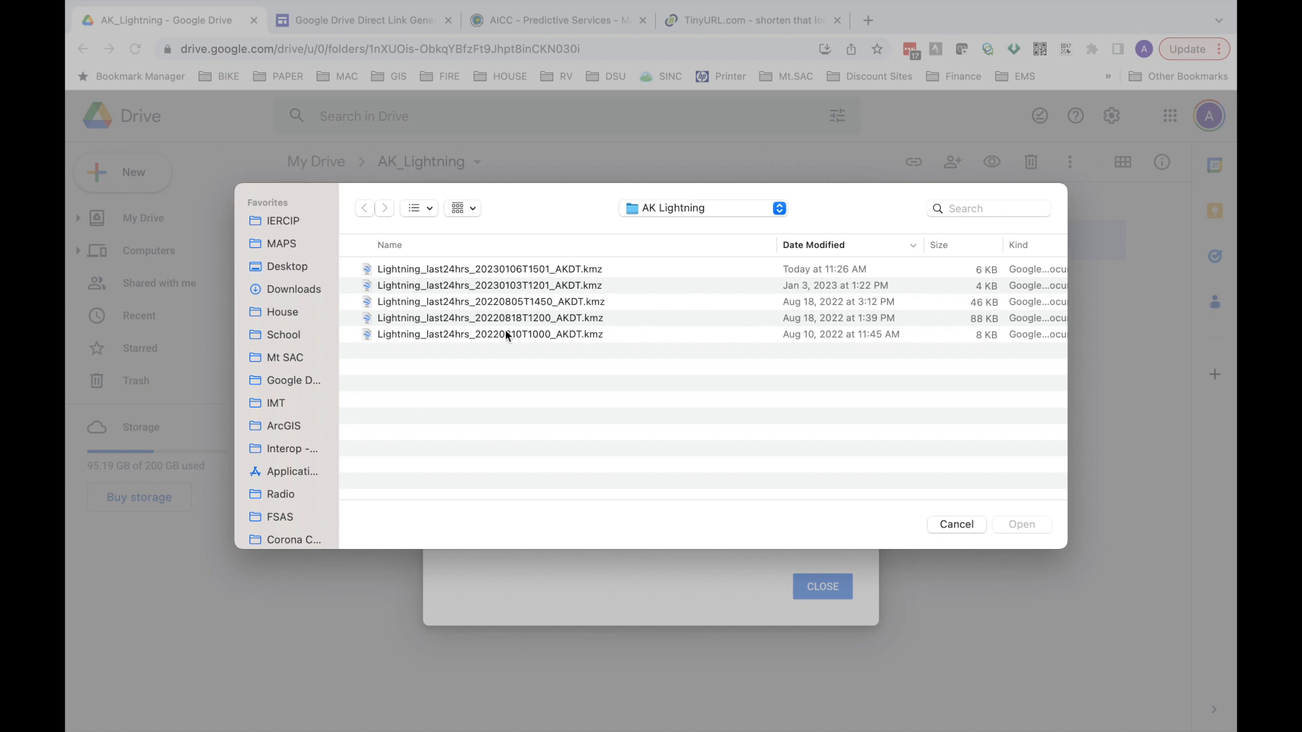
left_click(489, 334)
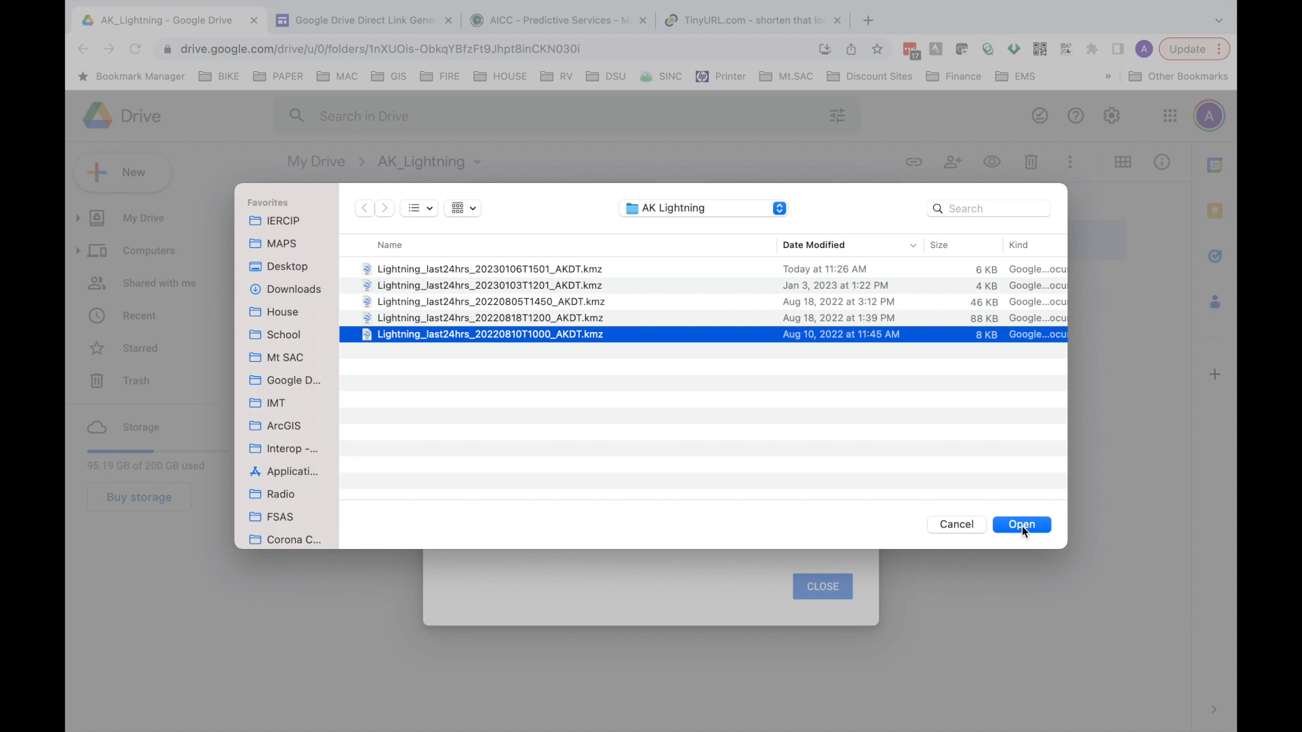
left_click(1021, 524)
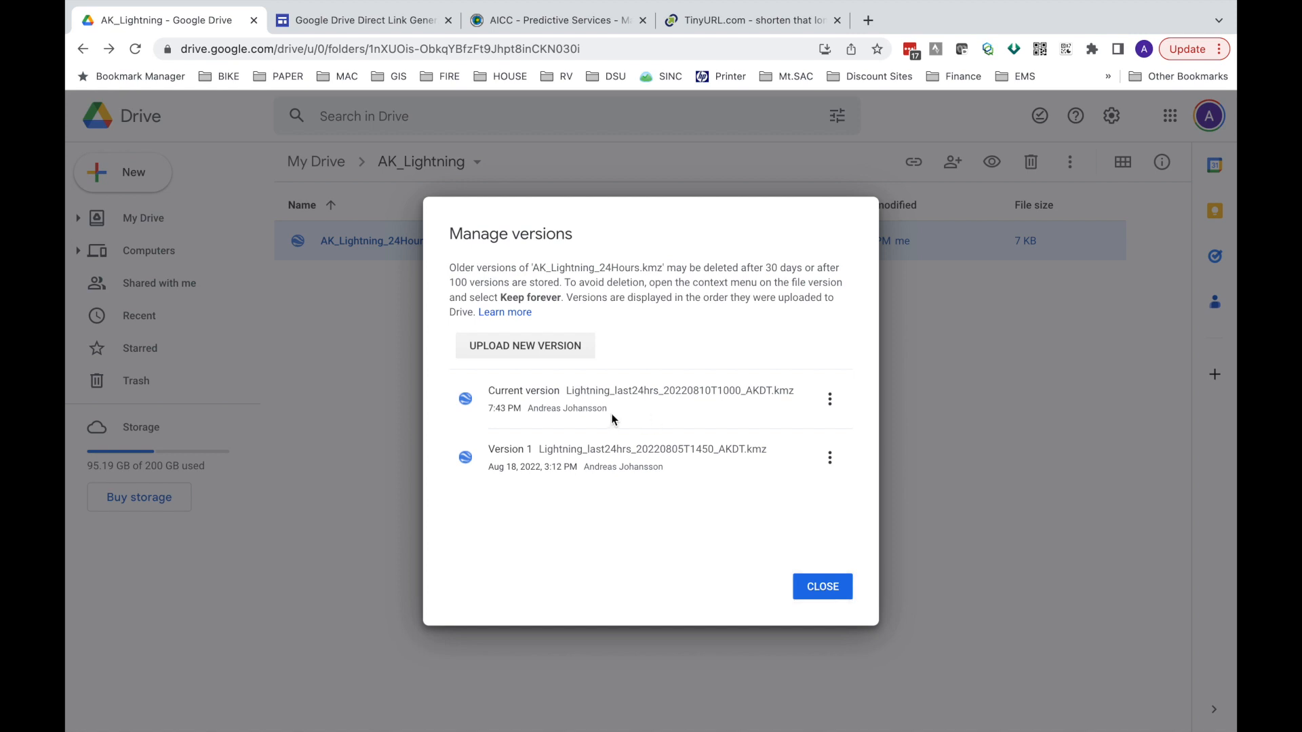
mouse_move(581, 454)
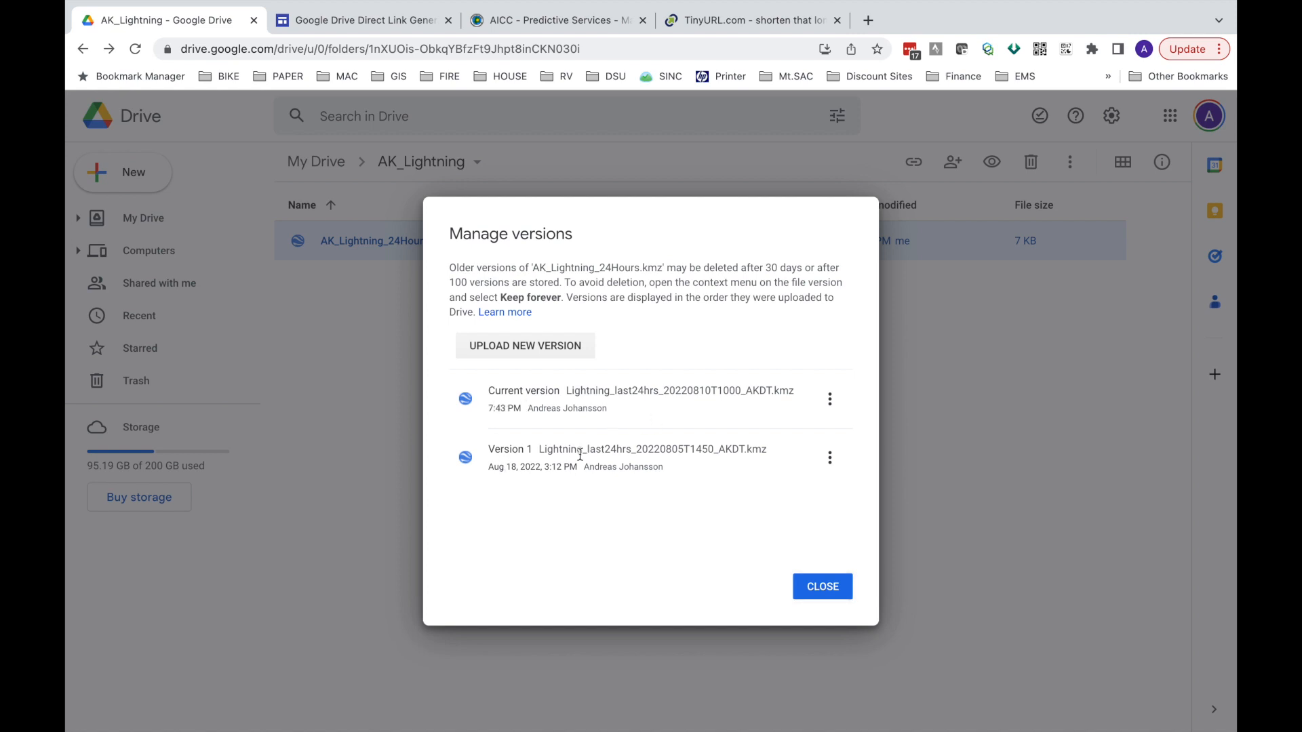
mouse_move(627, 396)
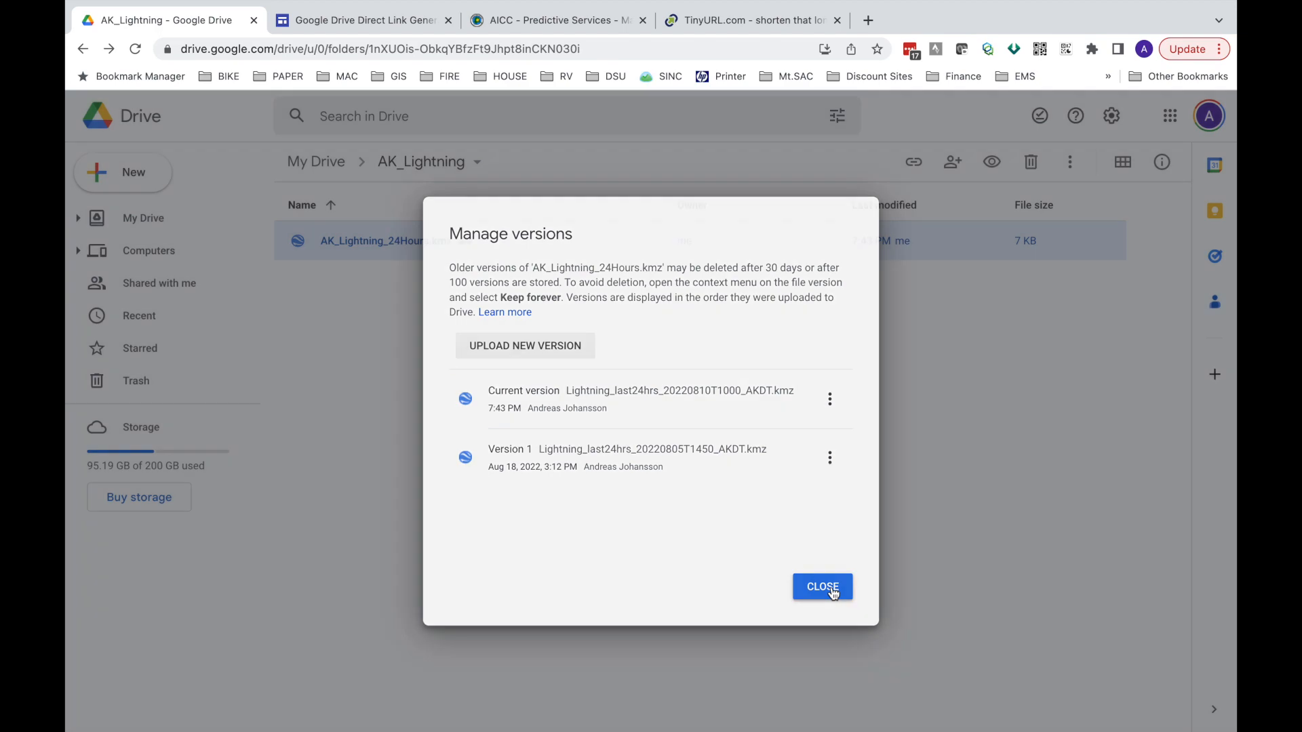
left_click(821, 586)
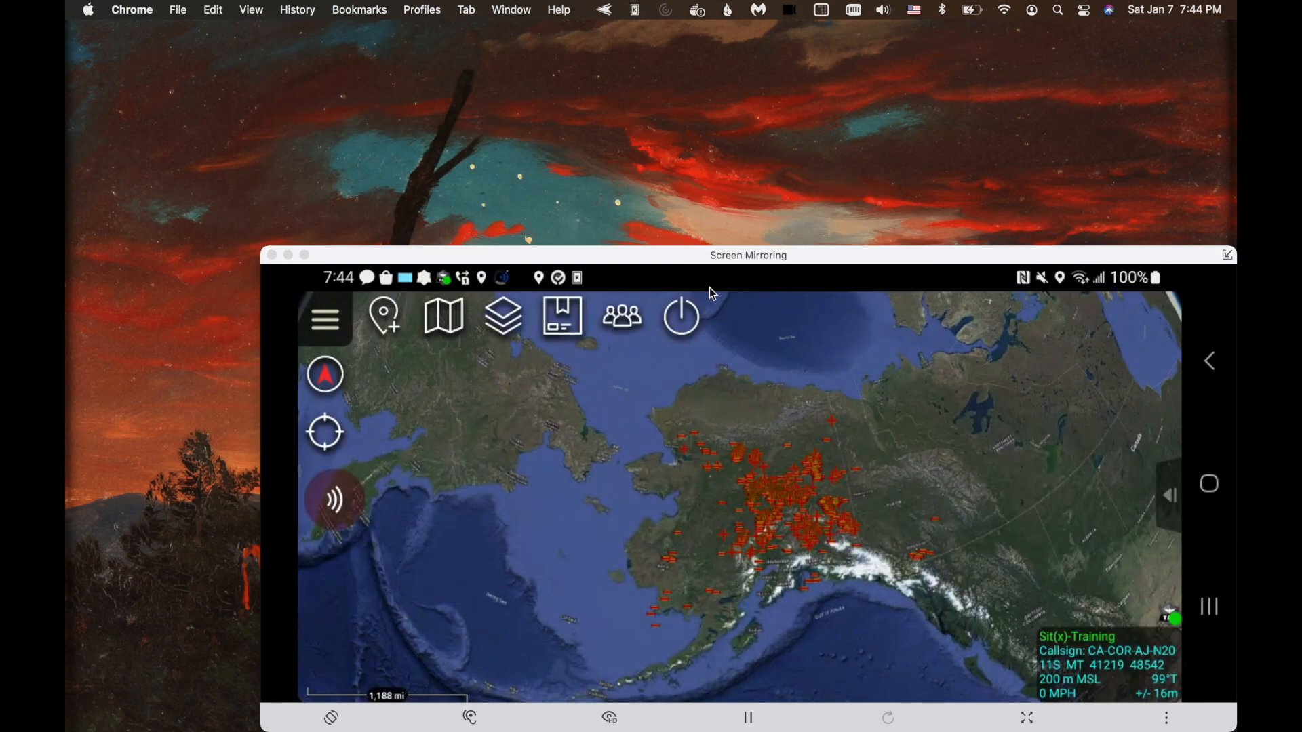
Step: Move the Screen Mirroring window and show ATAK's Overlay Manager
left_click_drag(747, 255, 677, 112)
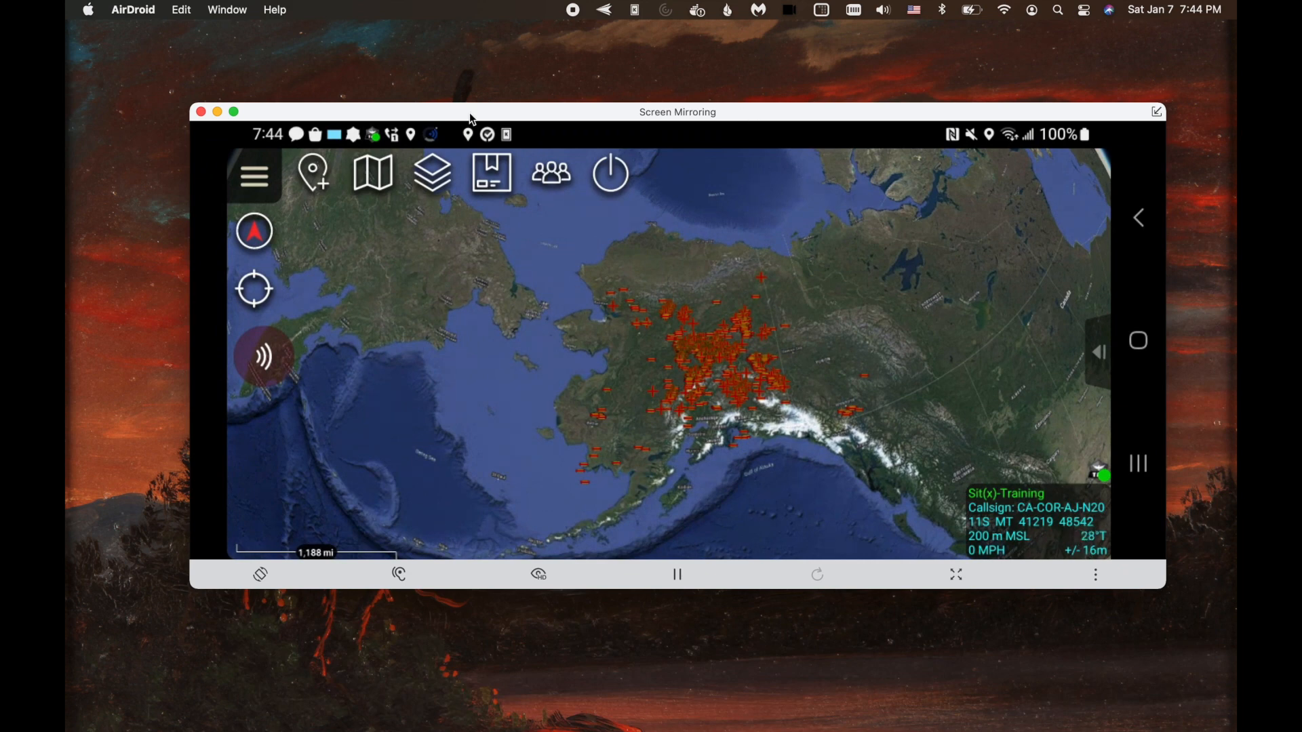
left_click(432, 174)
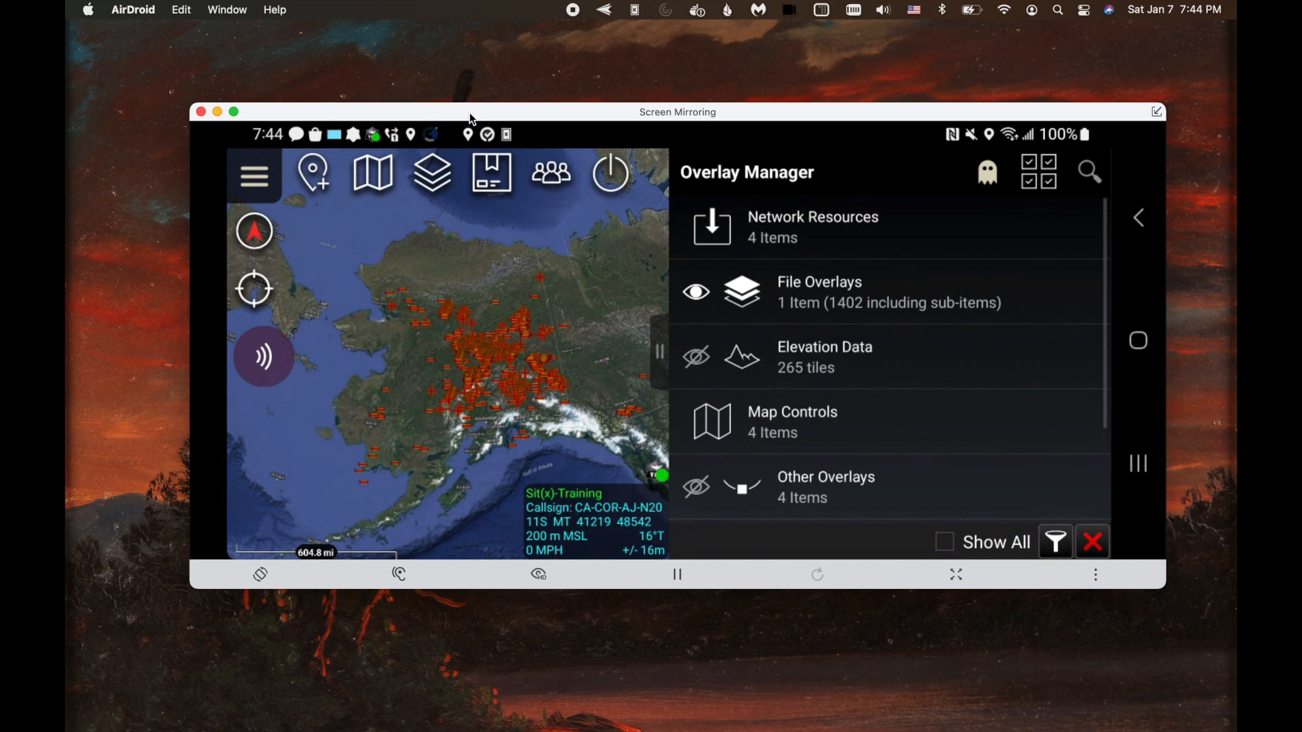
Step: List network resources AK_24_Lightning, CHP, FIRIS and WIFIRE, cancelling the import-type prompt
left_click(812, 227)
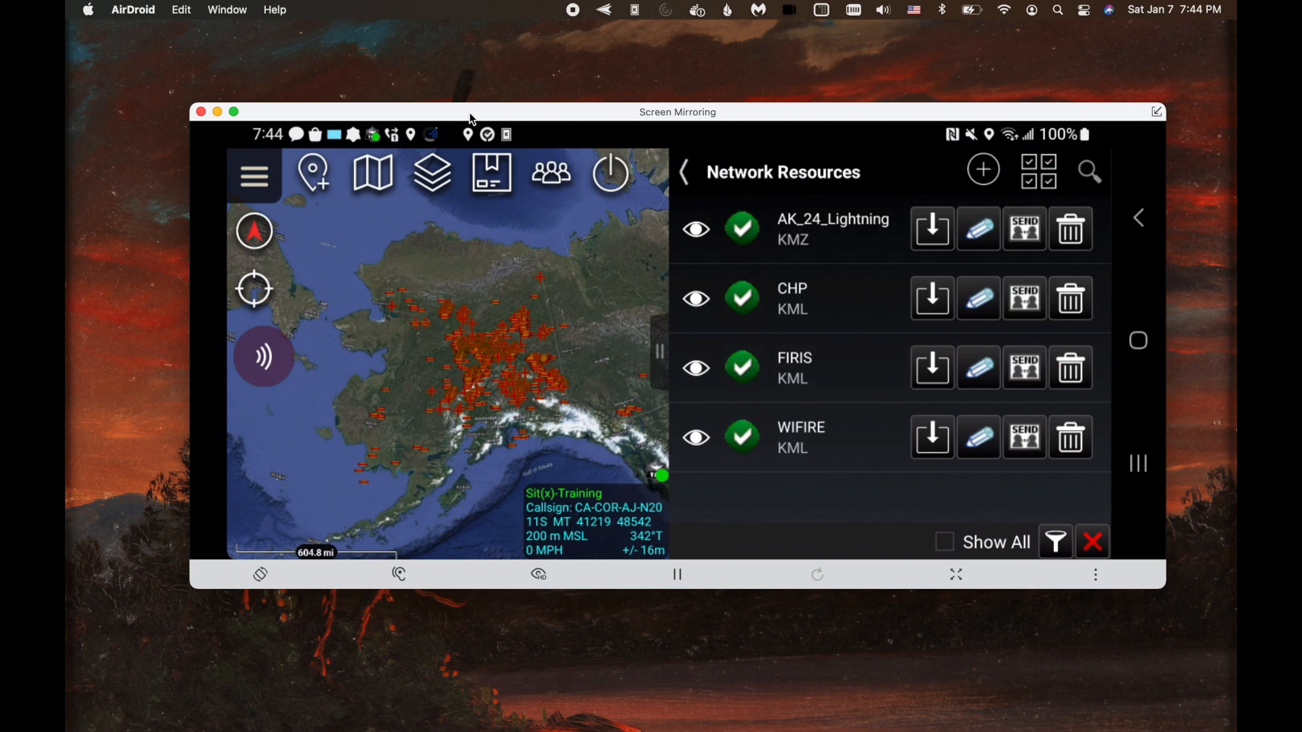
left_click(931, 229)
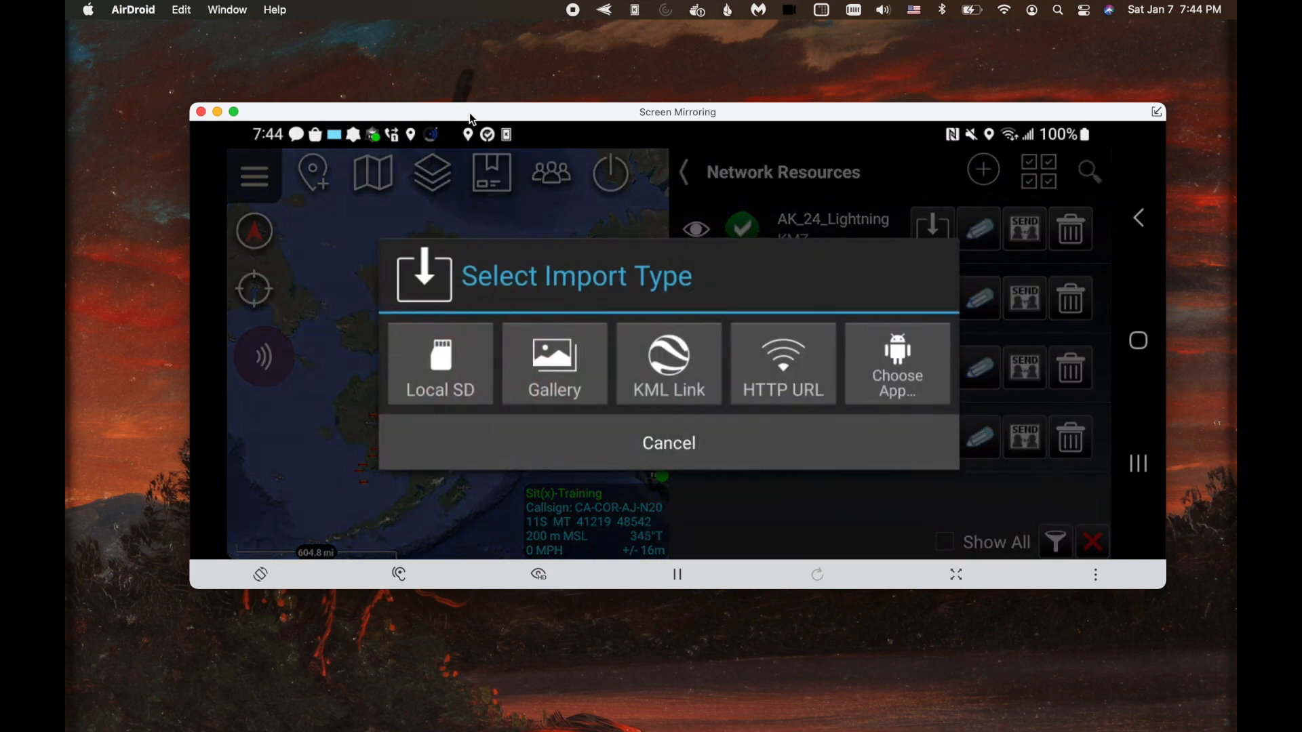
left_click(669, 443)
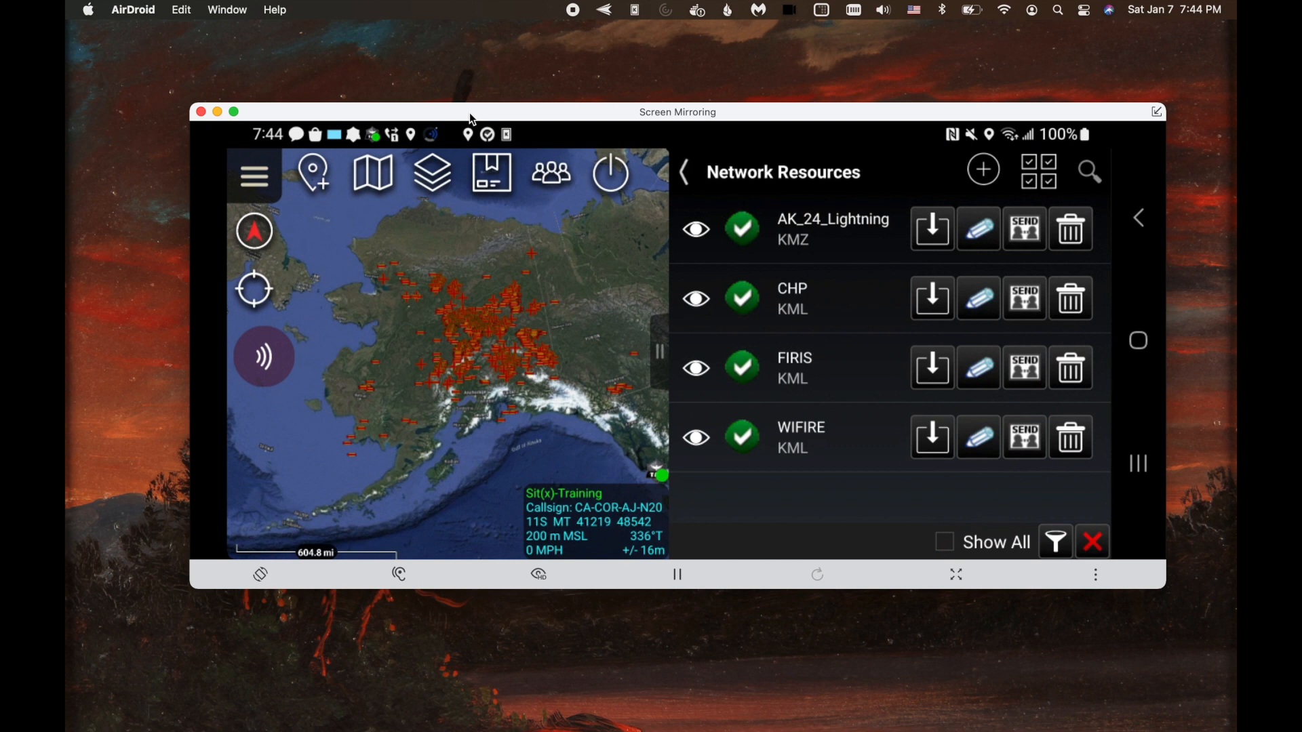
Step: Close the Network Resources panel to view the fire perimeter around Corona
left_click(931, 229)
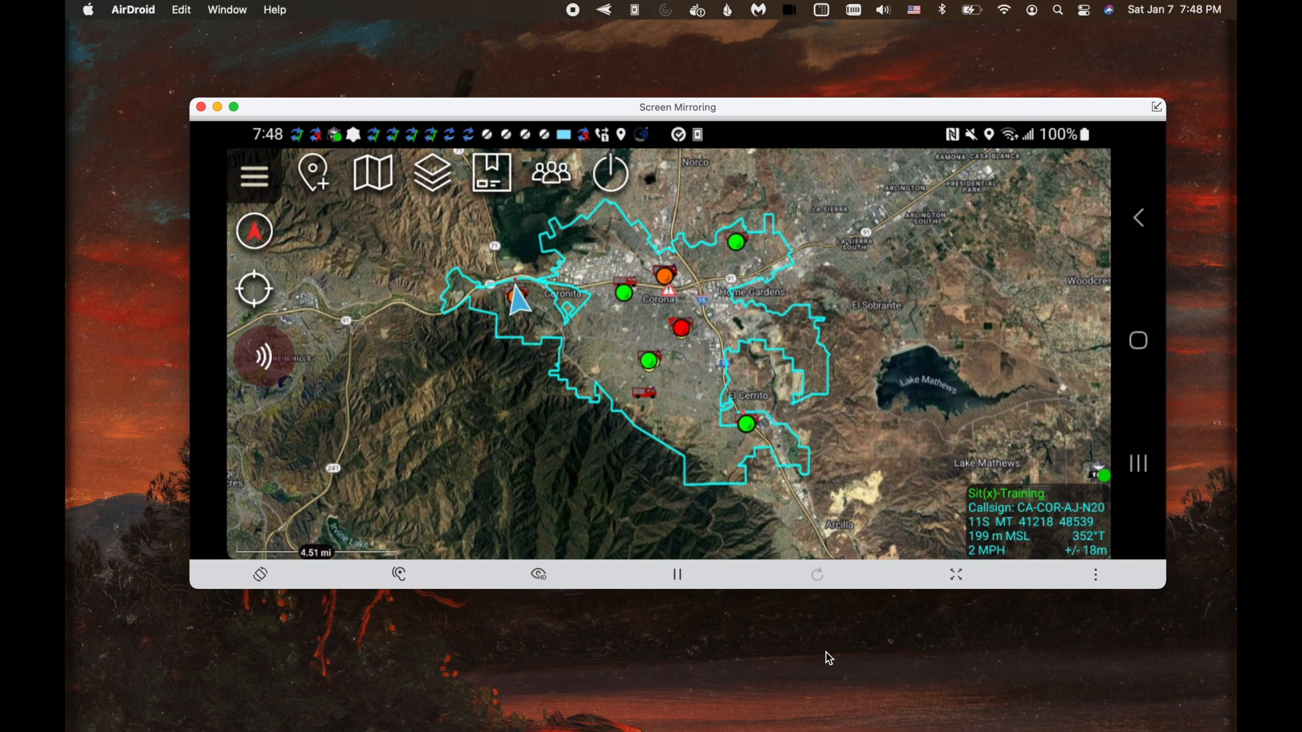
Step: Export AK_24_Lightning to /sdcard/atak/export/AK_24_Lightning.zip from Network Resources
left_click(430, 172)
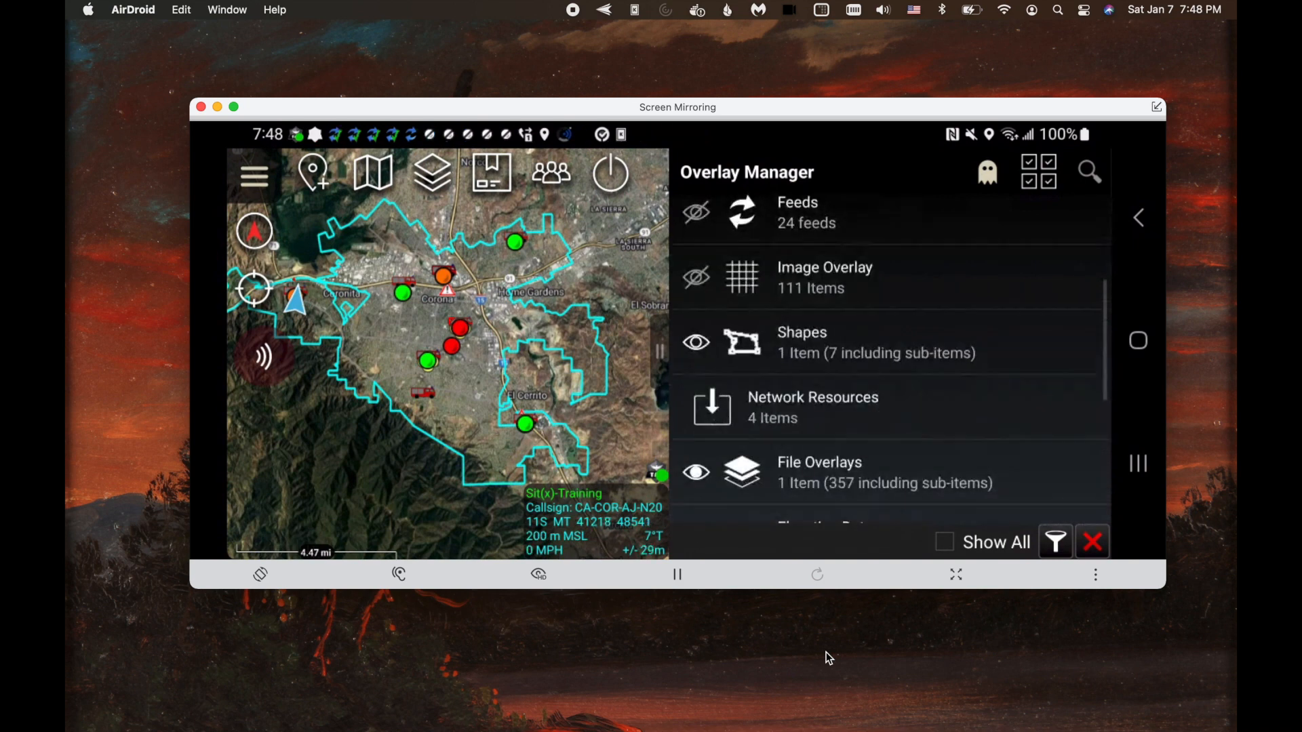
left_click(812, 407)
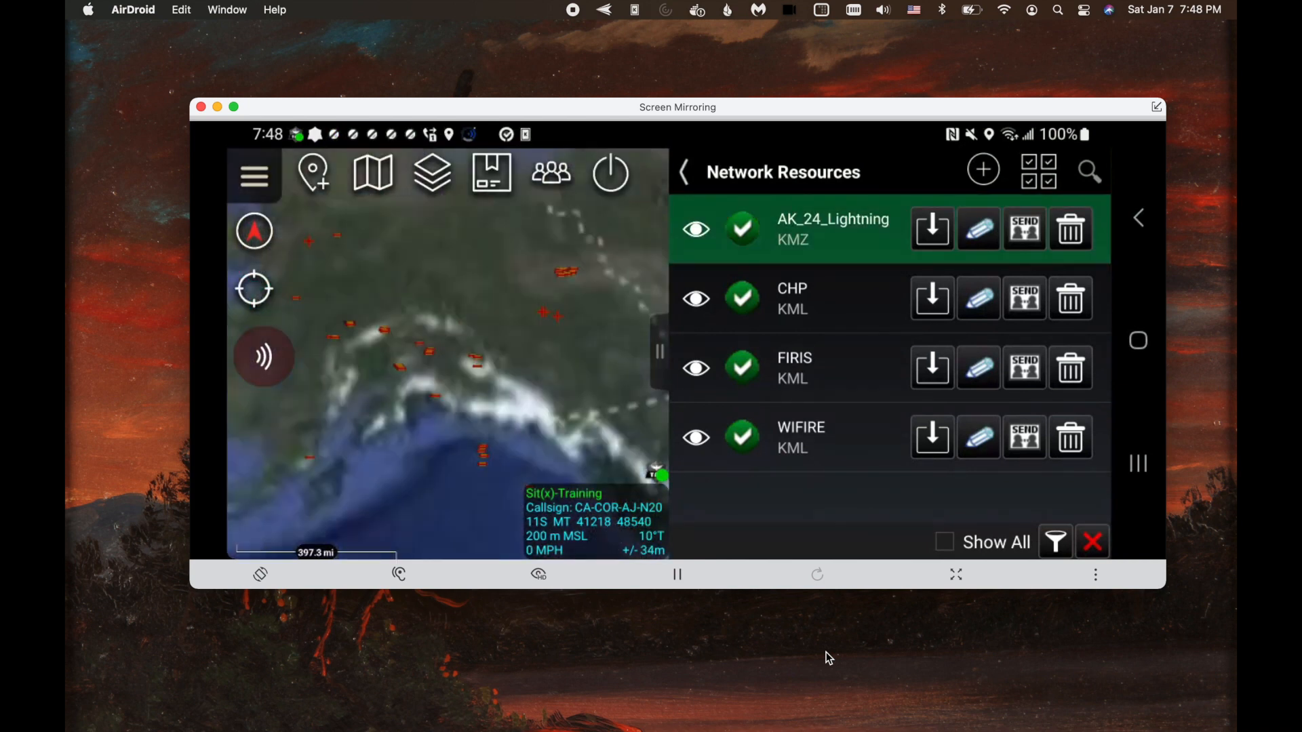
left_click(1024, 229)
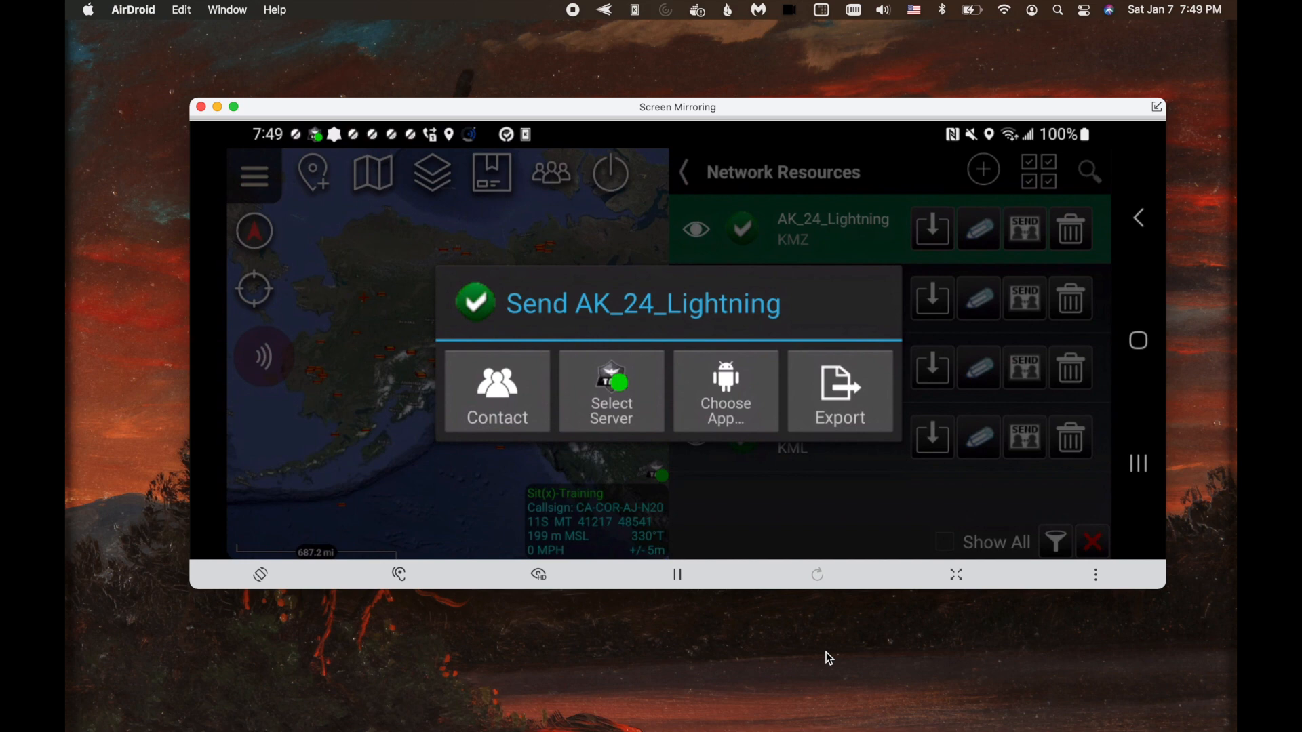
left_click(838, 392)
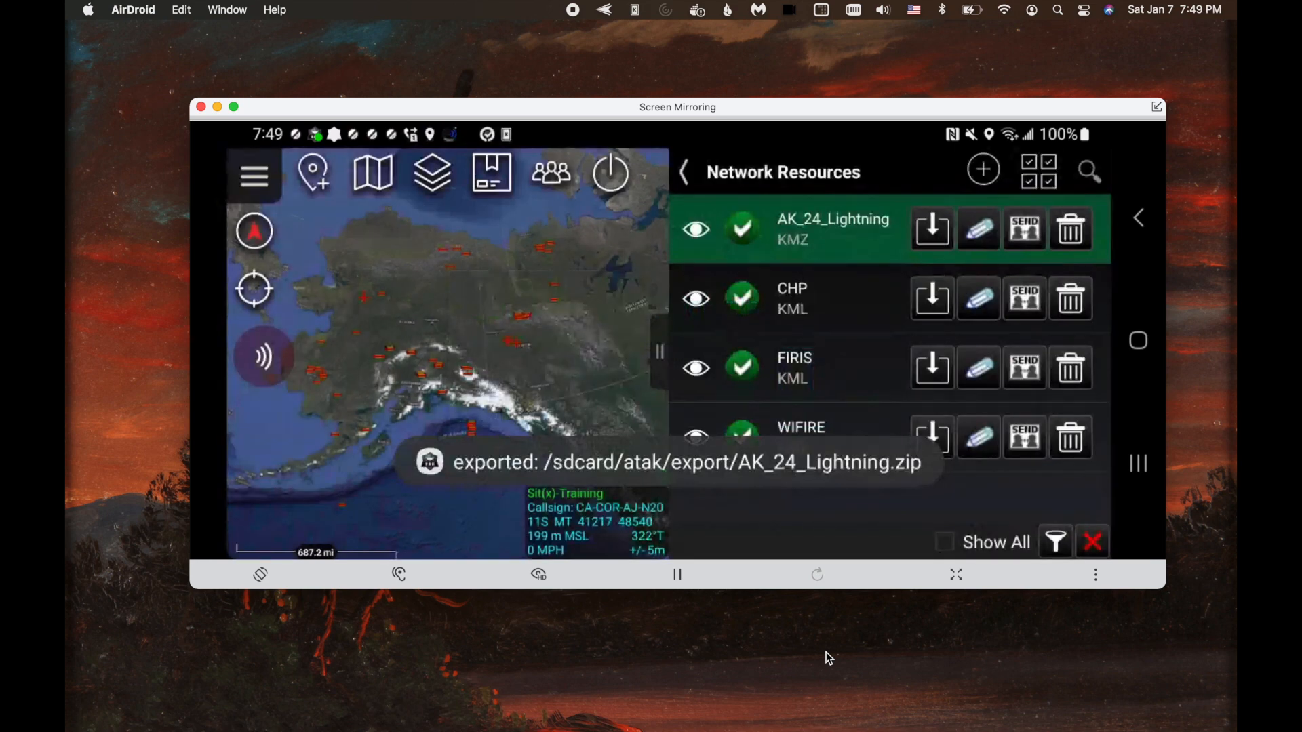